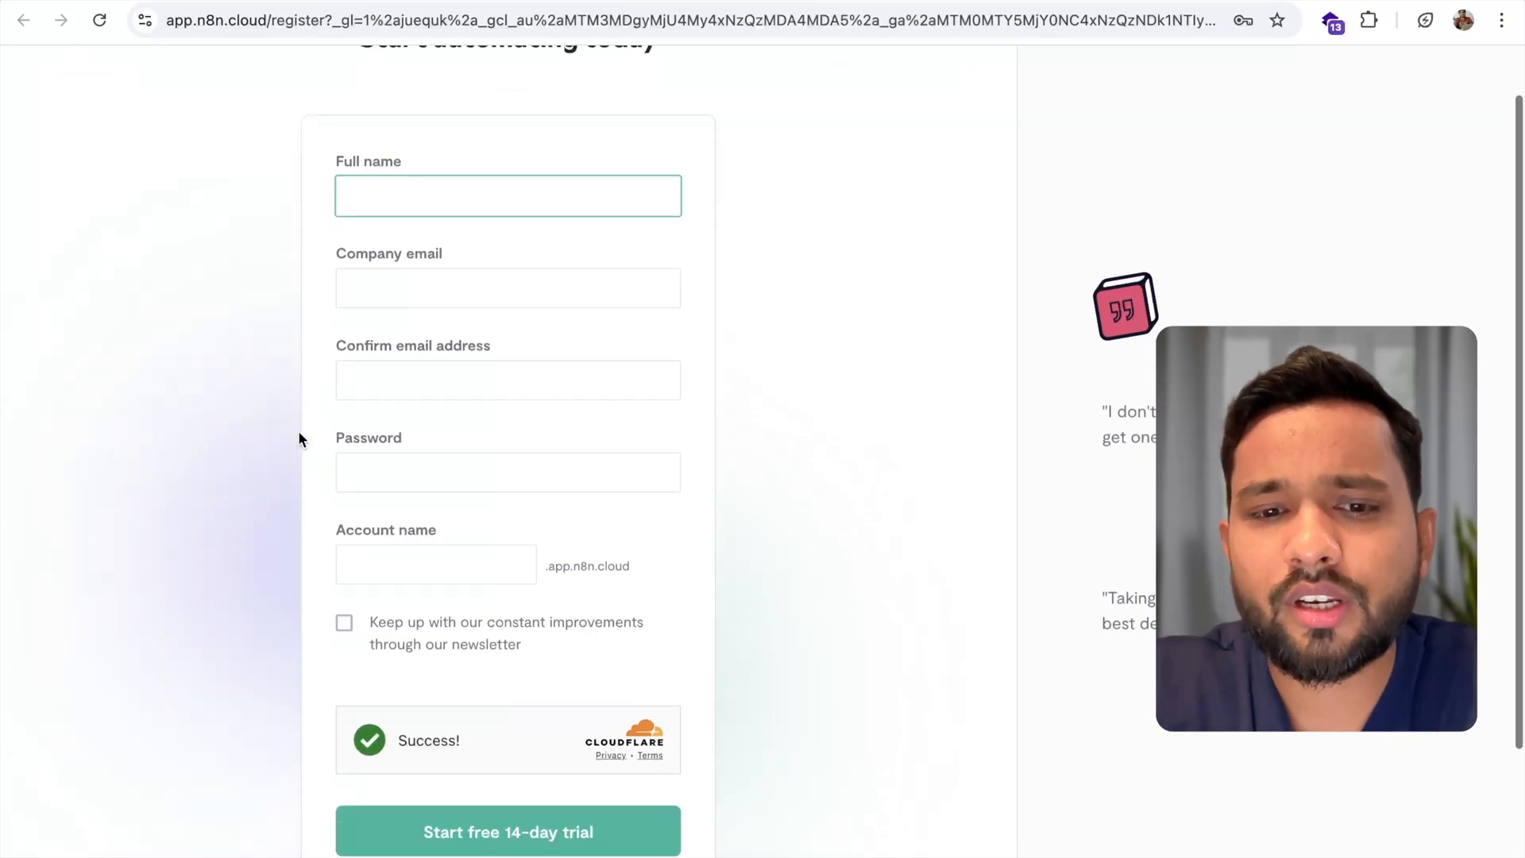
Leave the trial registration form via 'Log in' to reach the existing-account sign-in page.
{"action": "scroll", "scroll_direction": "down", "scroll_amount": 3}
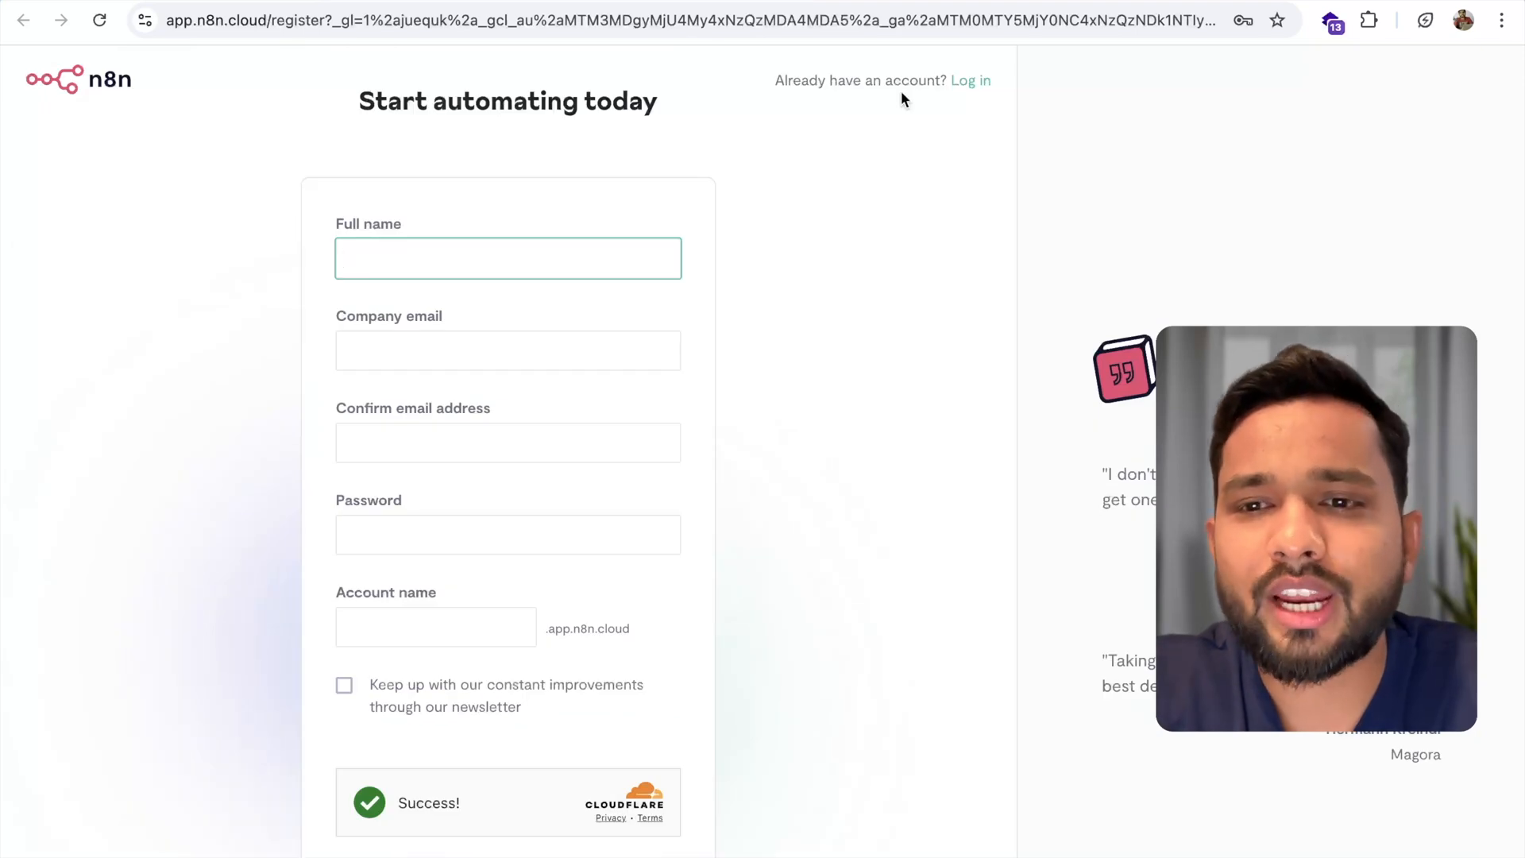
{"action": "left_click", "coordinate": [972, 79]}
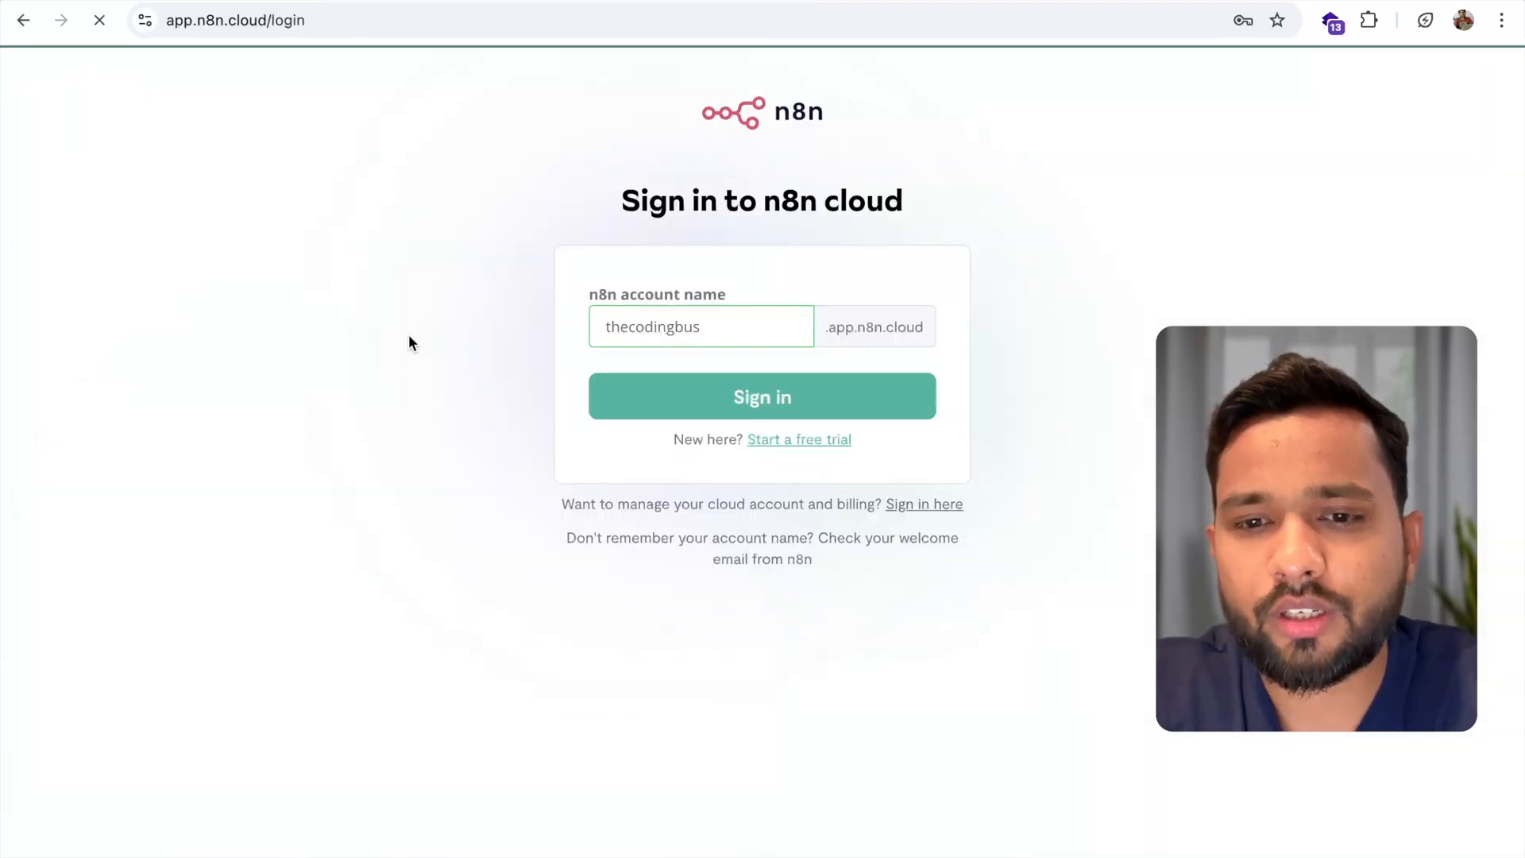
Sign in with the pre-filled account name to reach the workspace Overview's Workflows tab.
{"action": "left_click", "coordinate": [762, 397]}
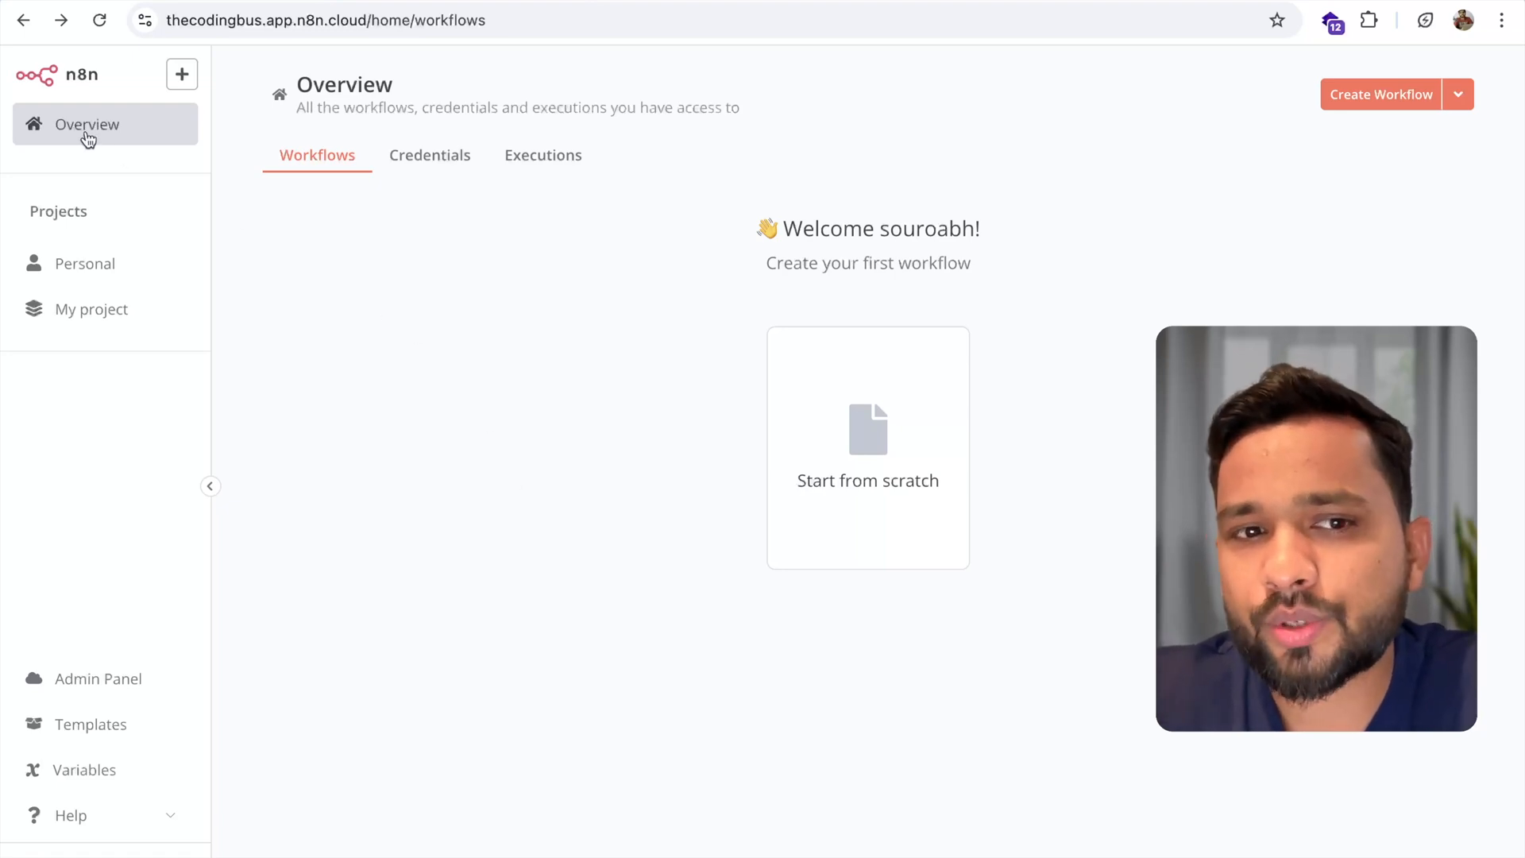
{"action": "mouse_move", "coordinate": [67, 304]}
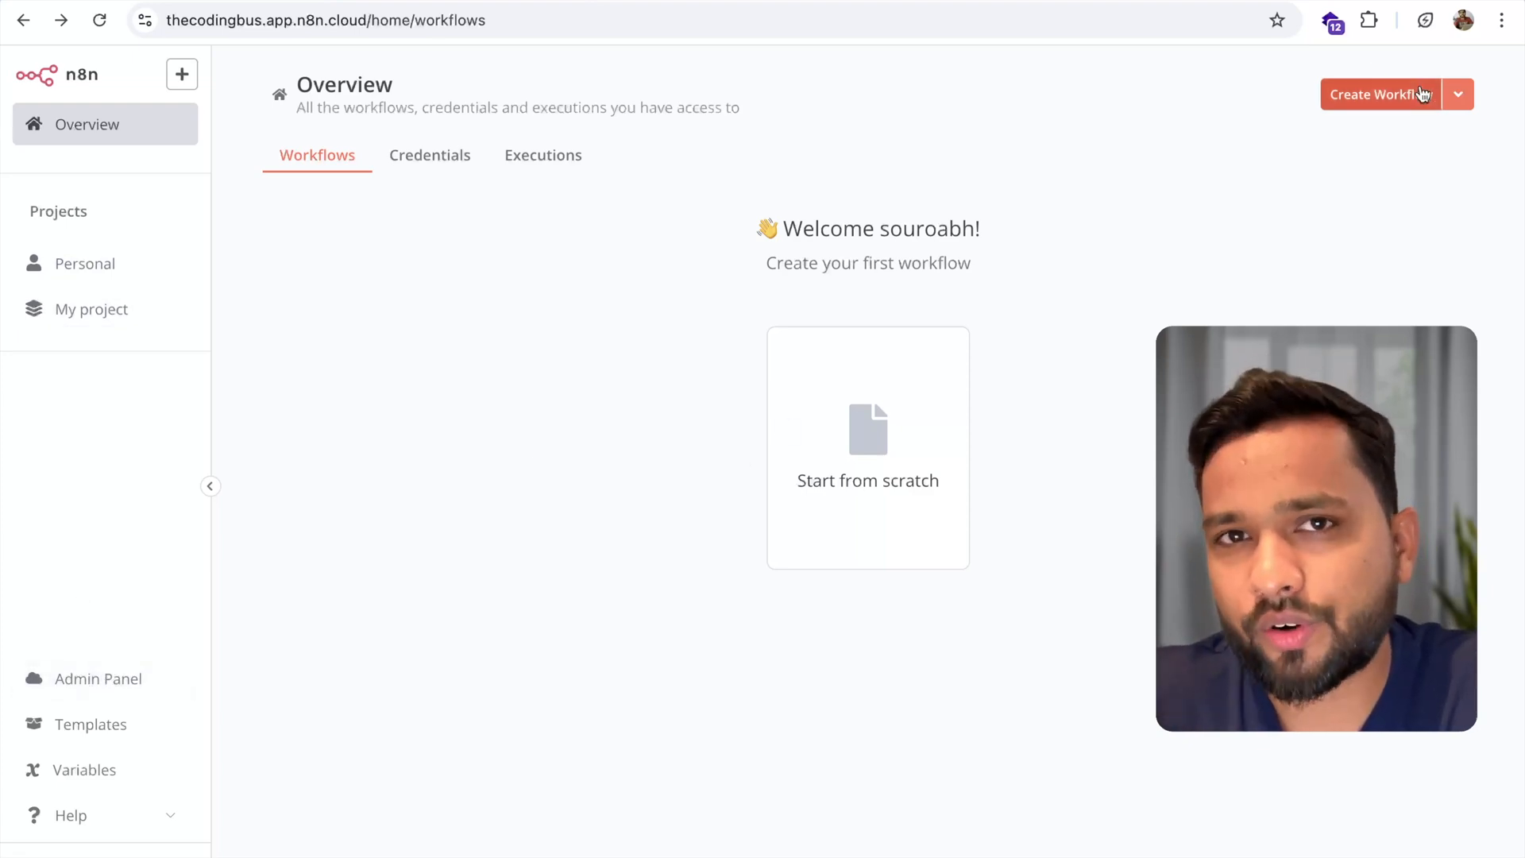
{"action": "mouse_move", "coordinate": [750, 558]}
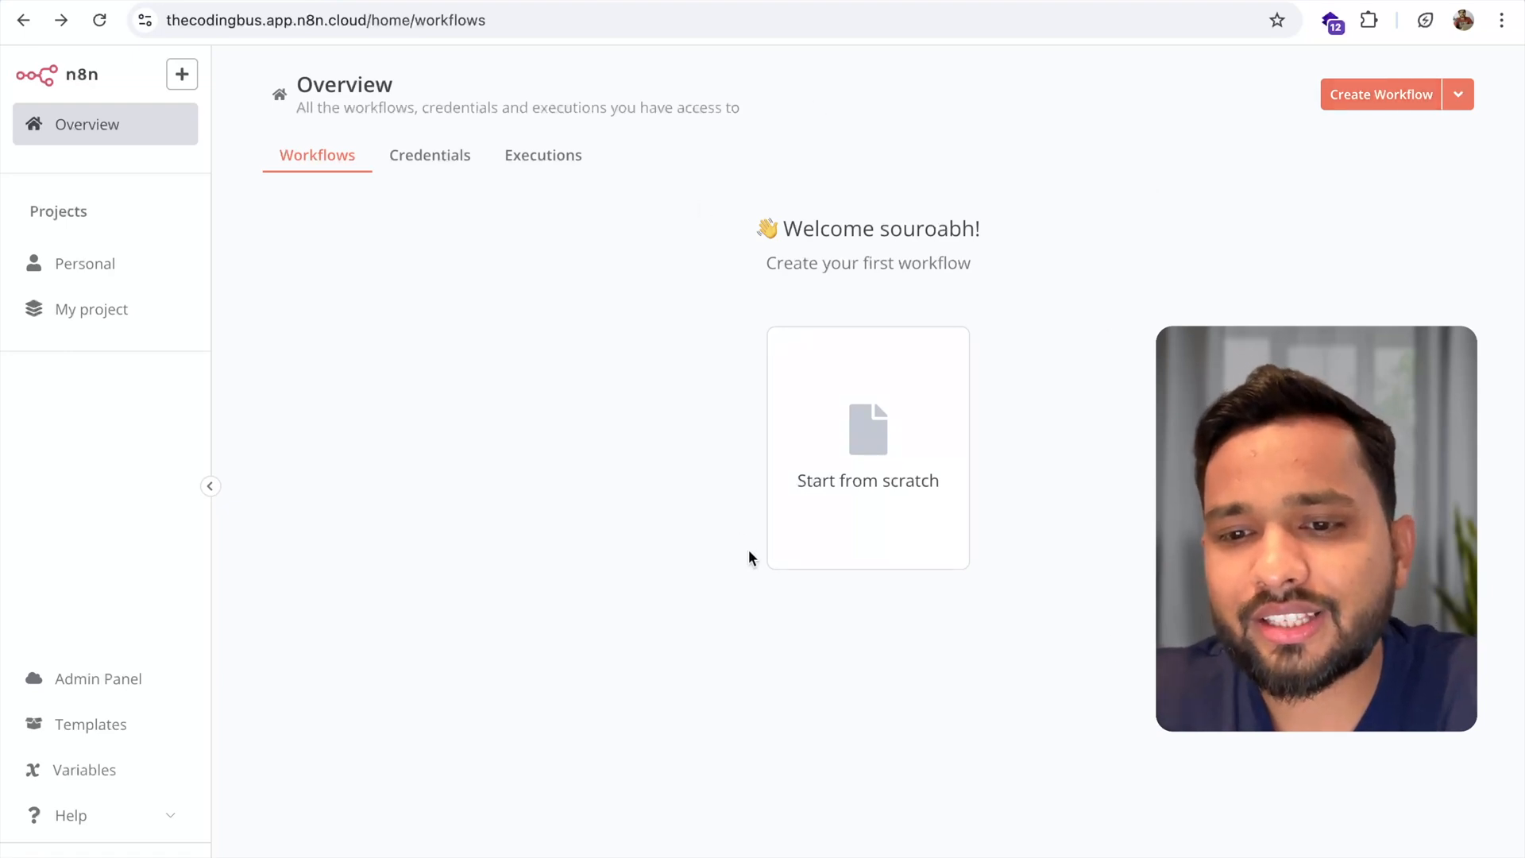
{"action": "mouse_move", "coordinate": [1062, 512]}
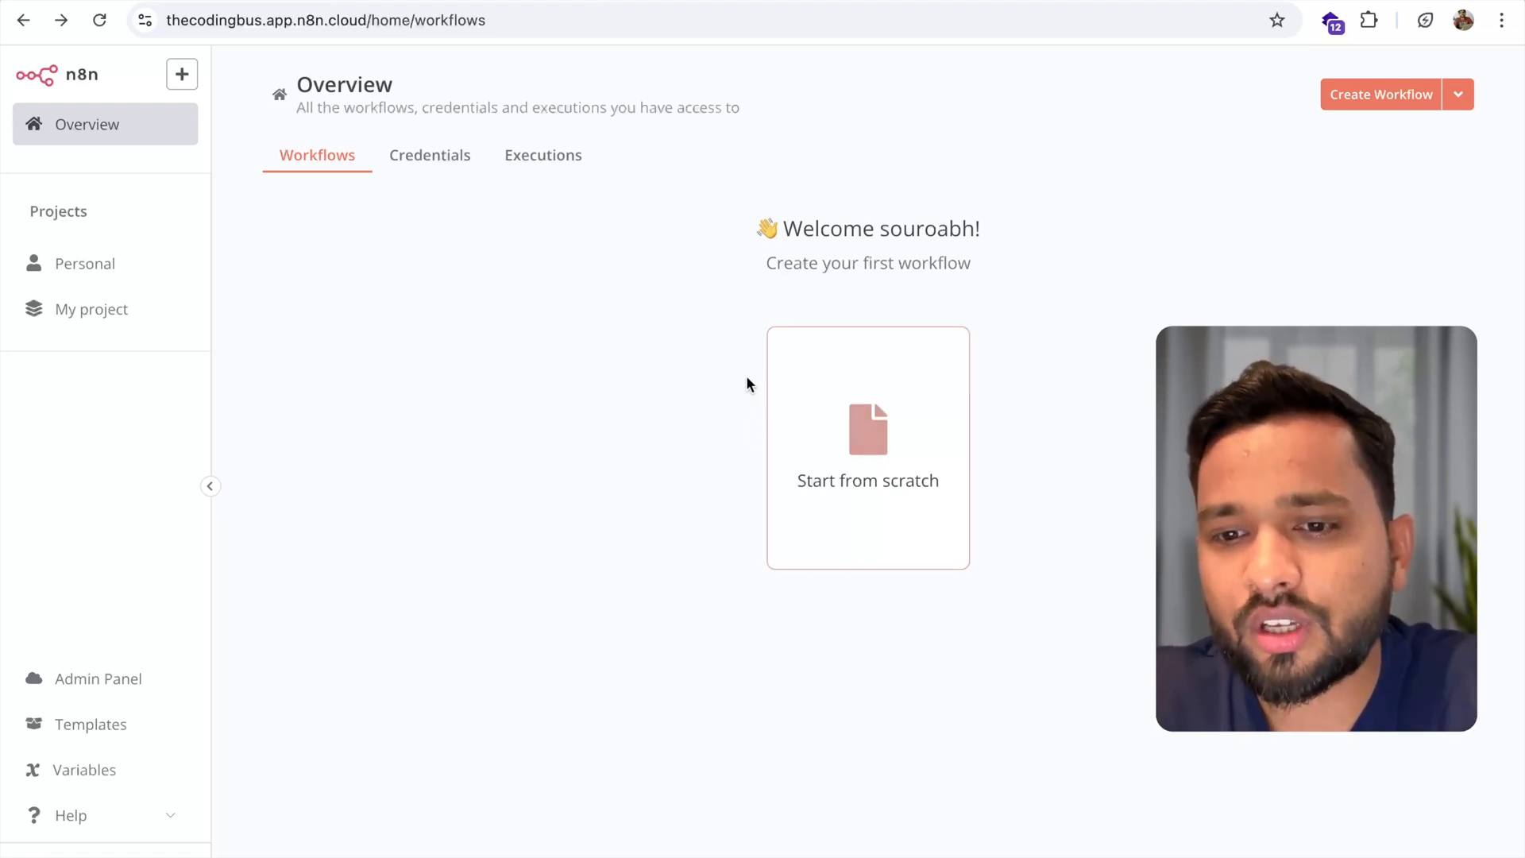
Start a workflow from scratch and add its first step to browse the trigger list.
{"action": "left_click", "coordinate": [867, 449]}
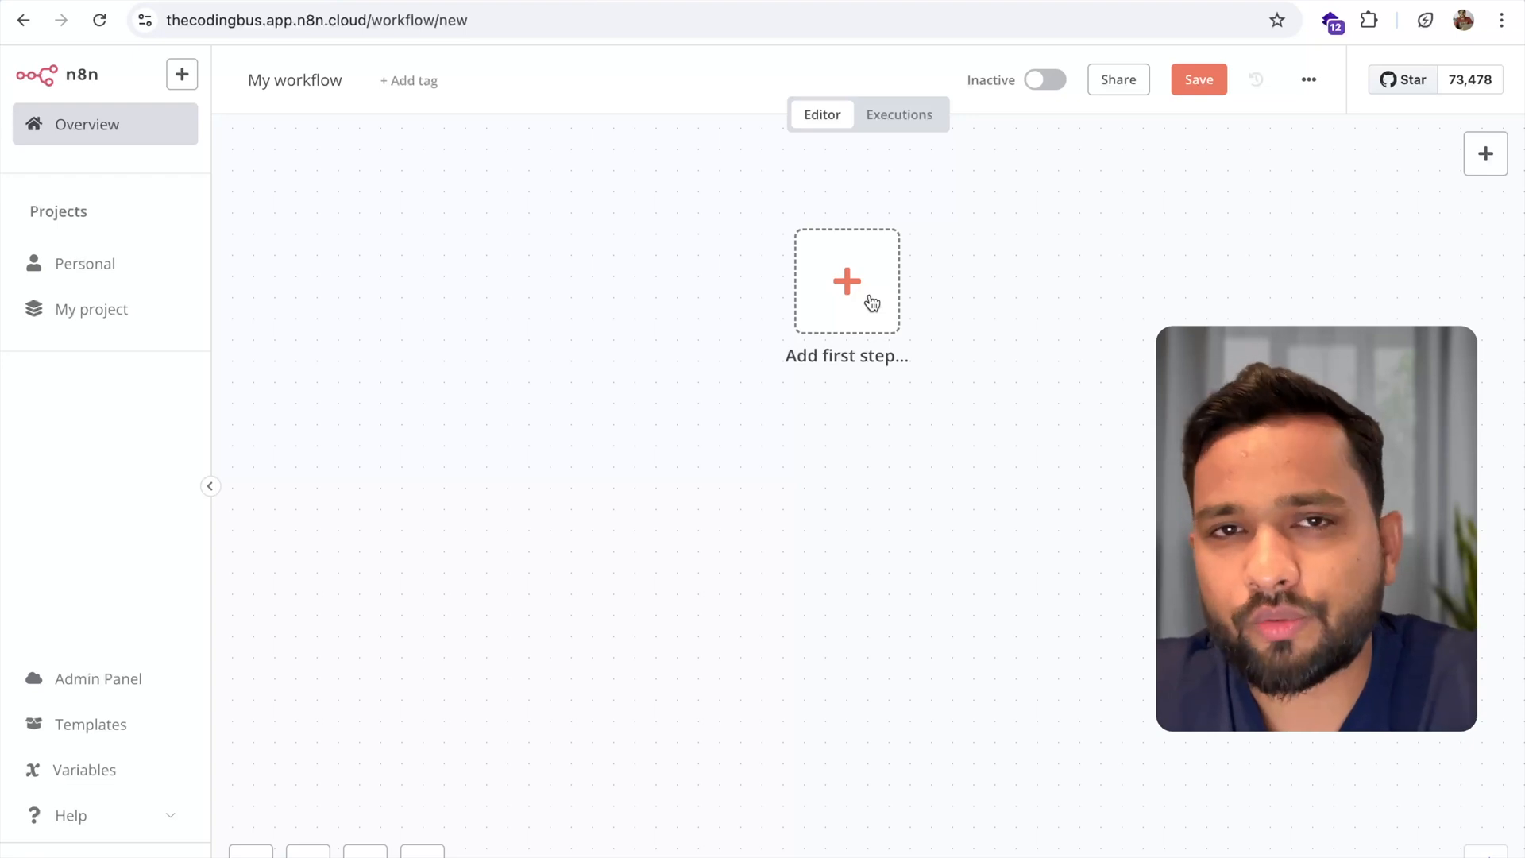
{"action": "left_click", "coordinate": [845, 282]}
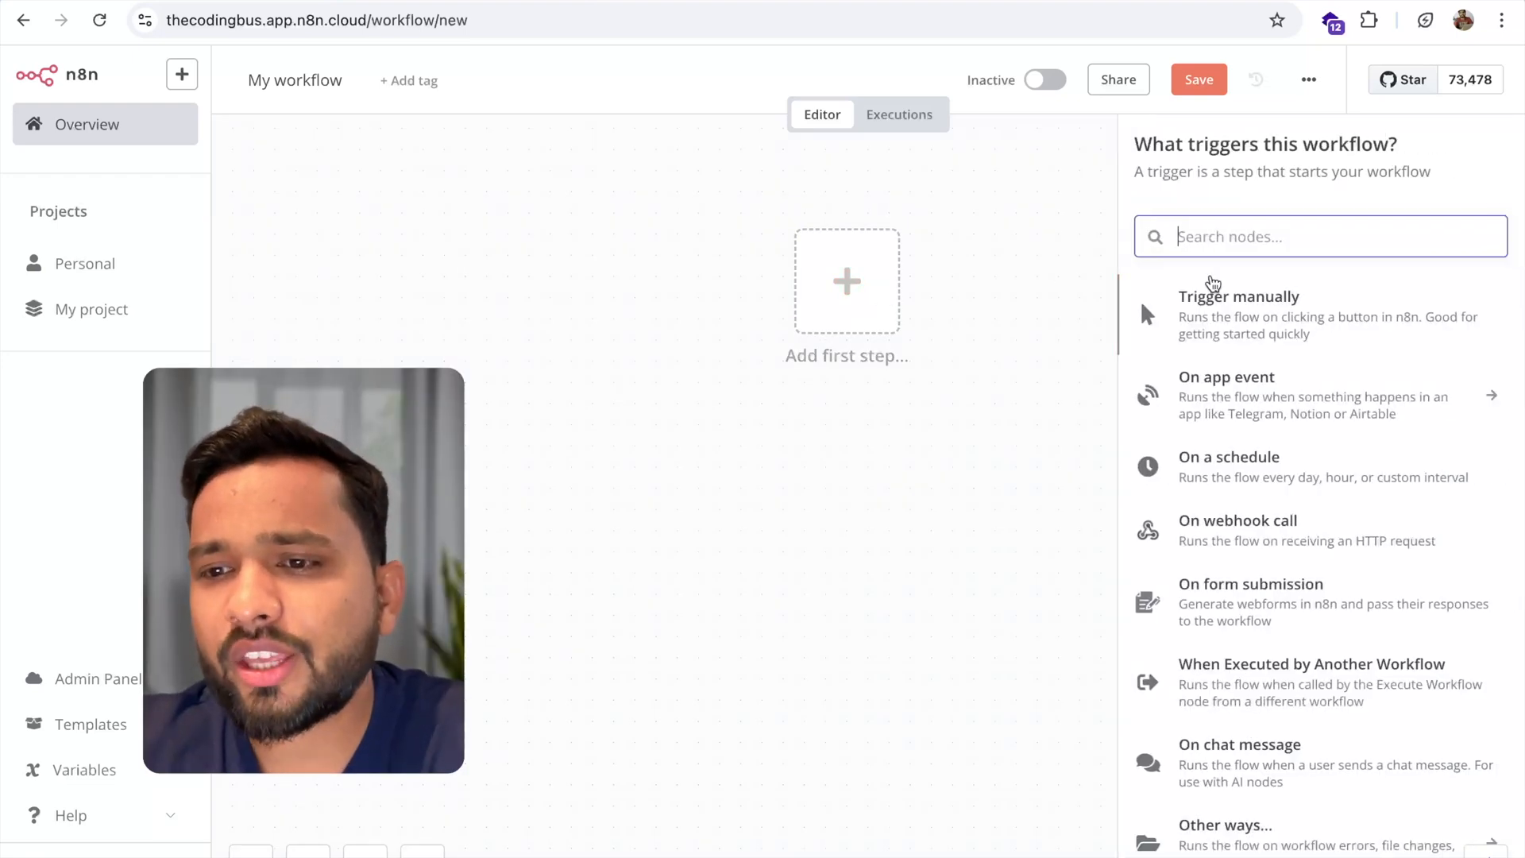
{"action": "mouse_move", "coordinate": [1322, 316]}
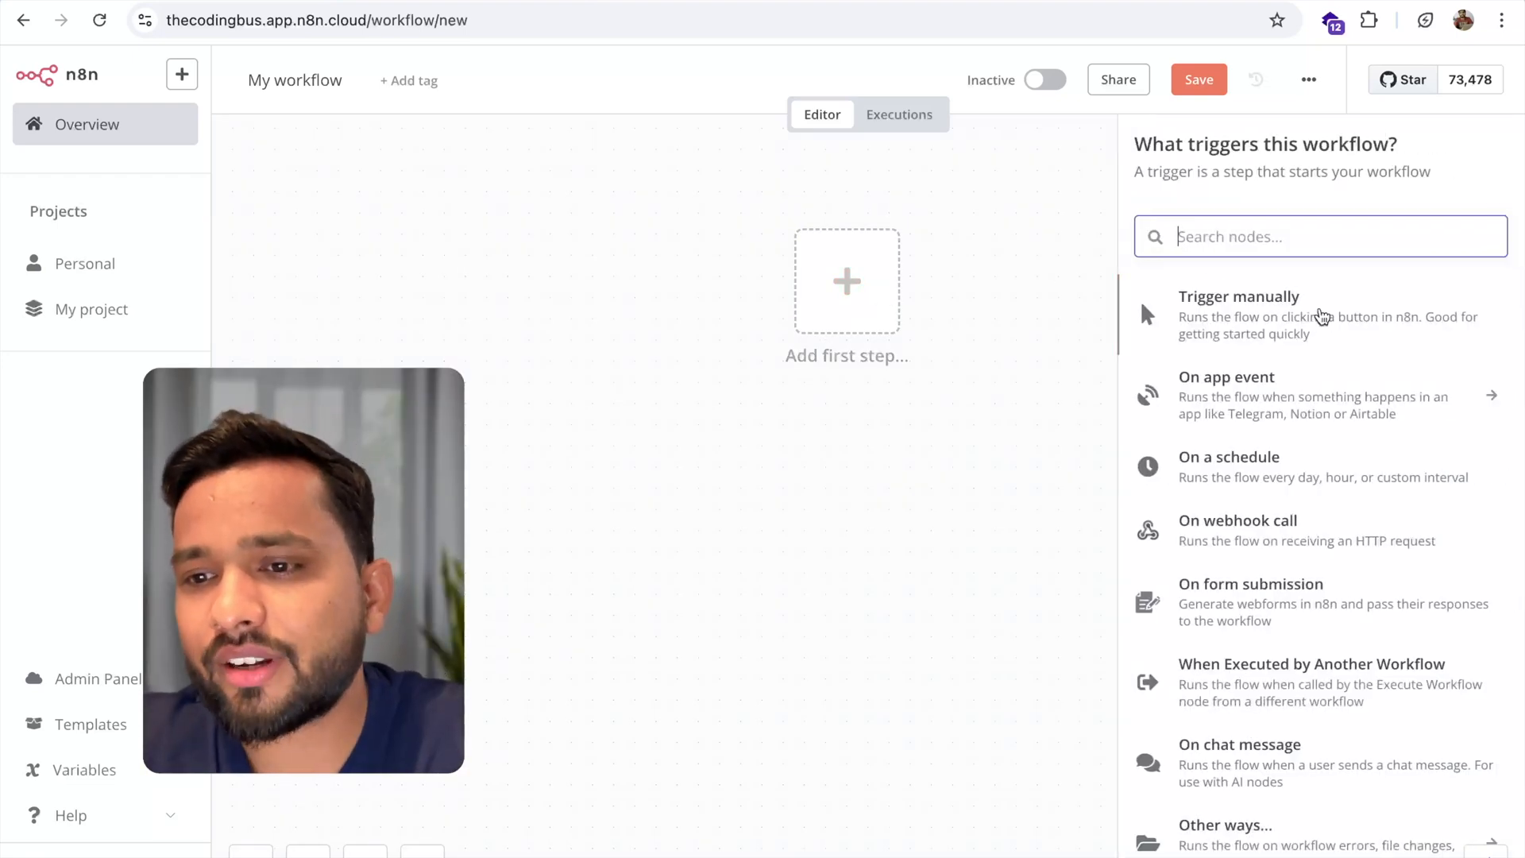
{"action": "scroll", "scroll_direction": "down", "scroll_amount": 3}
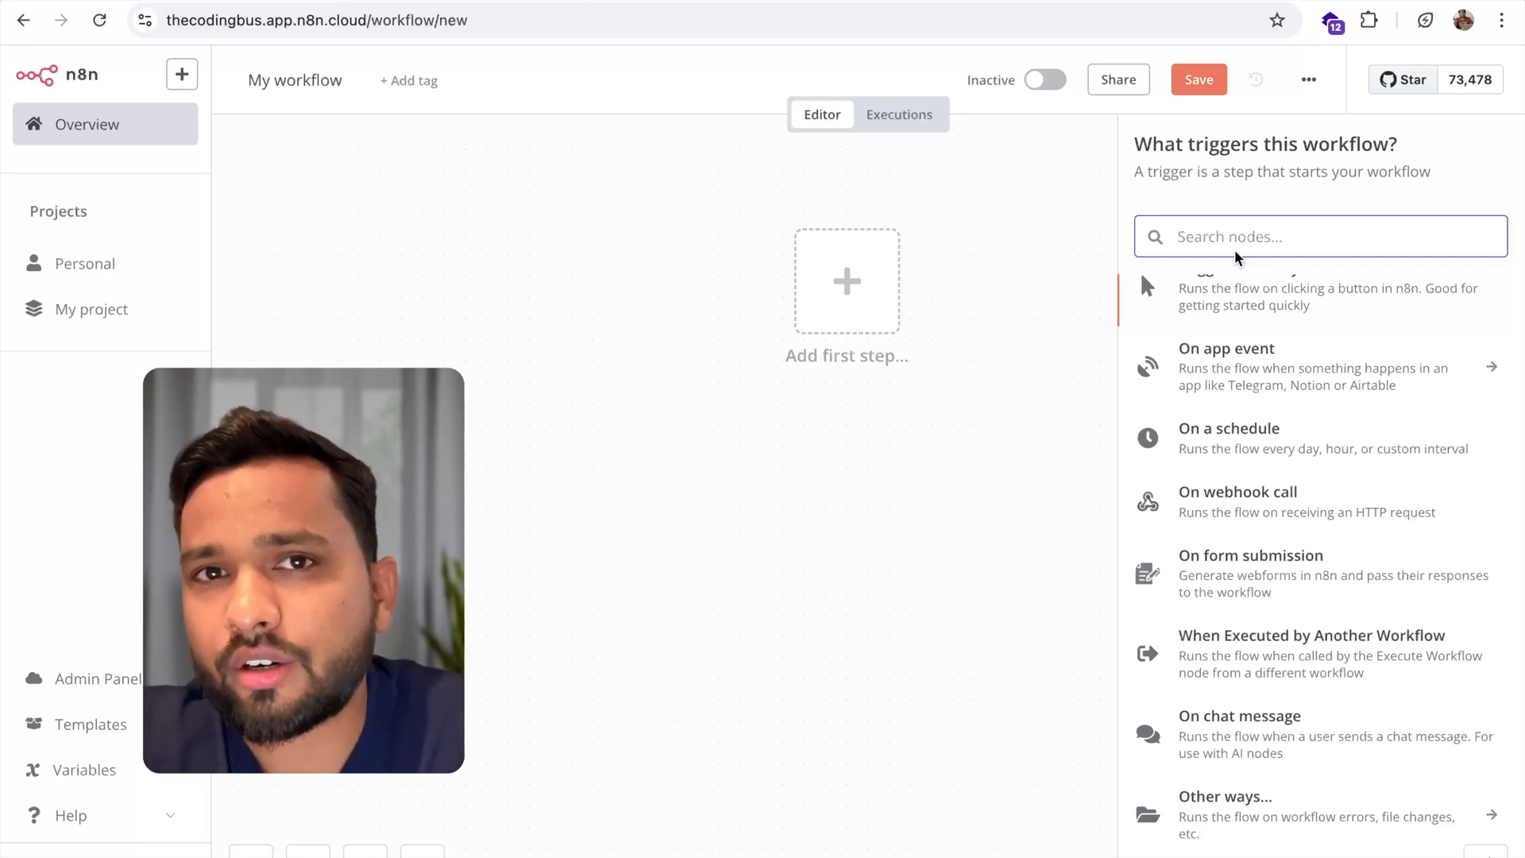
{"action": "mouse_move", "coordinate": [1292, 696]}
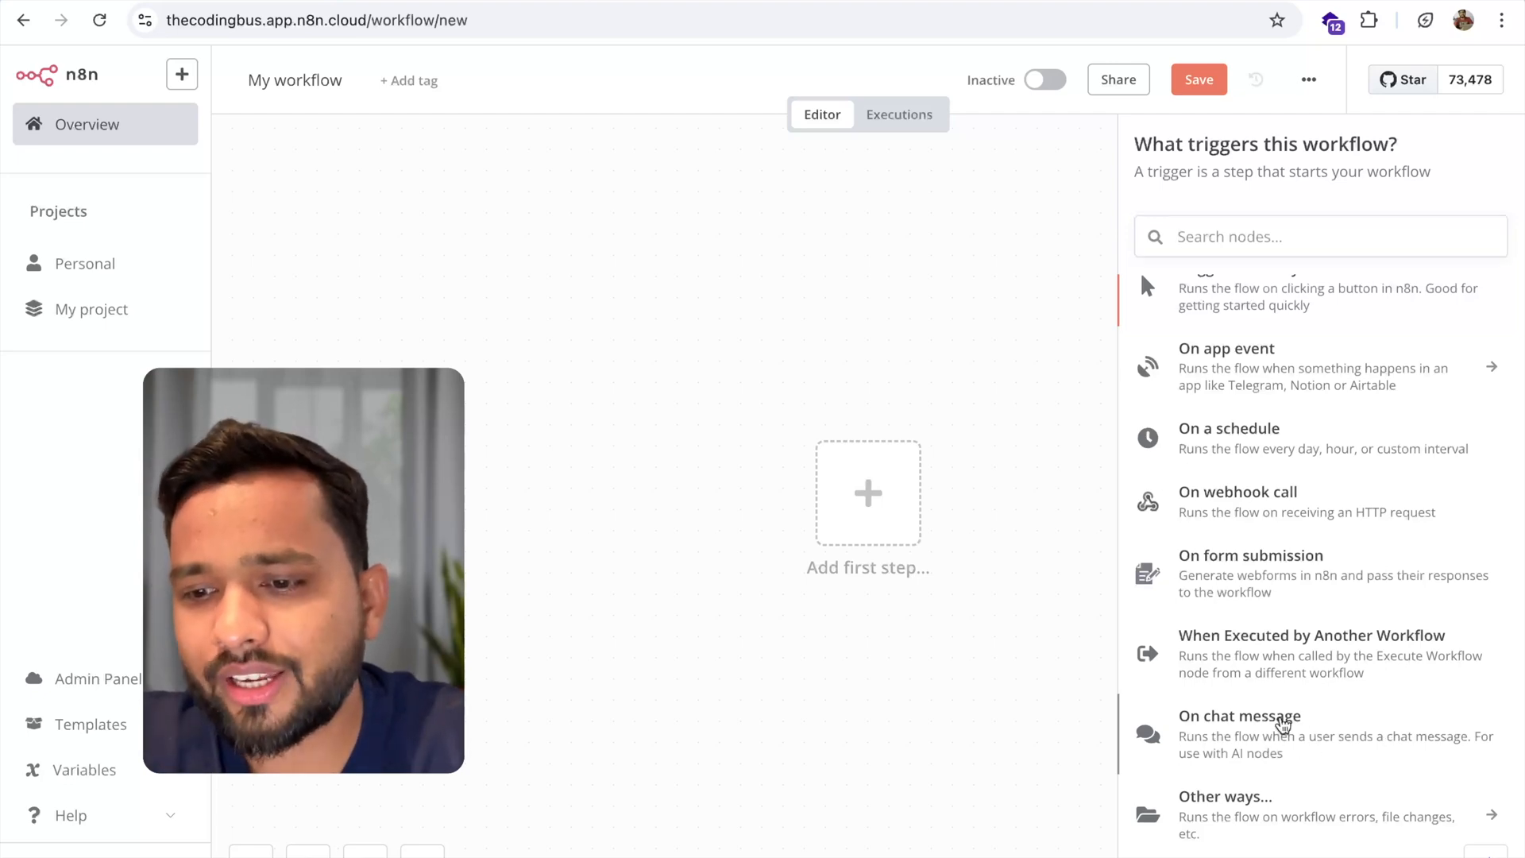
Add an 'On chat message' trigger, make its chat publicly available, and copy the Chat URL.
{"action": "left_click", "coordinate": [1239, 727]}
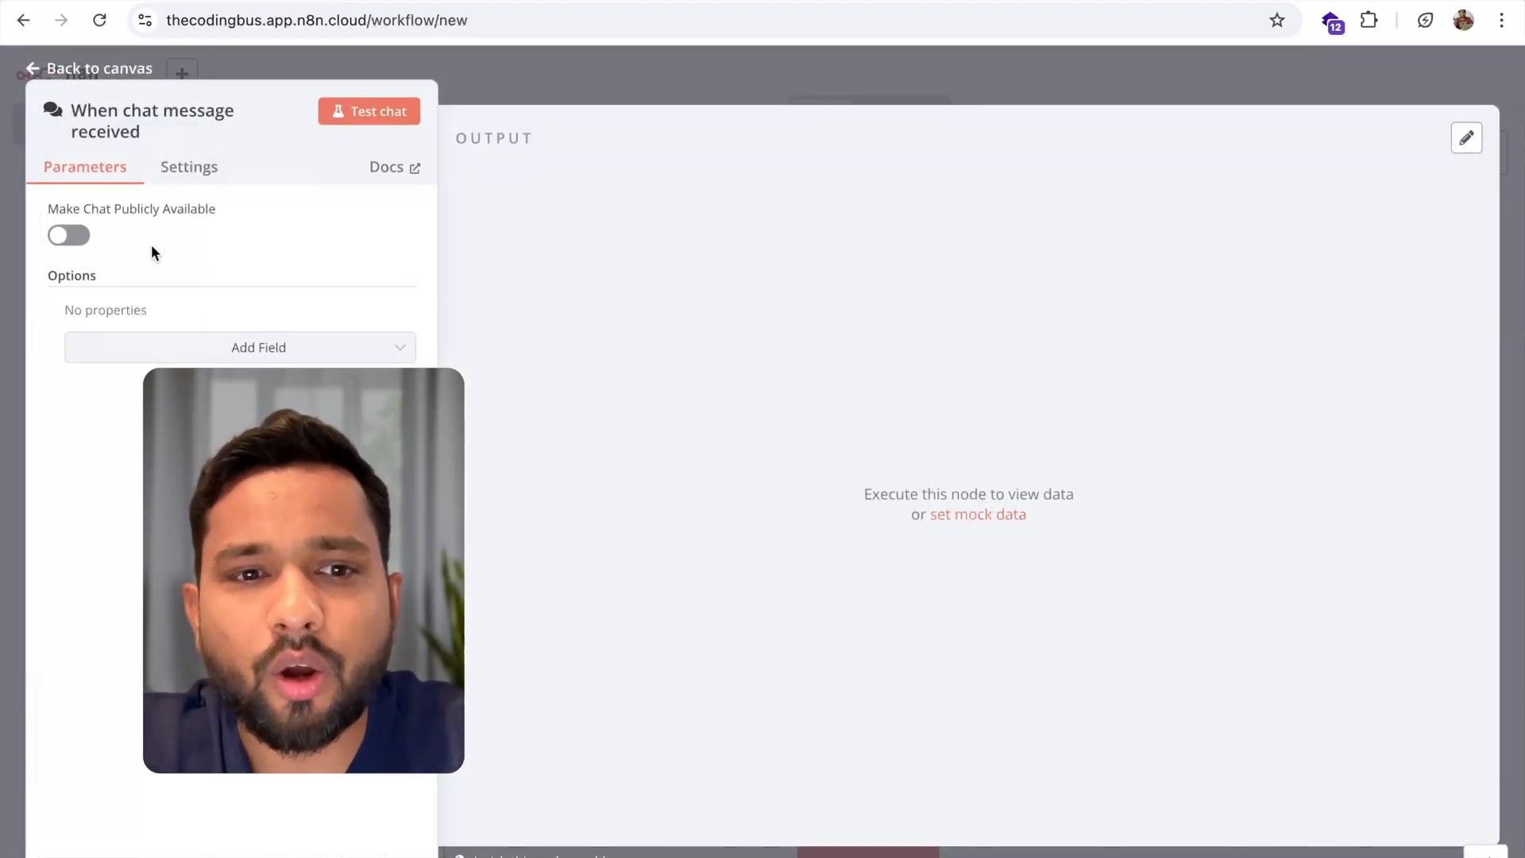
{"action": "mouse_move", "coordinate": [56, 217]}
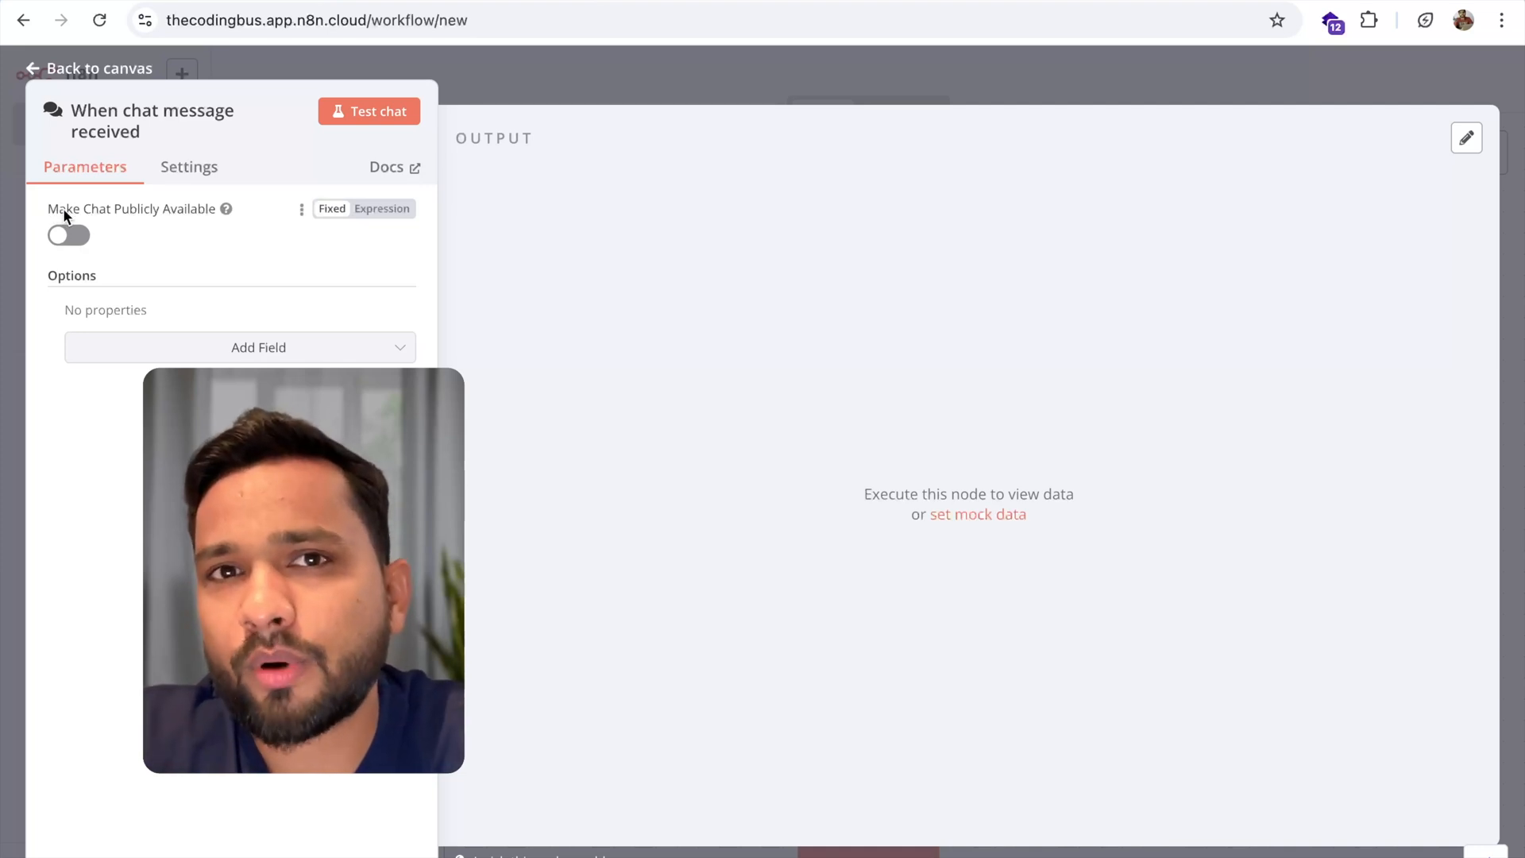
{"action": "left_click", "coordinate": [66, 235]}
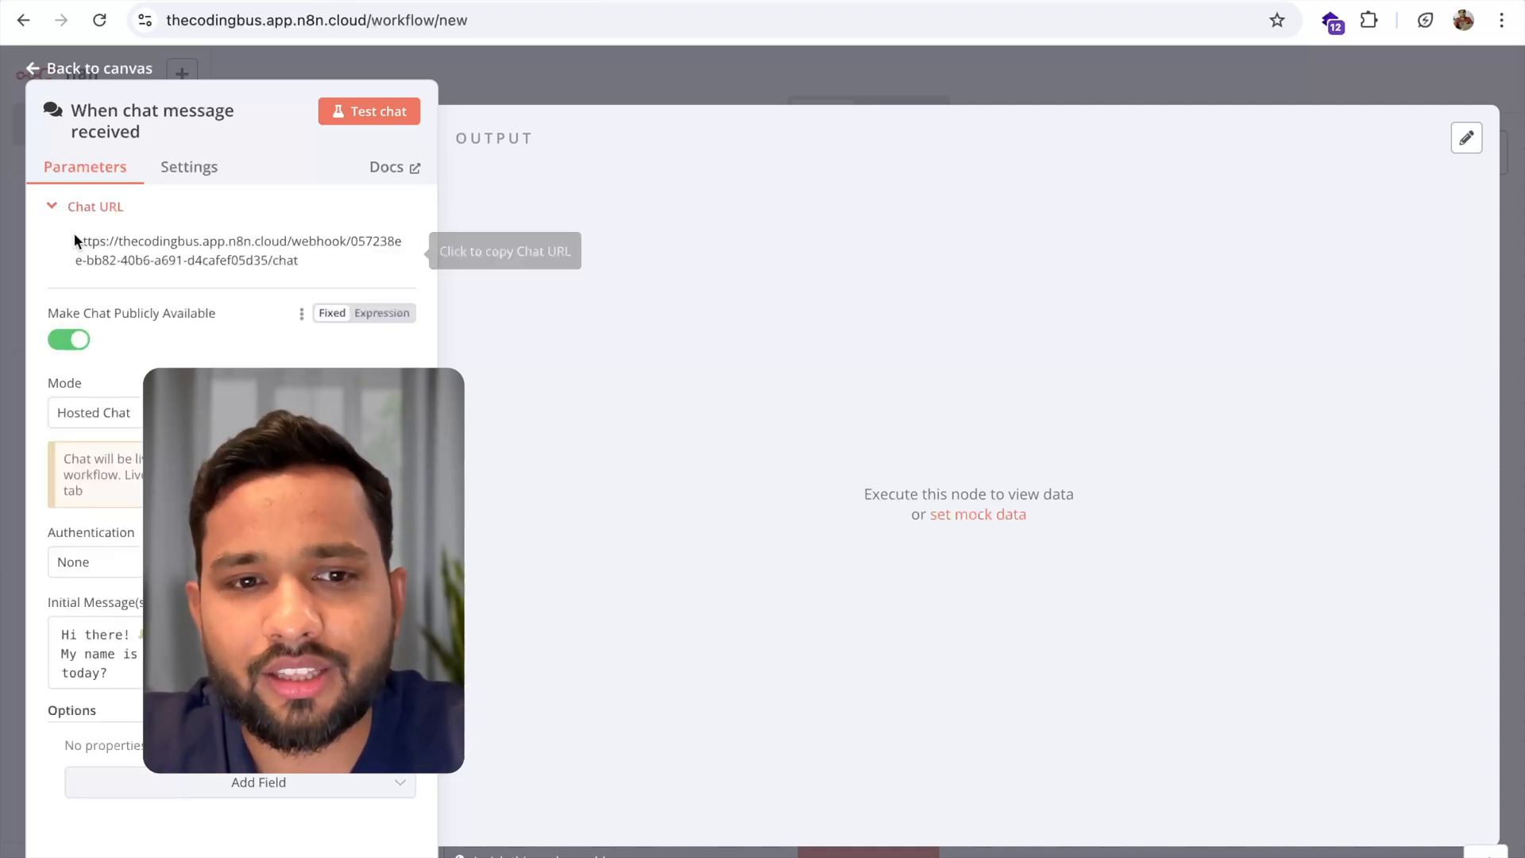
{"action": "mouse_move", "coordinate": [272, 257]}
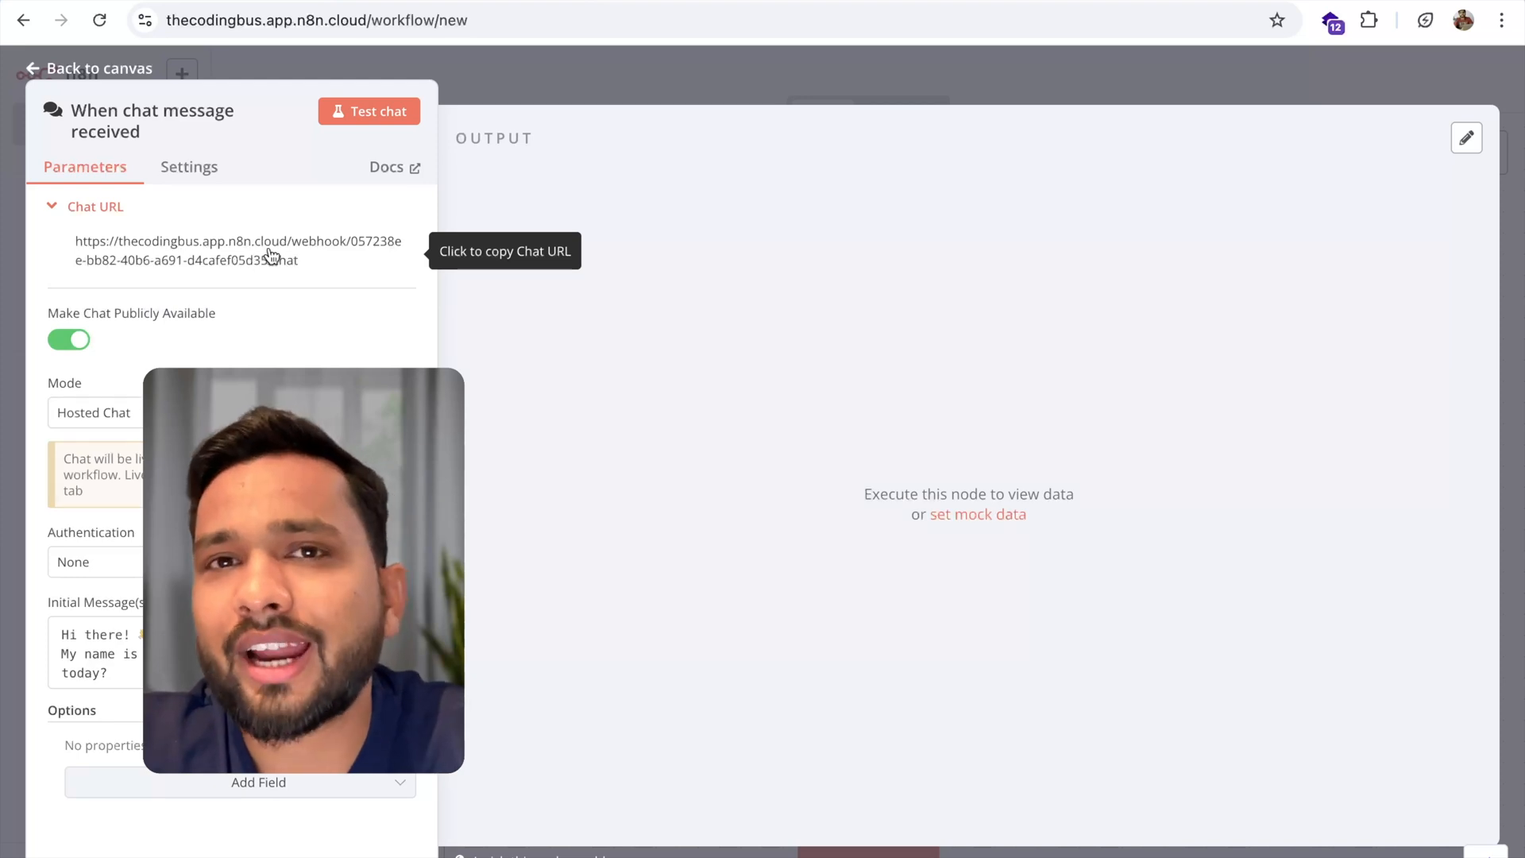
{"action": "left_click", "coordinate": [270, 251]}
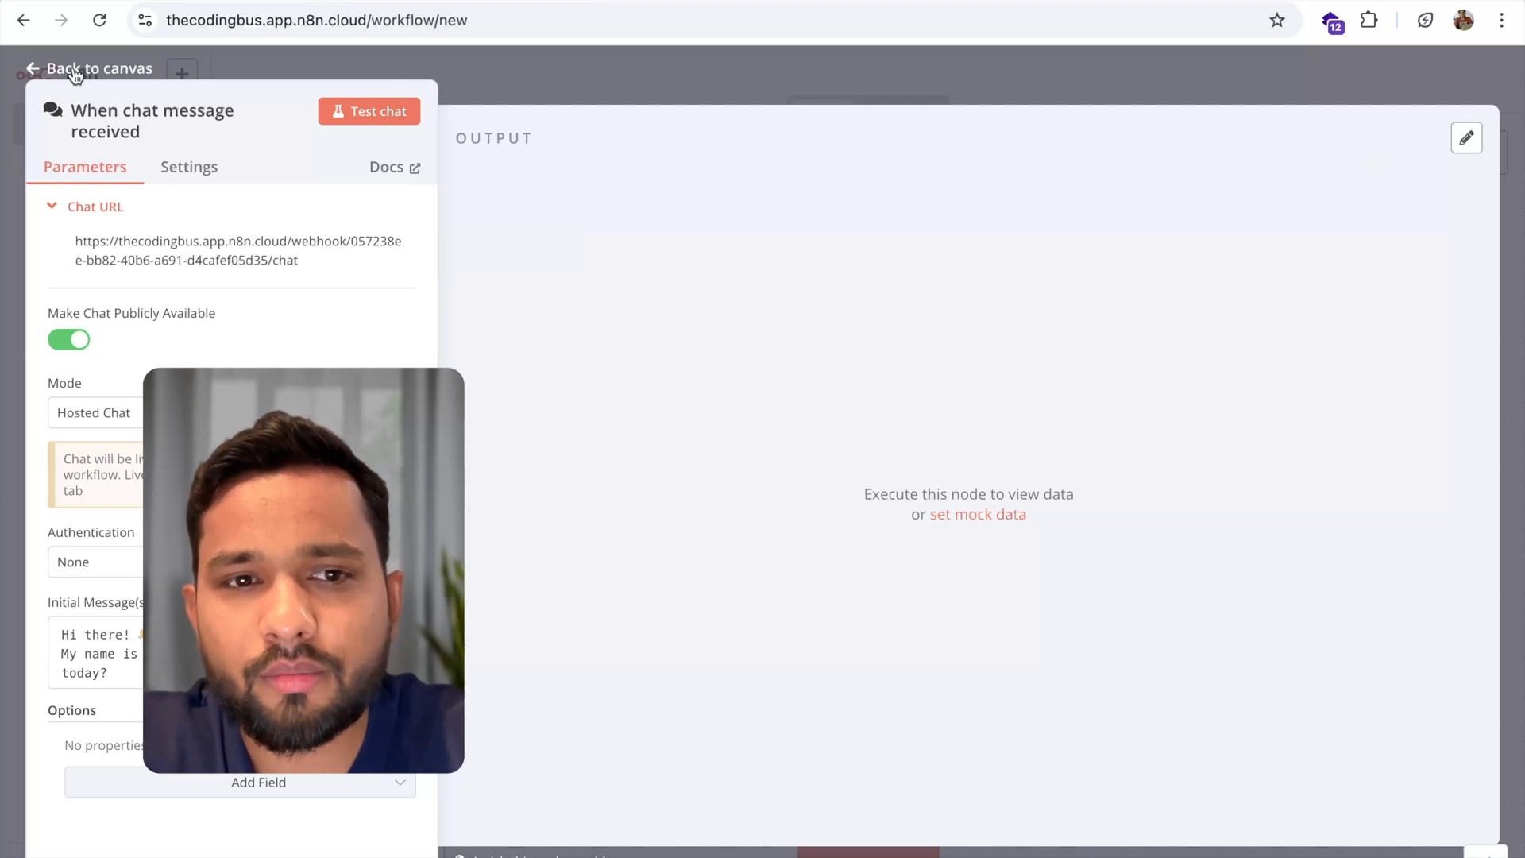
Return to the canvas and send 'hello' through the built-in chat to run the trigger.
{"action": "left_click", "coordinate": [86, 67]}
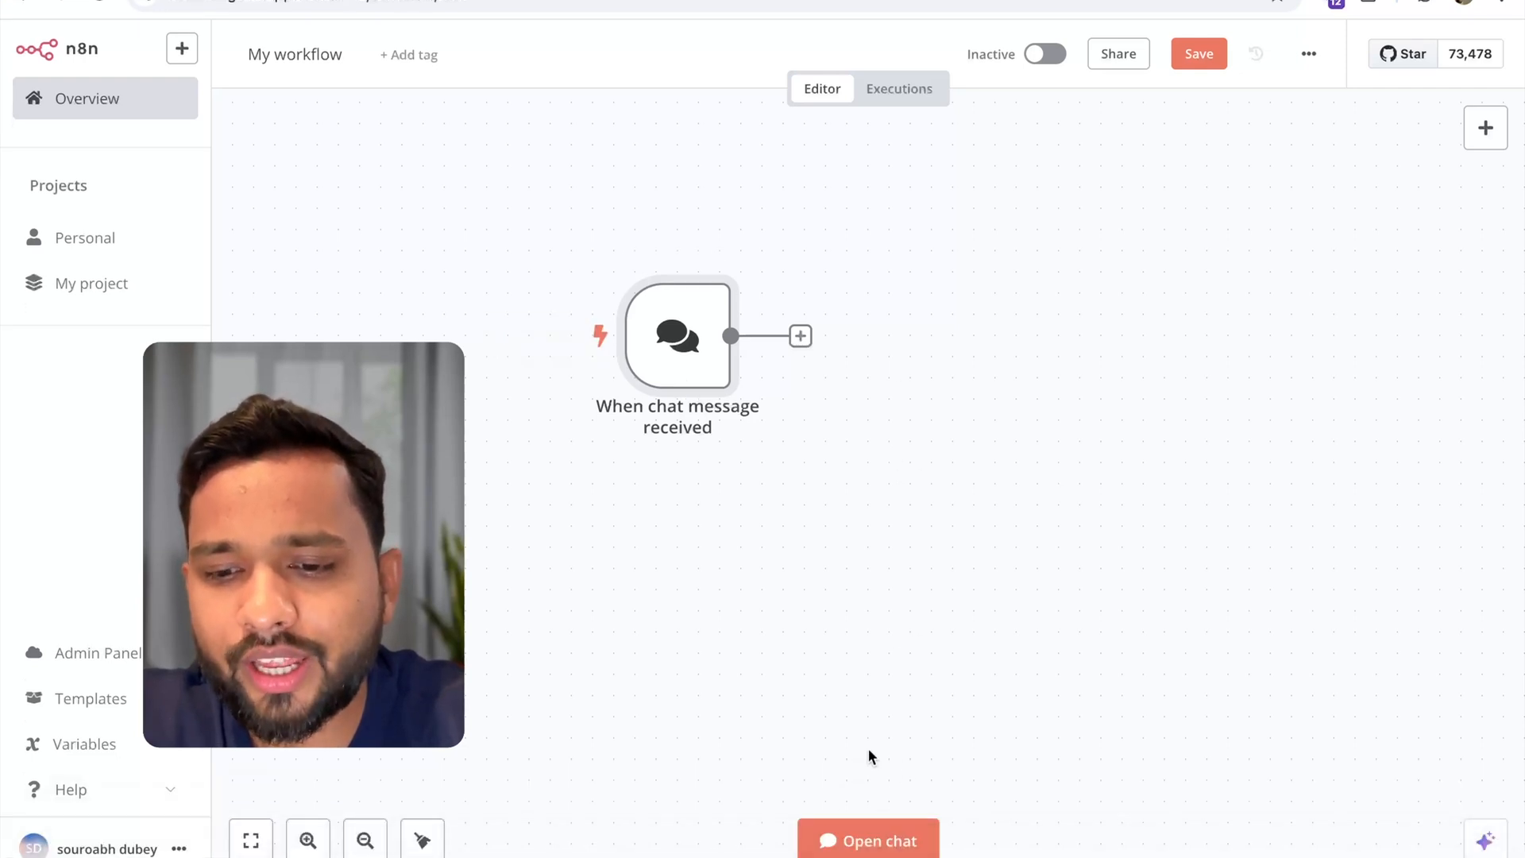
{"action": "left_click", "coordinate": [867, 839]}
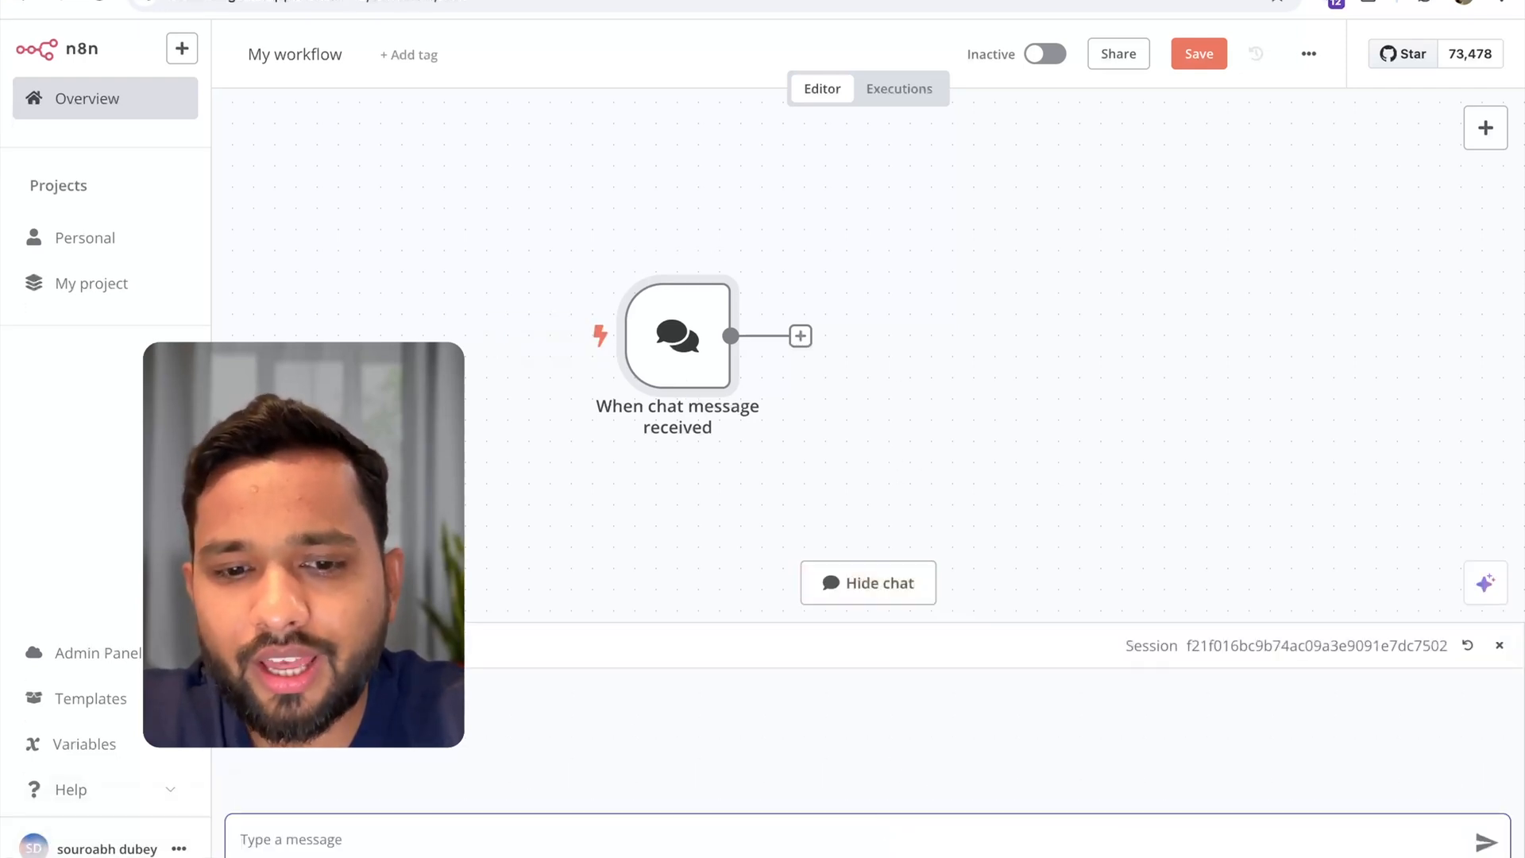
{"action": "type", "text": "hel"}
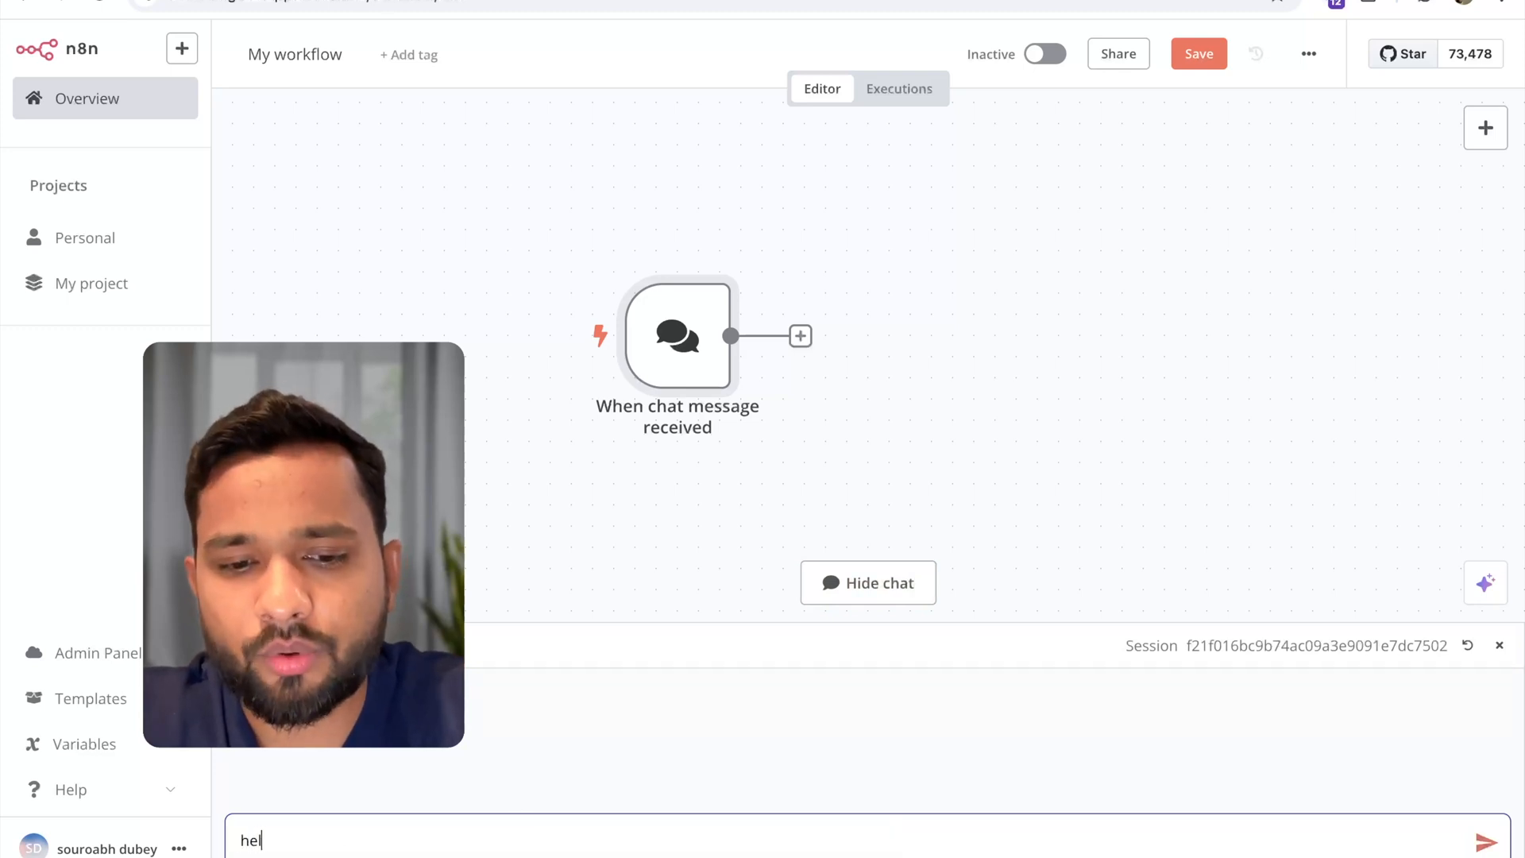
{"action": "key", "text": "Enter"}
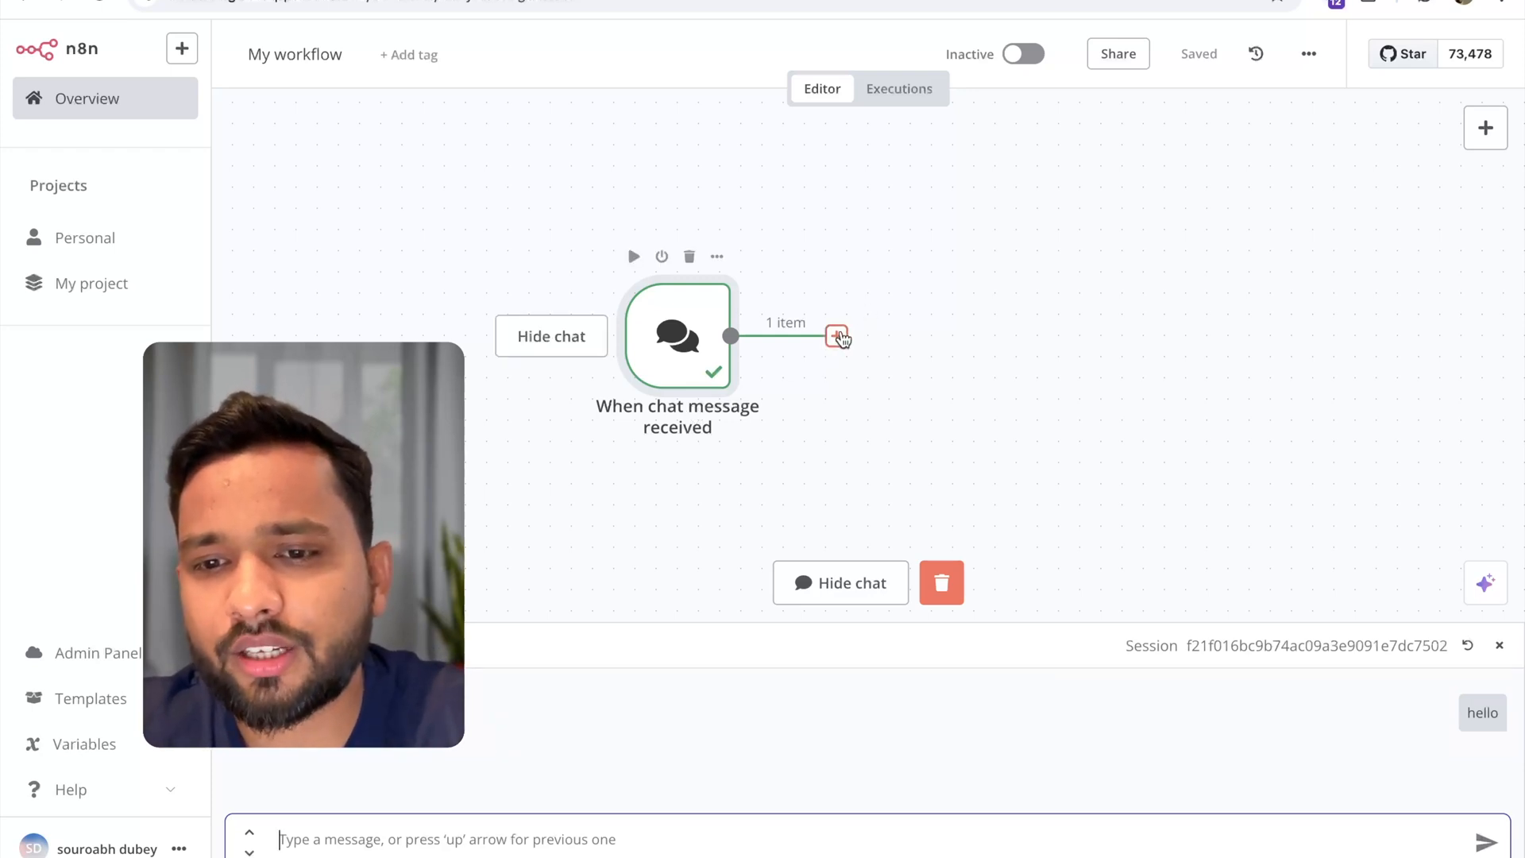
Add an AI Agent node after the chat trigger and save the workflow.
{"action": "left_click", "coordinate": [835, 335]}
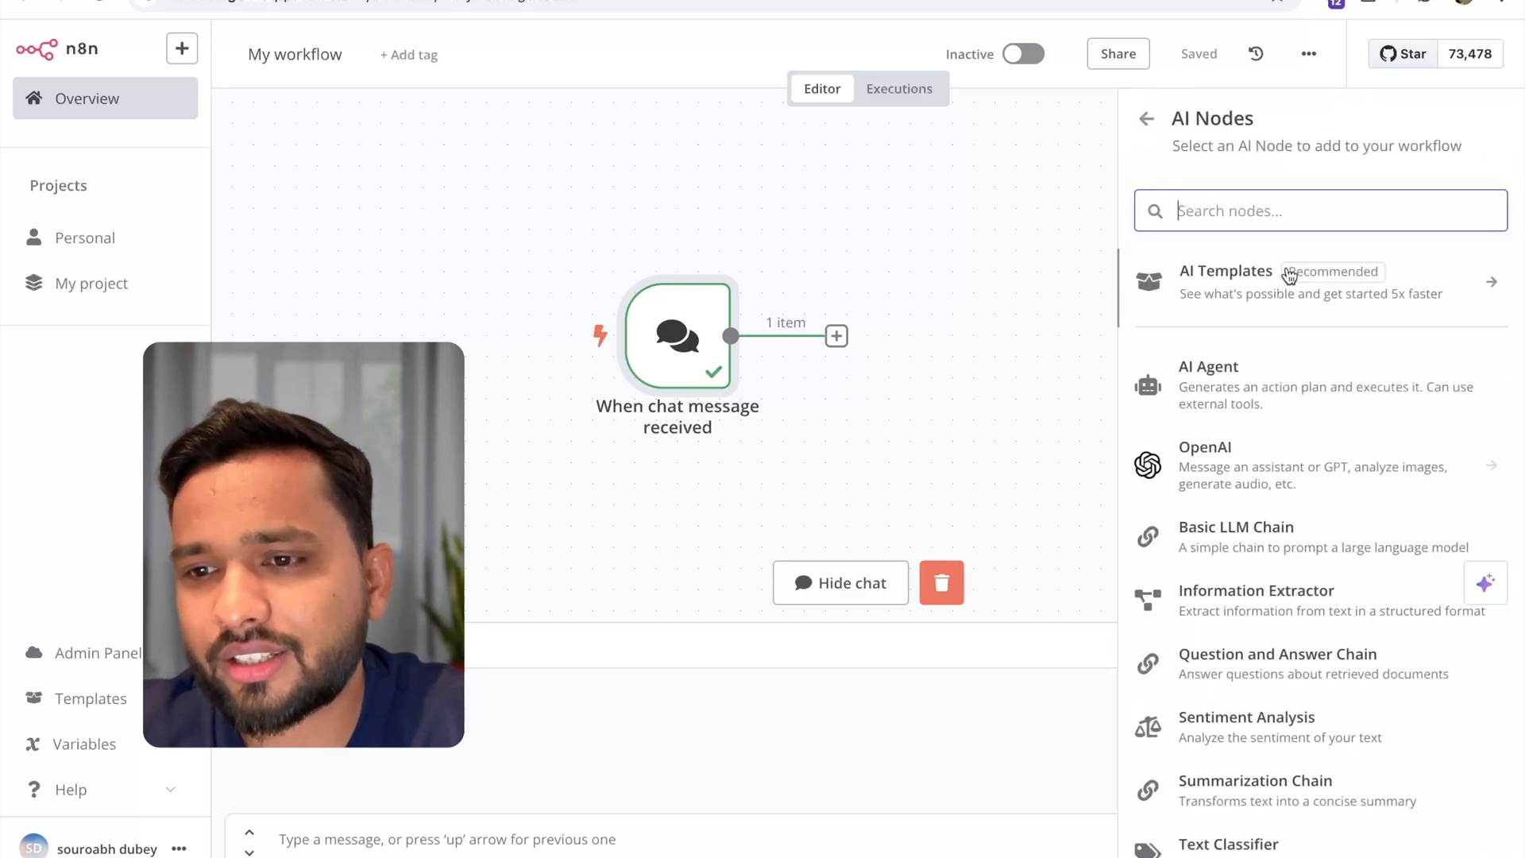
{"action": "mouse_move", "coordinate": [1247, 412]}
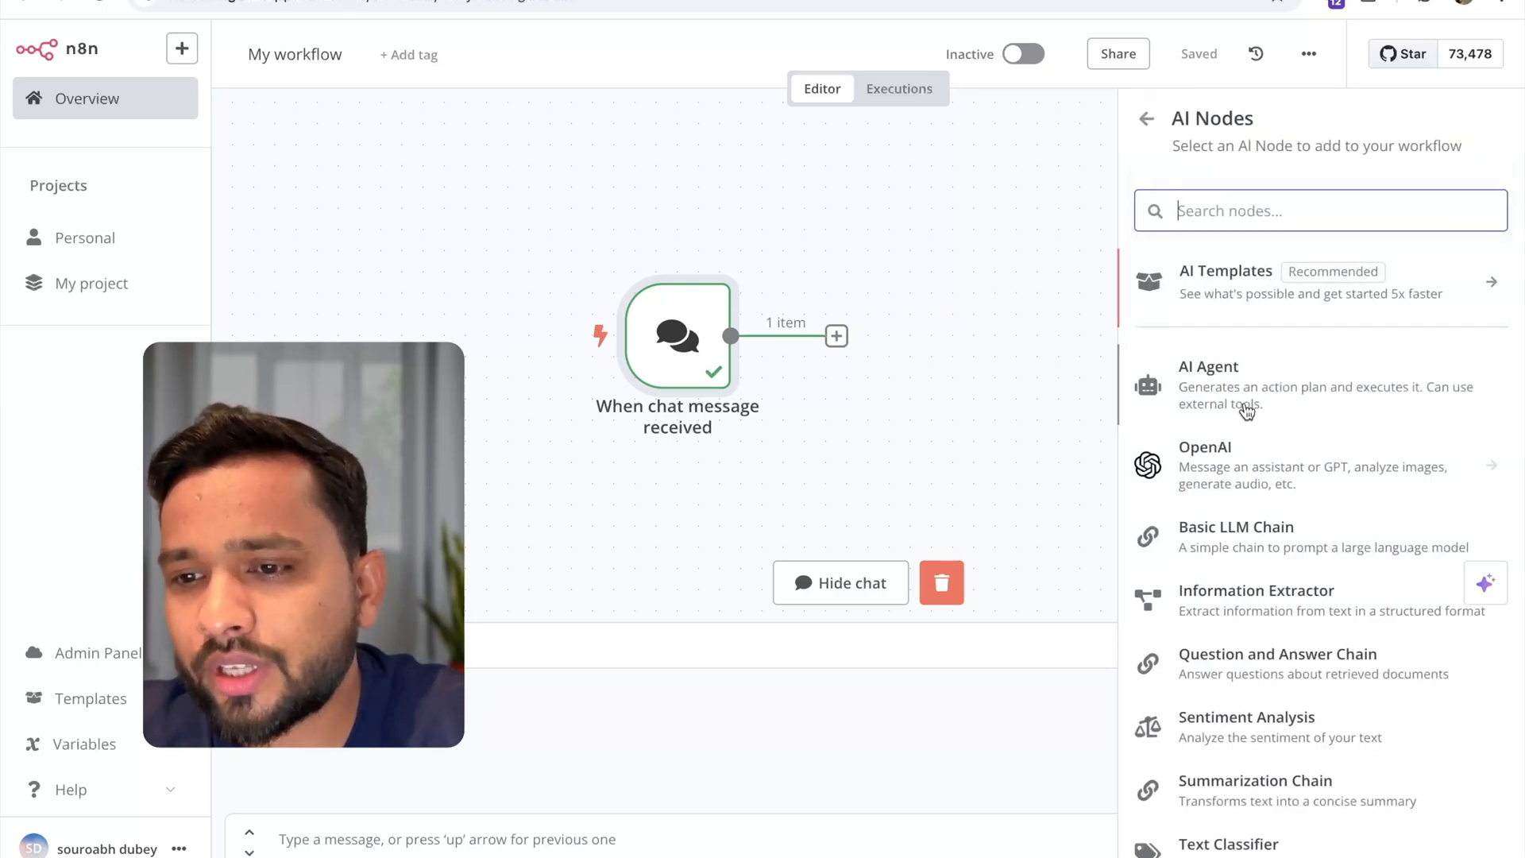
{"action": "left_click", "coordinate": [1240, 385]}
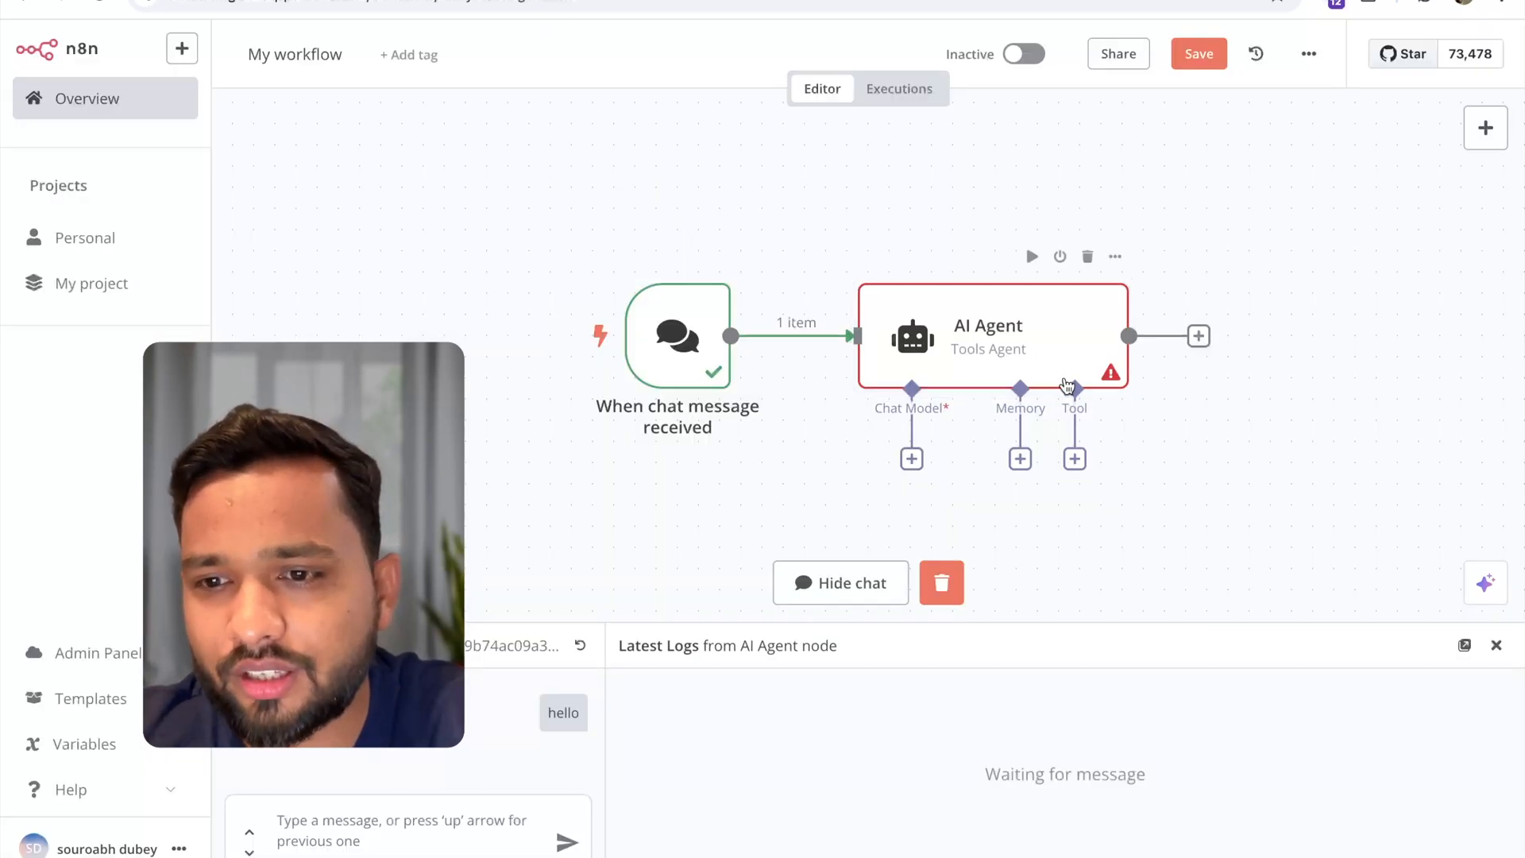
{"action": "mouse_move", "coordinate": [1111, 373]}
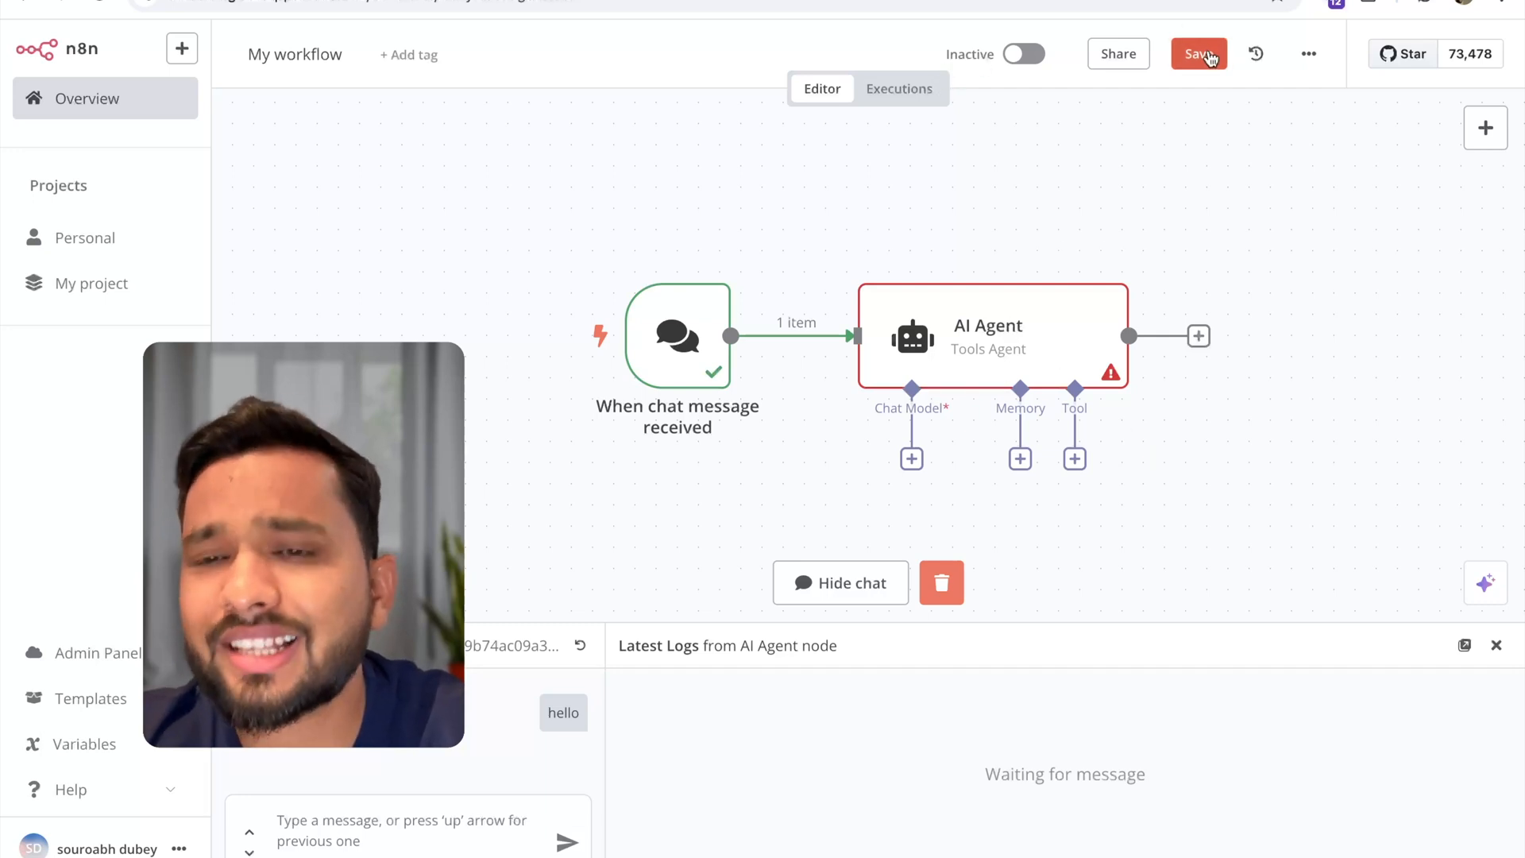
{"action": "left_click", "coordinate": [1198, 54]}
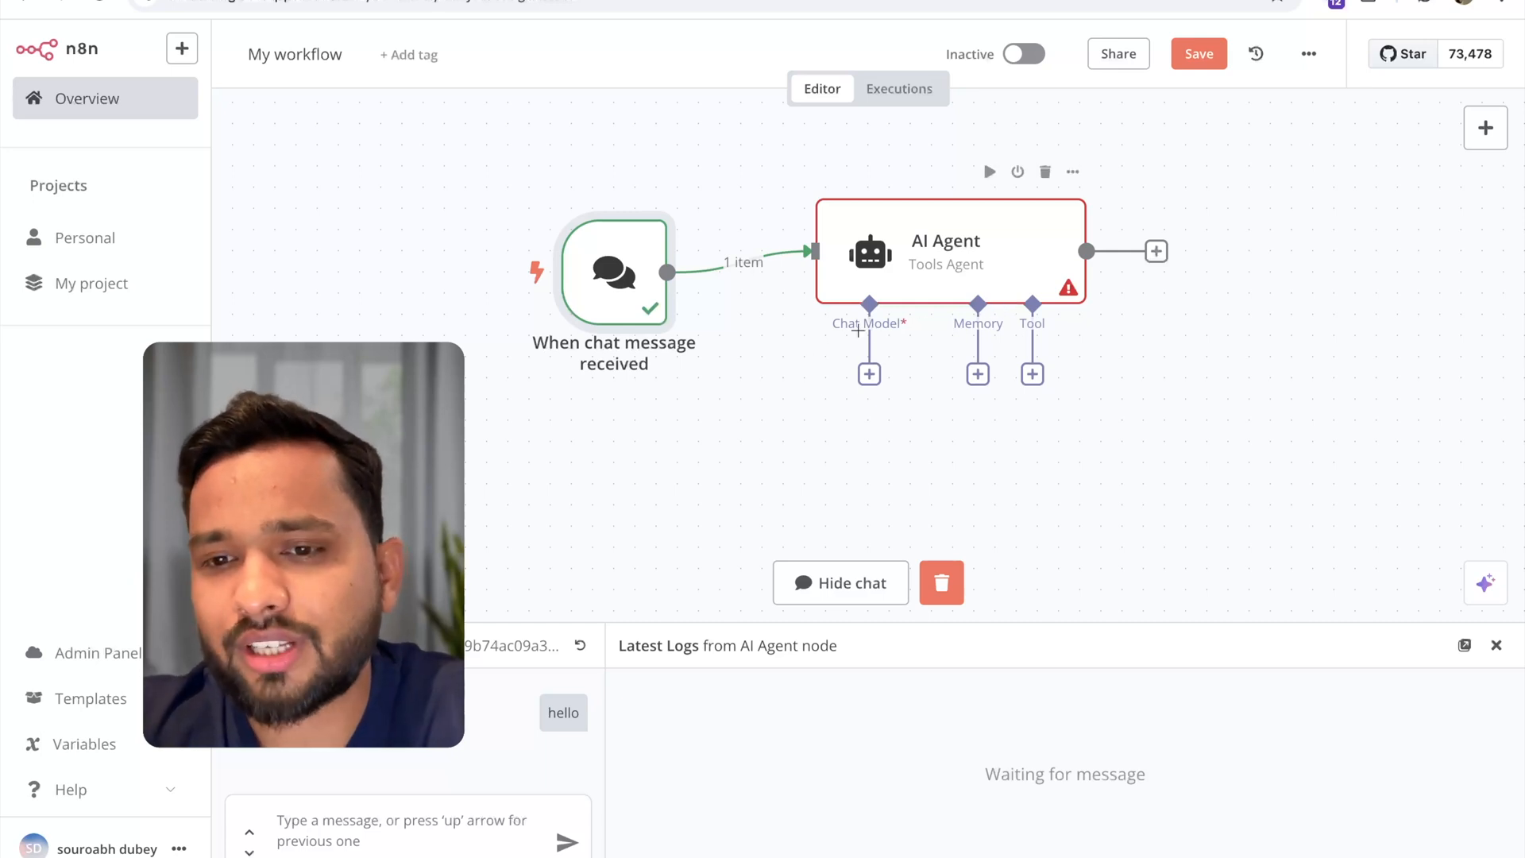
{"action": "mouse_move", "coordinate": [909, 350]}
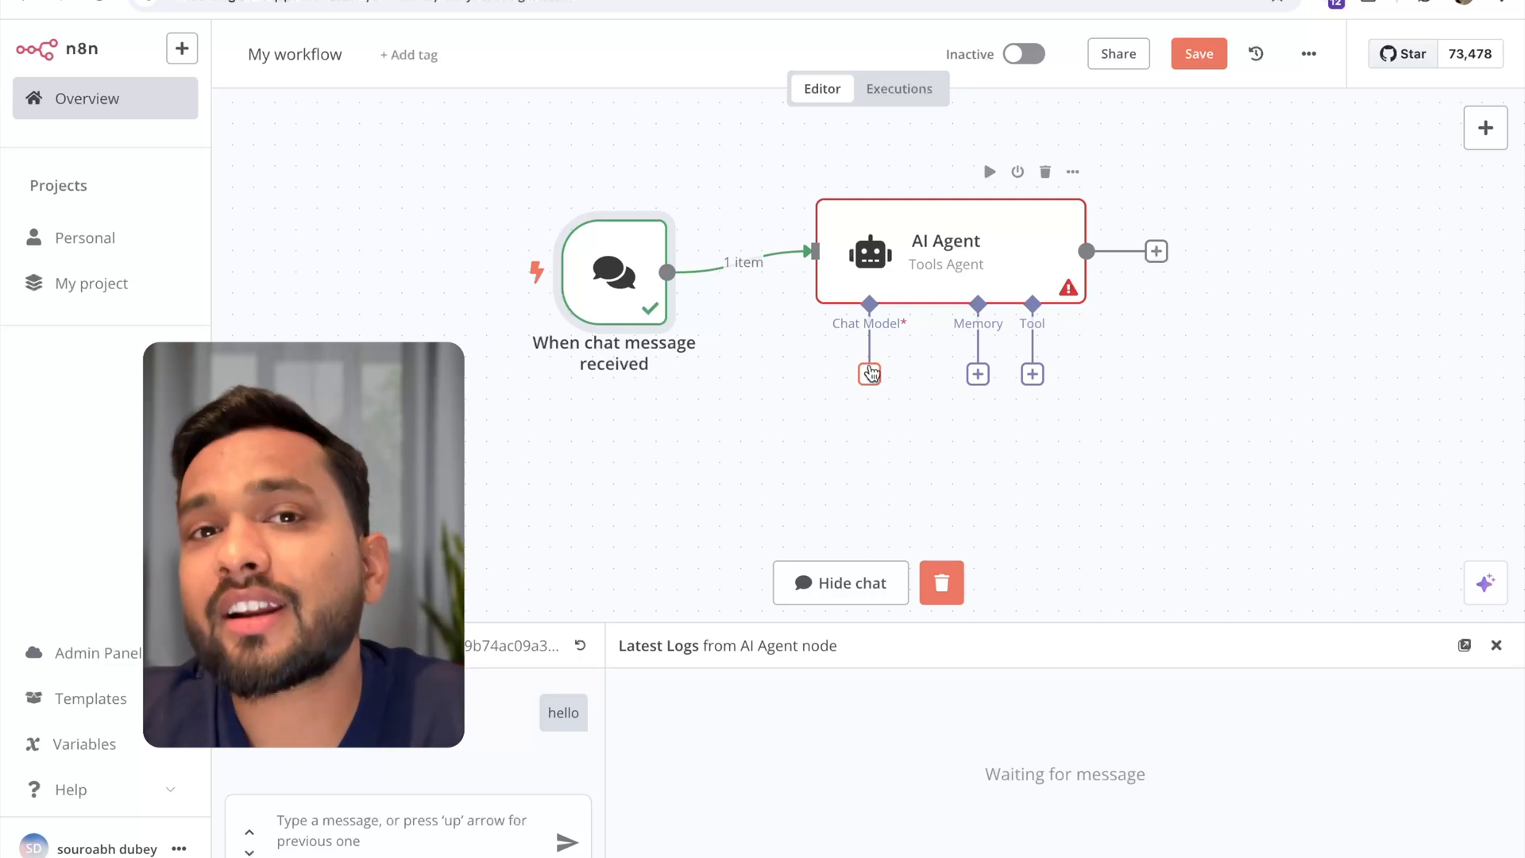
{"action": "mouse_move", "coordinate": [848, 370]}
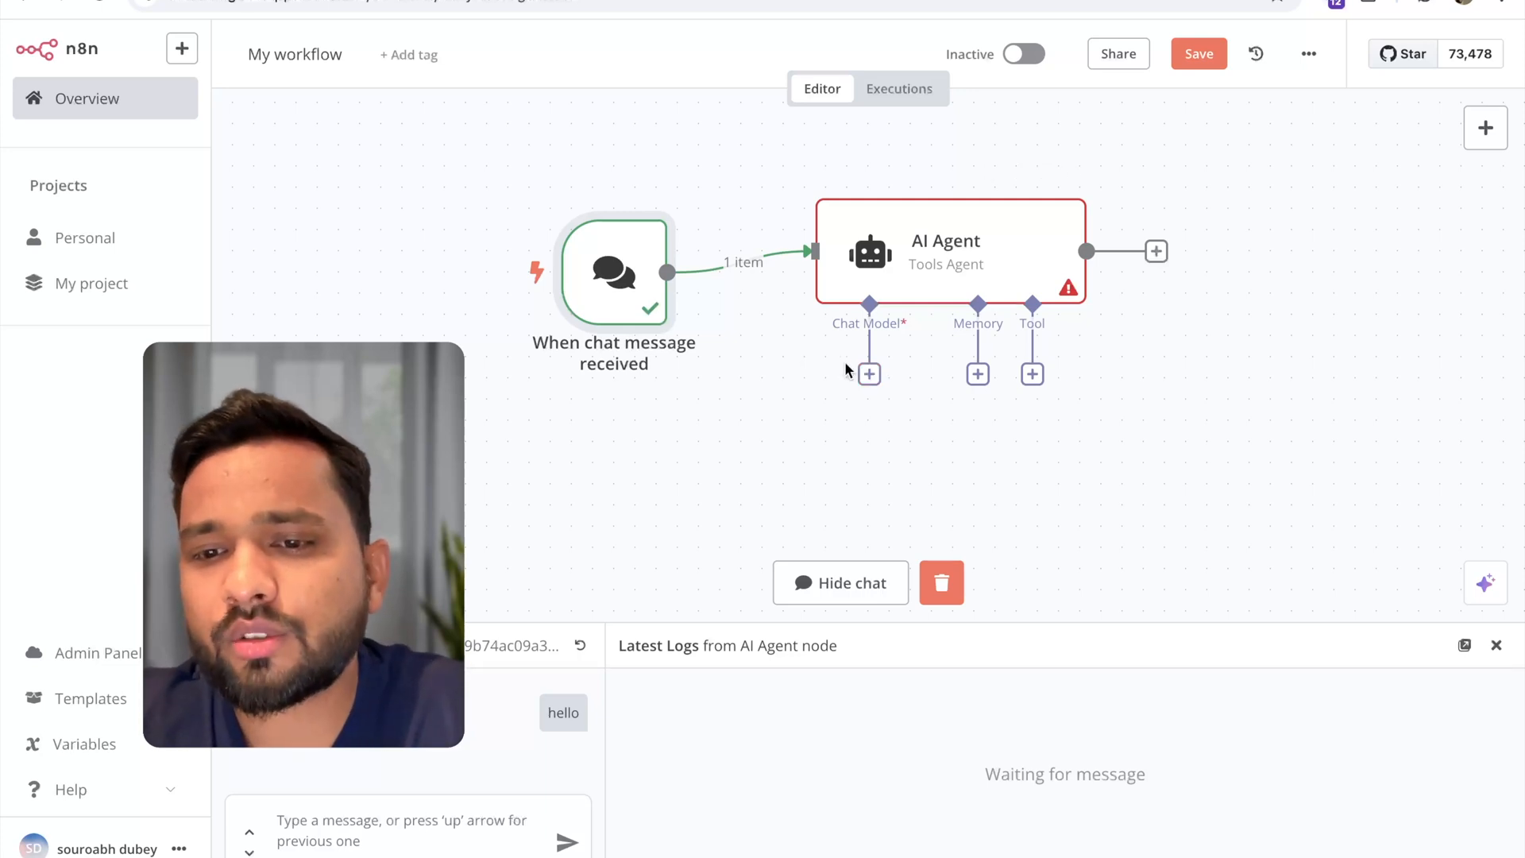
Attach a Google Gemini Chat Model as the AI Agent's chat model.
{"action": "left_click", "coordinate": [869, 373]}
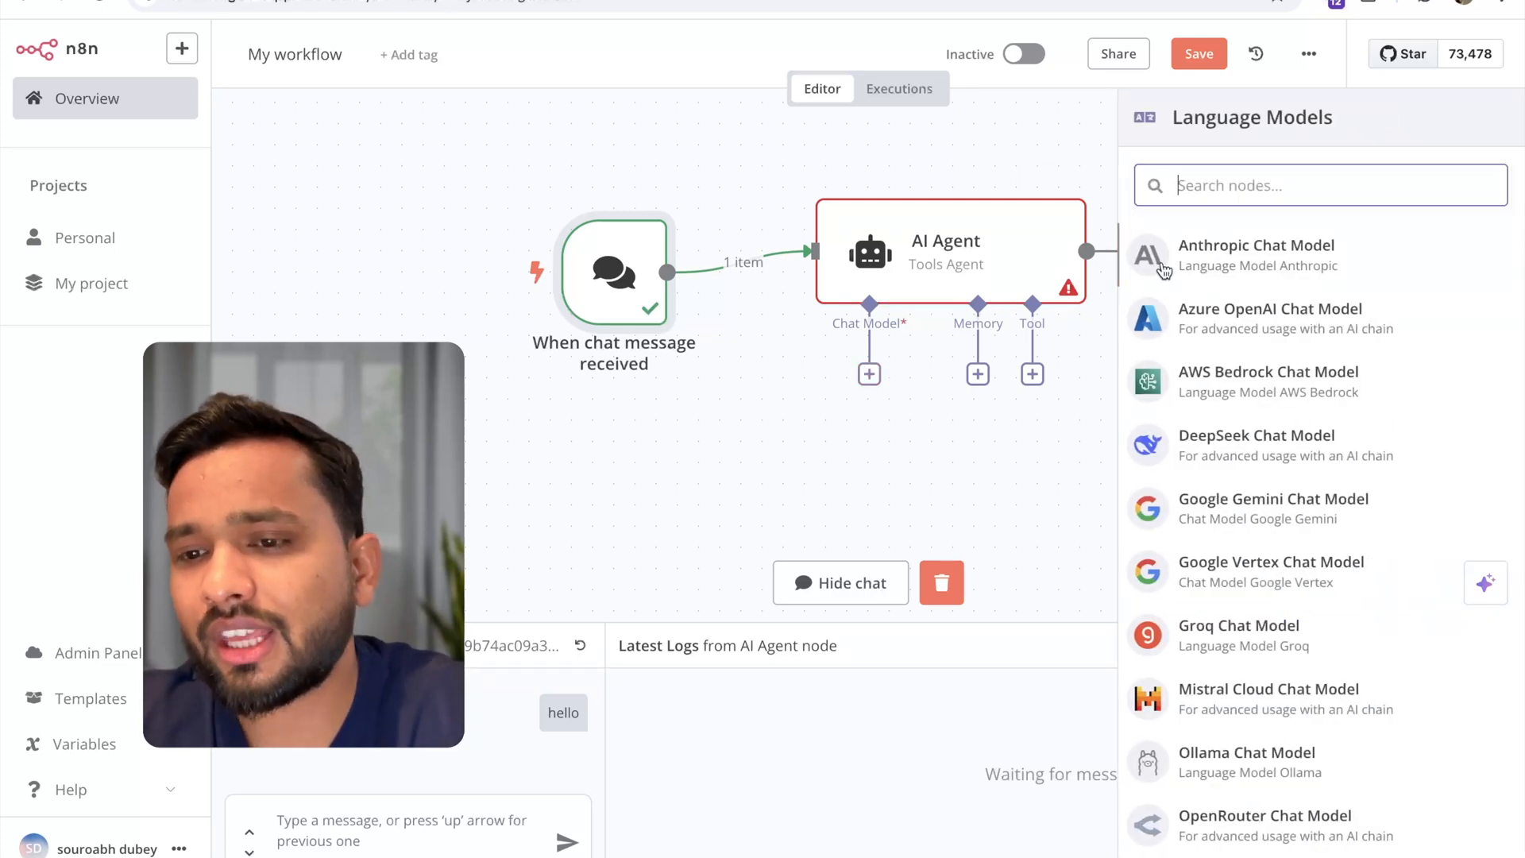
{"action": "scroll", "scroll_direction": "down", "scroll_amount": 3}
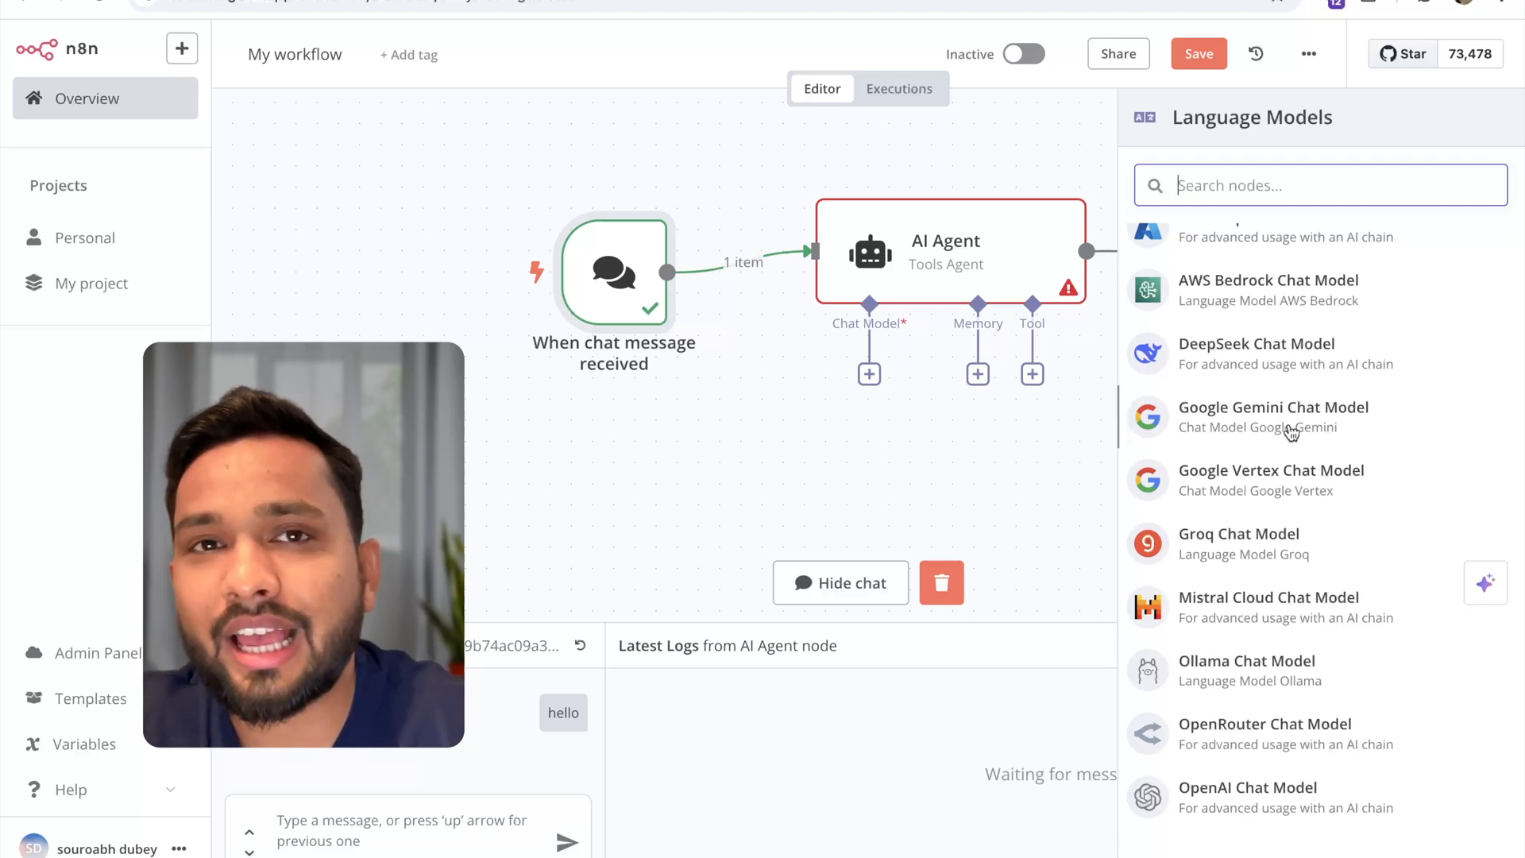
{"action": "left_click", "coordinate": [1274, 416]}
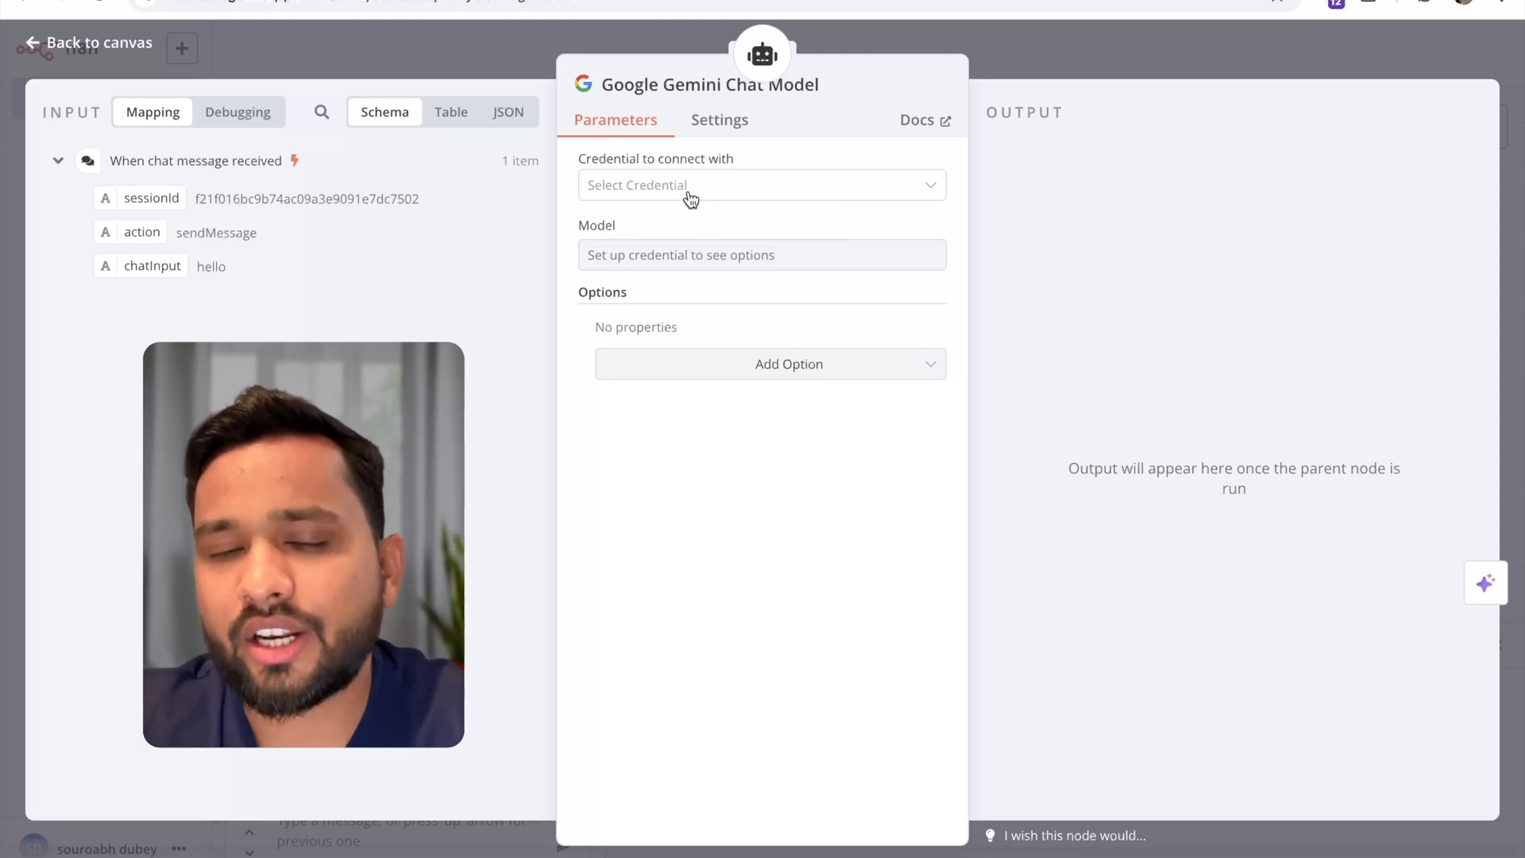
Start creating a new credential for the Gemini chat model.
{"action": "left_click", "coordinate": [763, 184]}
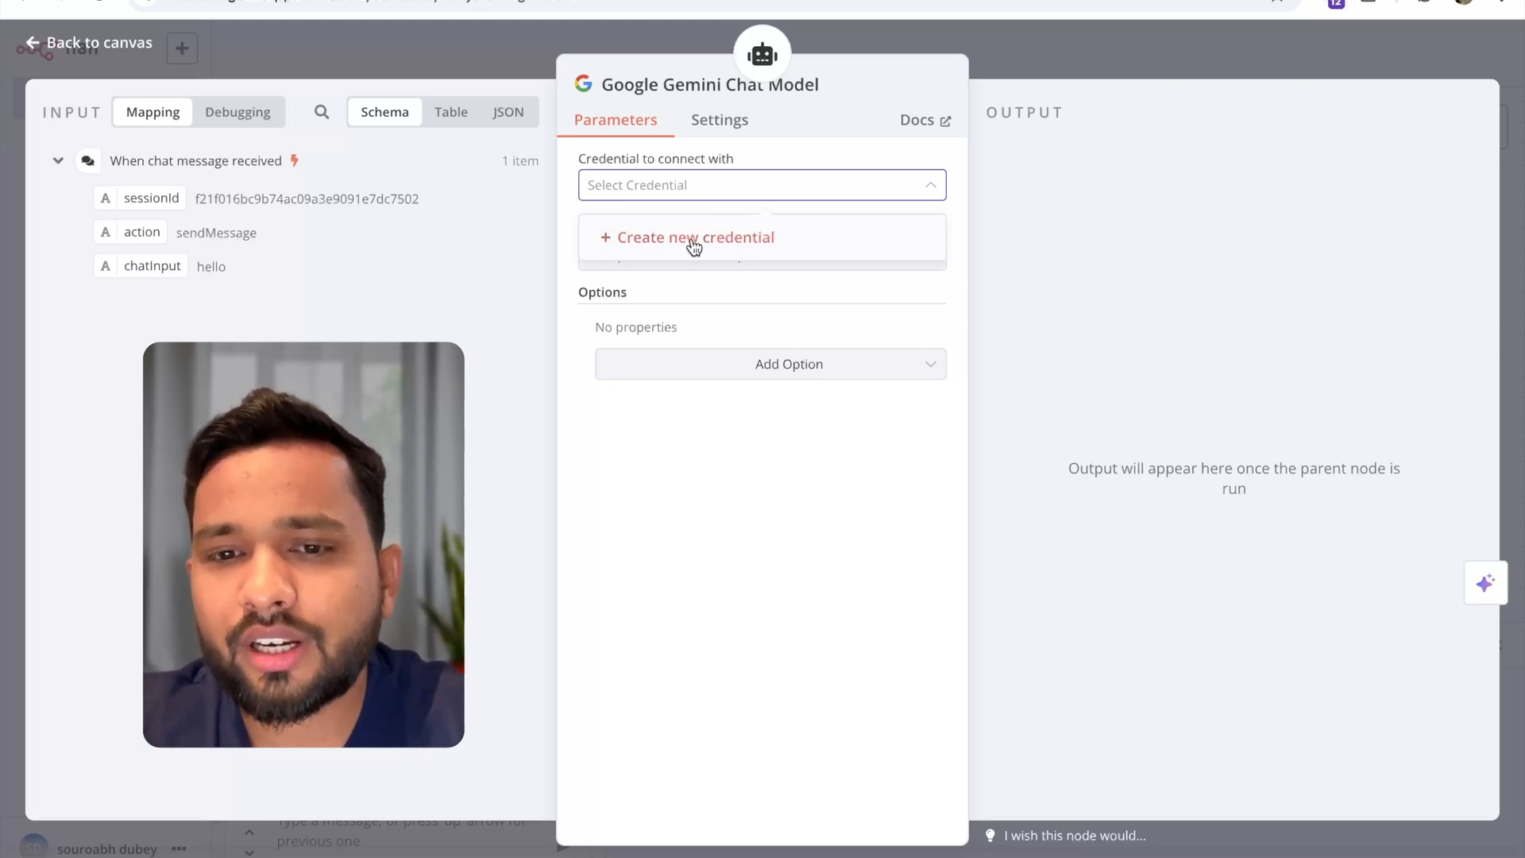
{"action": "left_click", "coordinate": [696, 238]}
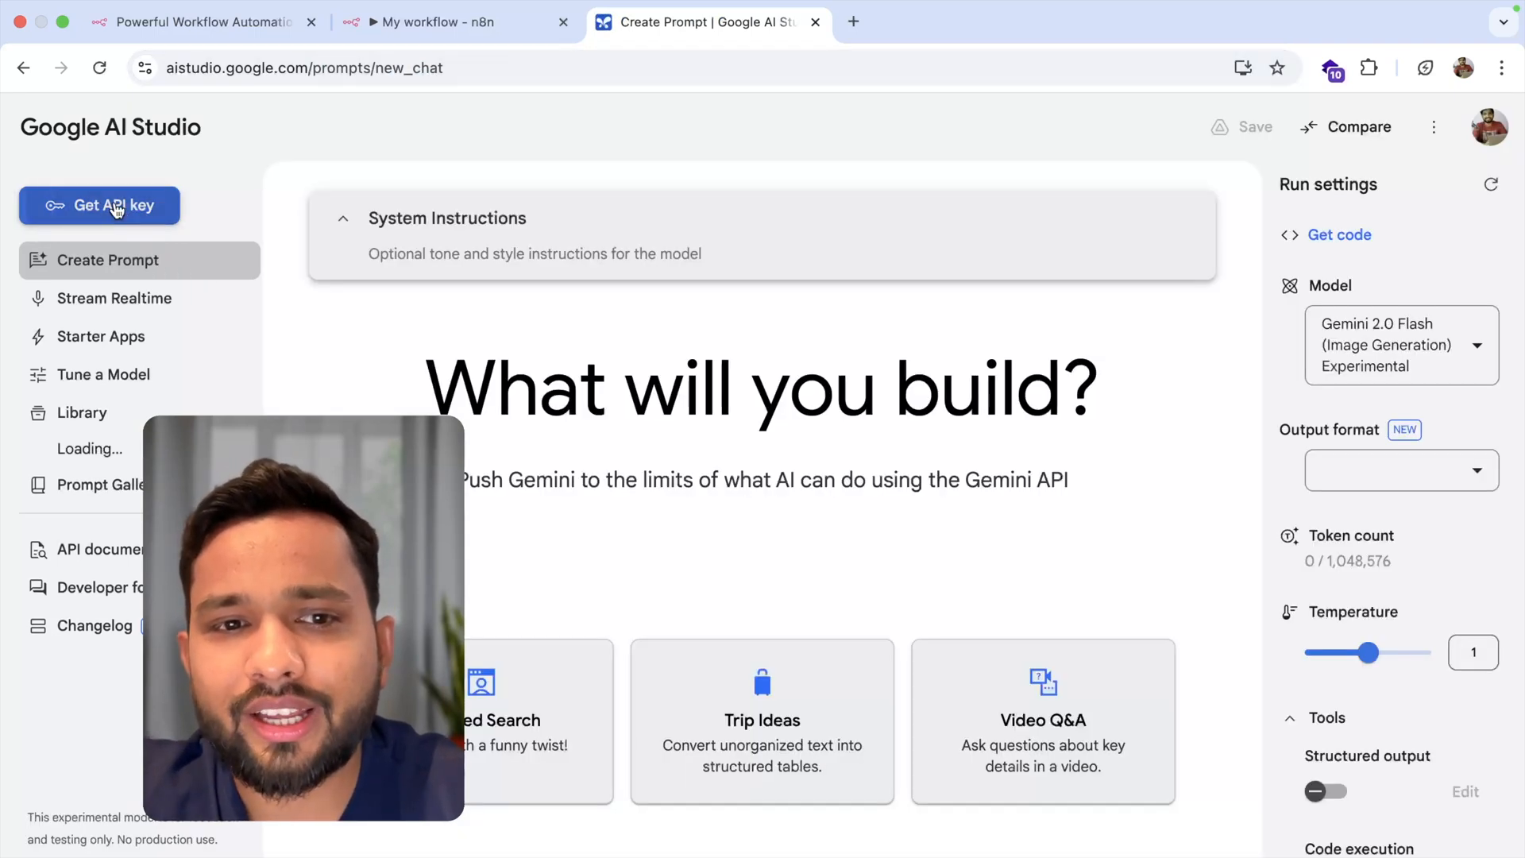
Generate a Gemini API key in Google AI Studio and save it as a tested n8n credential.
{"action": "left_click", "coordinate": [99, 205]}
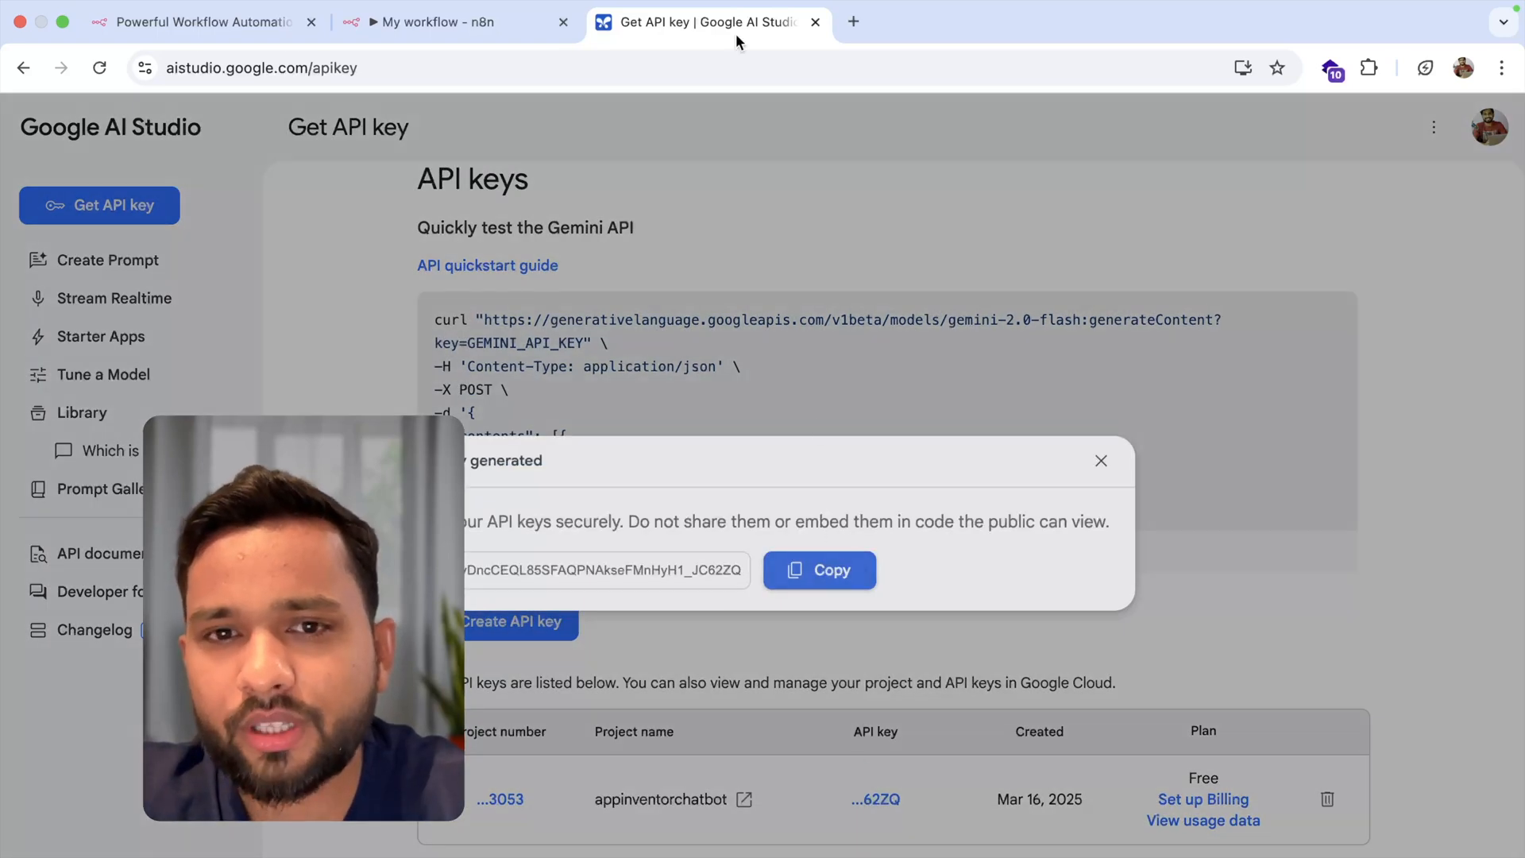
{"action": "left_click", "coordinate": [432, 23]}
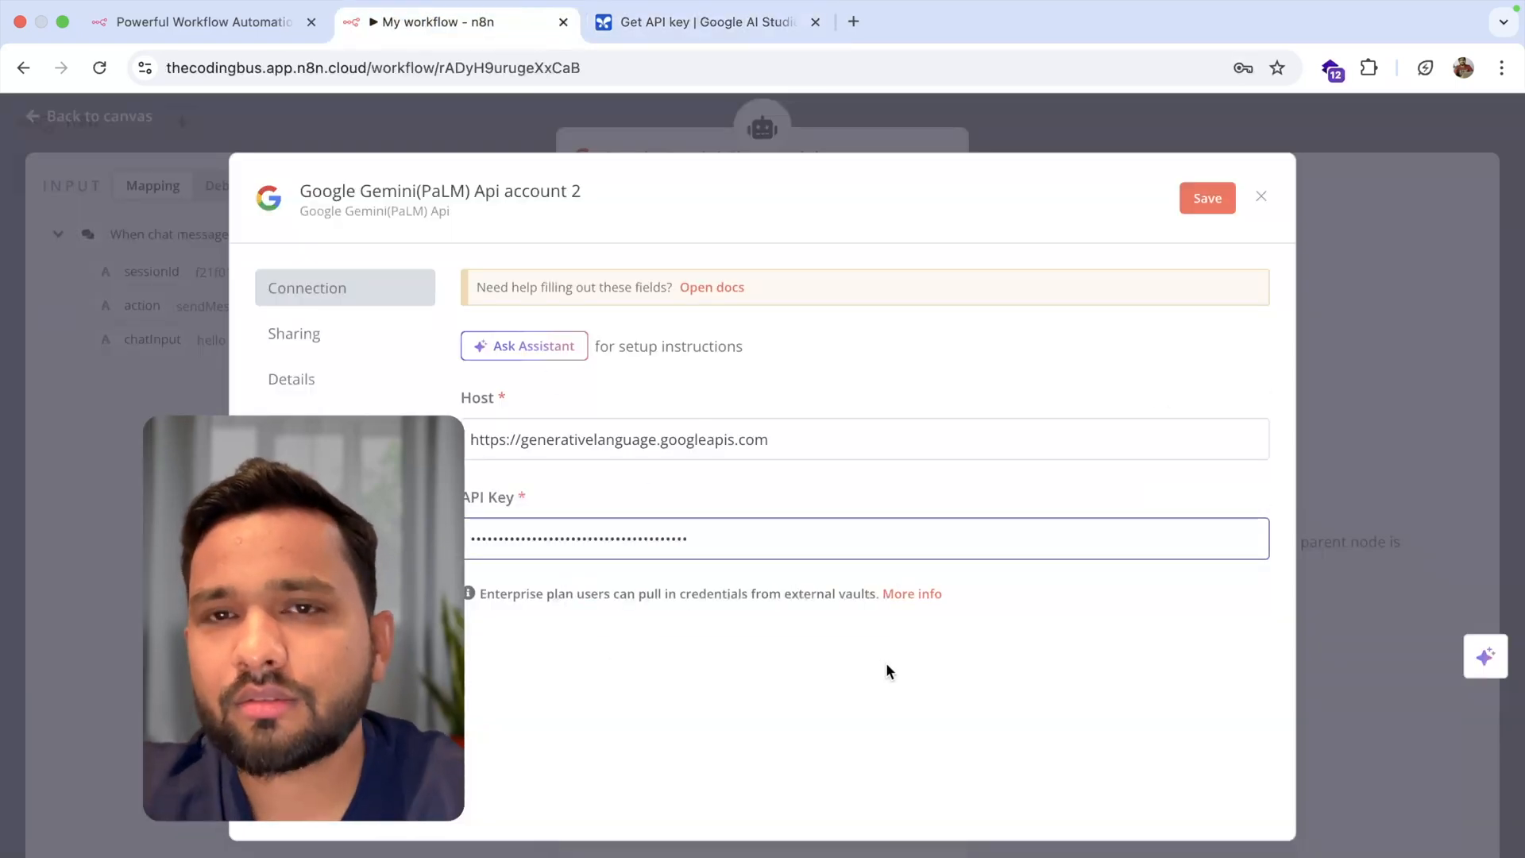
{"action": "left_click", "coordinate": [1207, 197]}
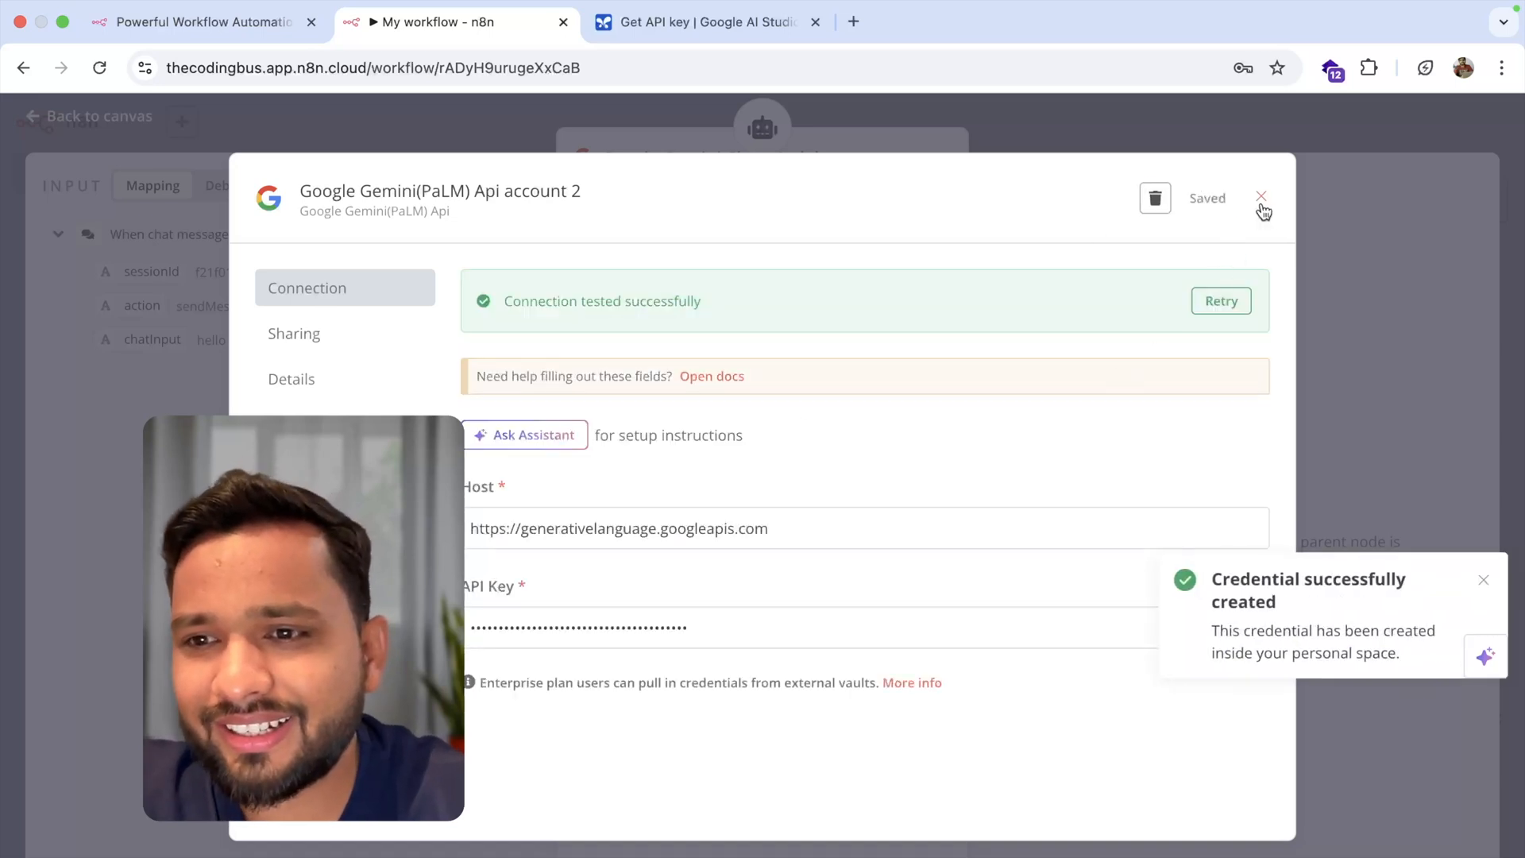
{"action": "left_click", "coordinate": [1261, 197]}
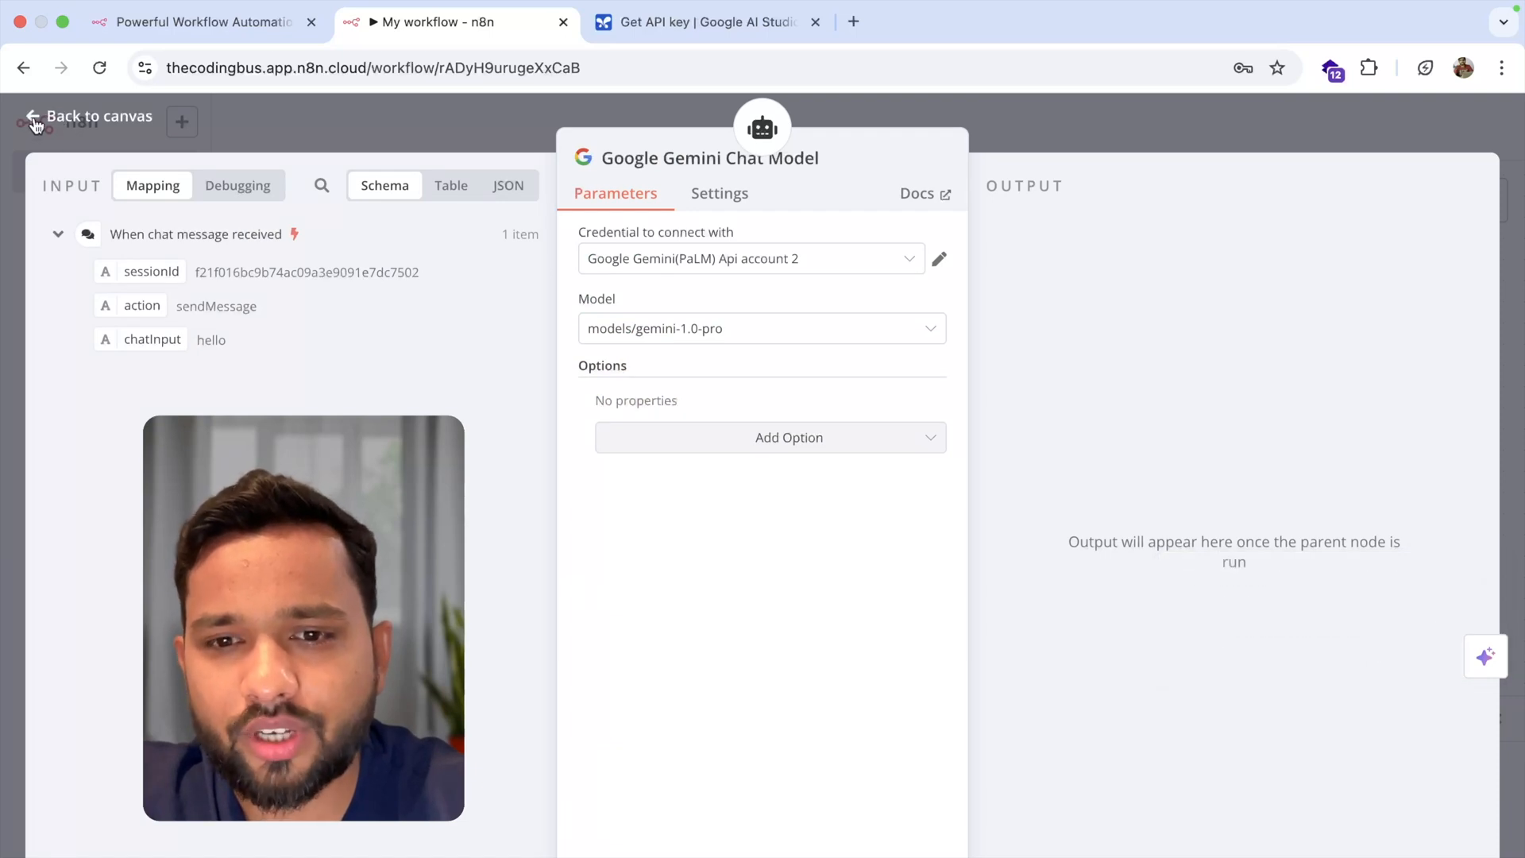
{"action": "mouse_move", "coordinate": [436, 254]}
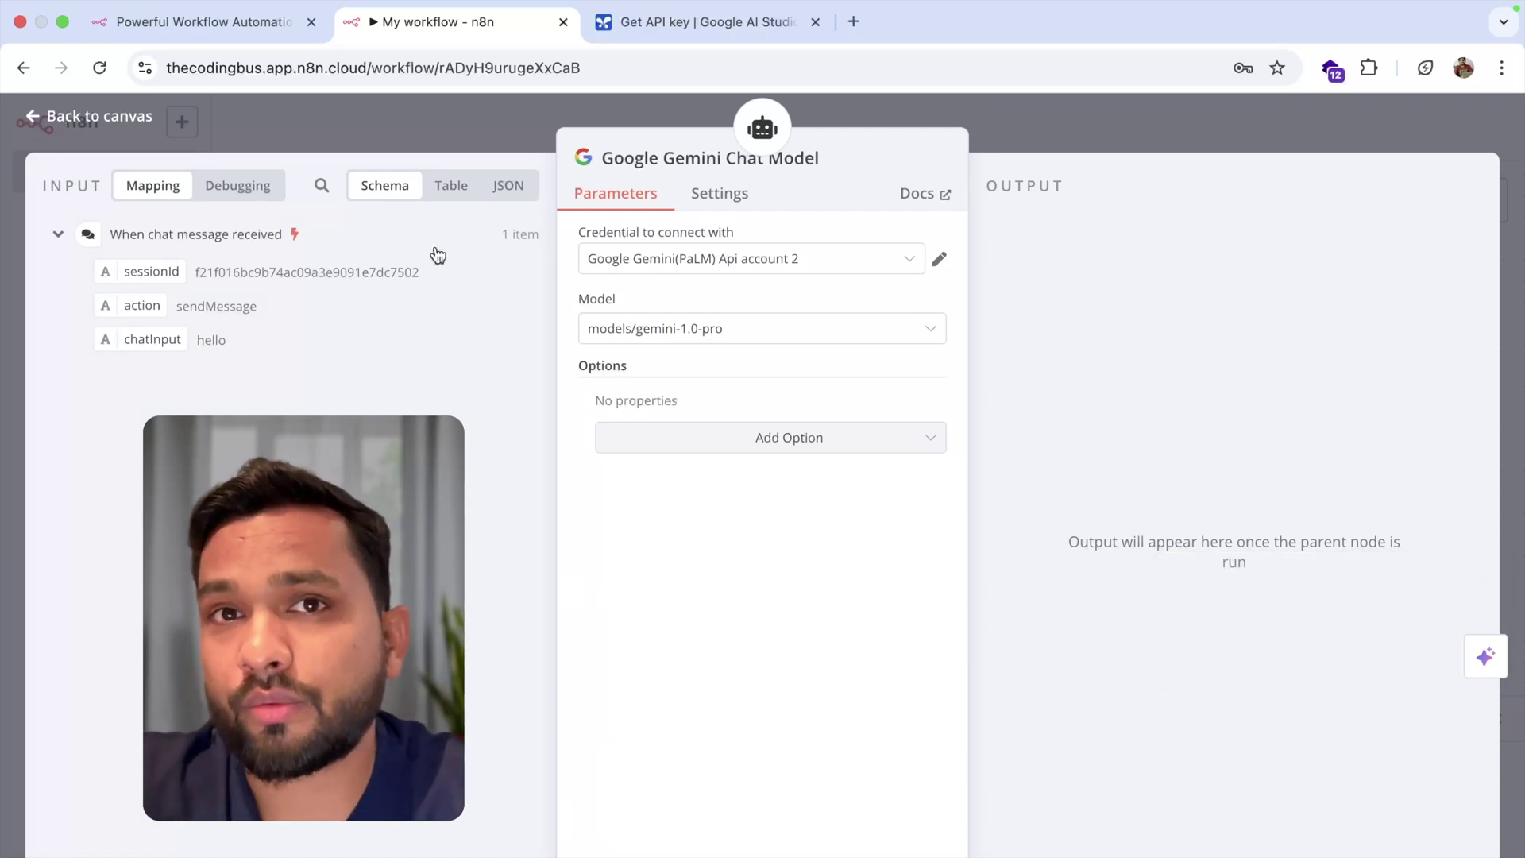
{"action": "mouse_move", "coordinate": [762, 336]}
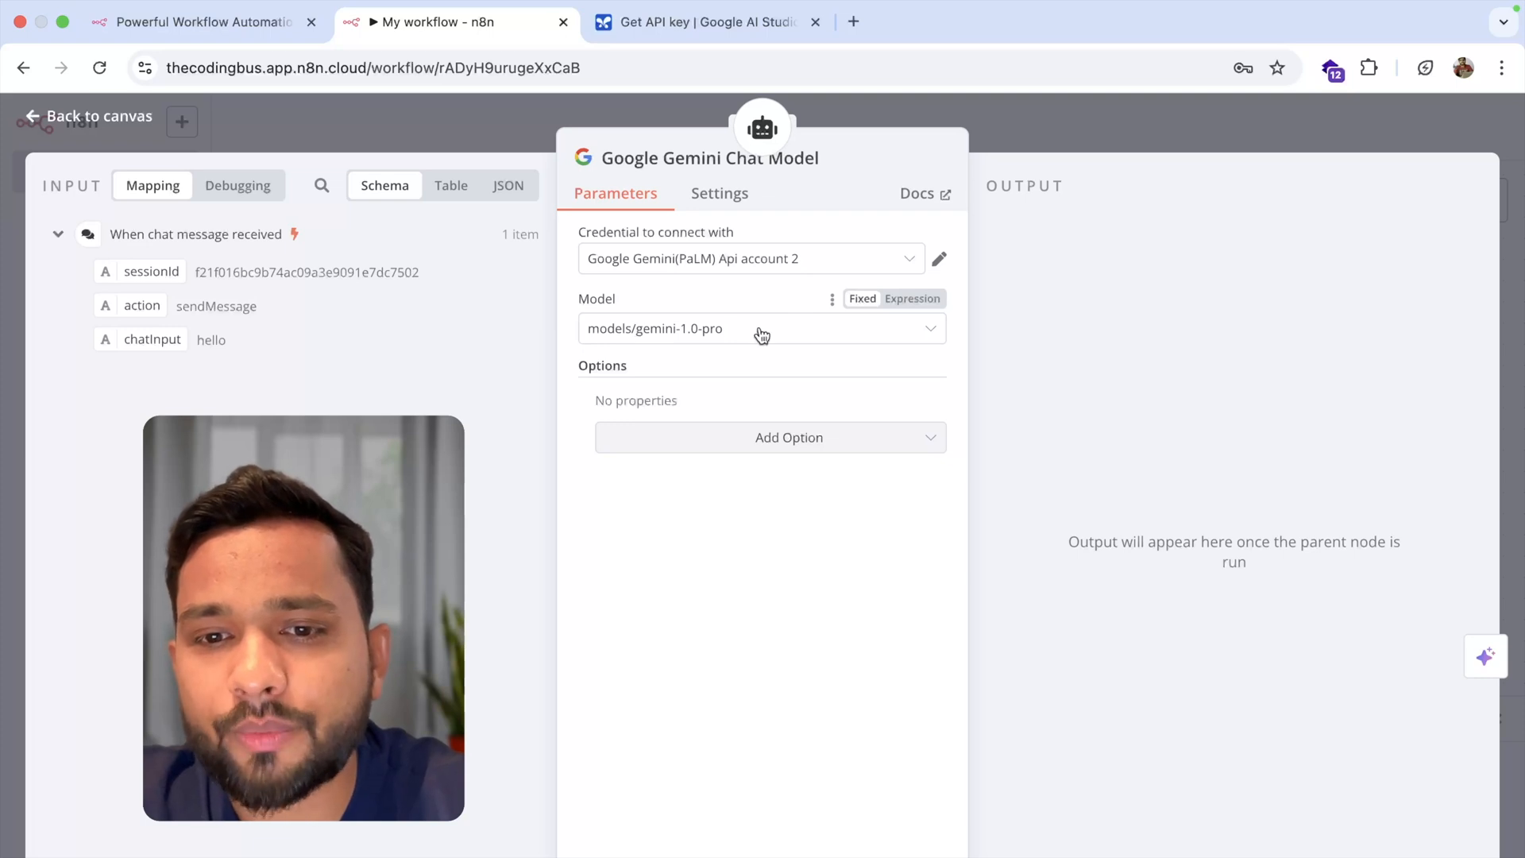
{"action": "mouse_move", "coordinate": [772, 343]}
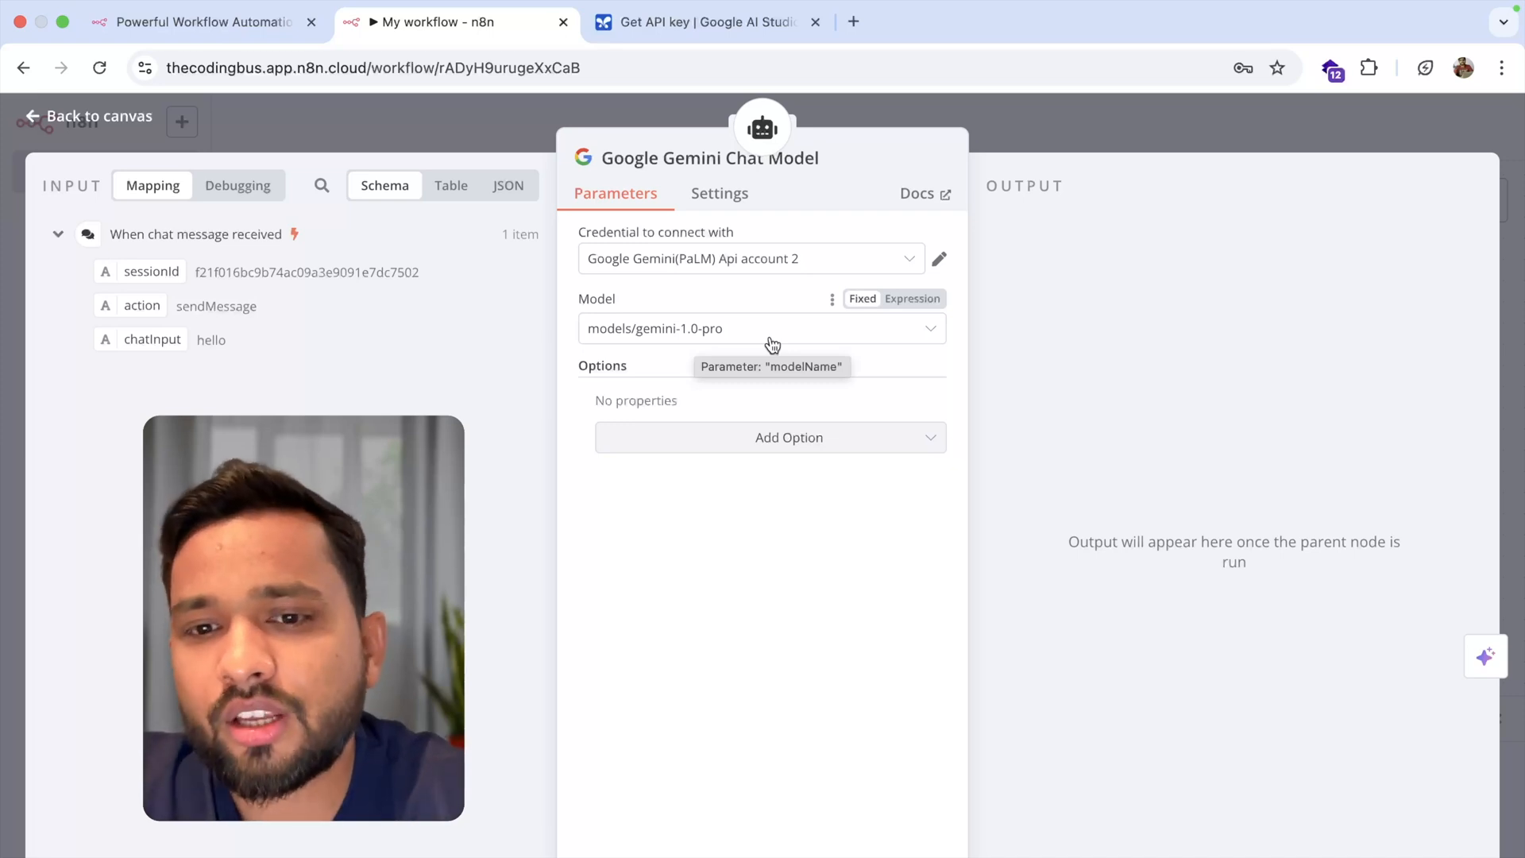
Switch the Gemini chat model from Gemini 1.0 Pro to a gemini-1.5-flash model.
{"action": "left_click", "coordinate": [771, 329]}
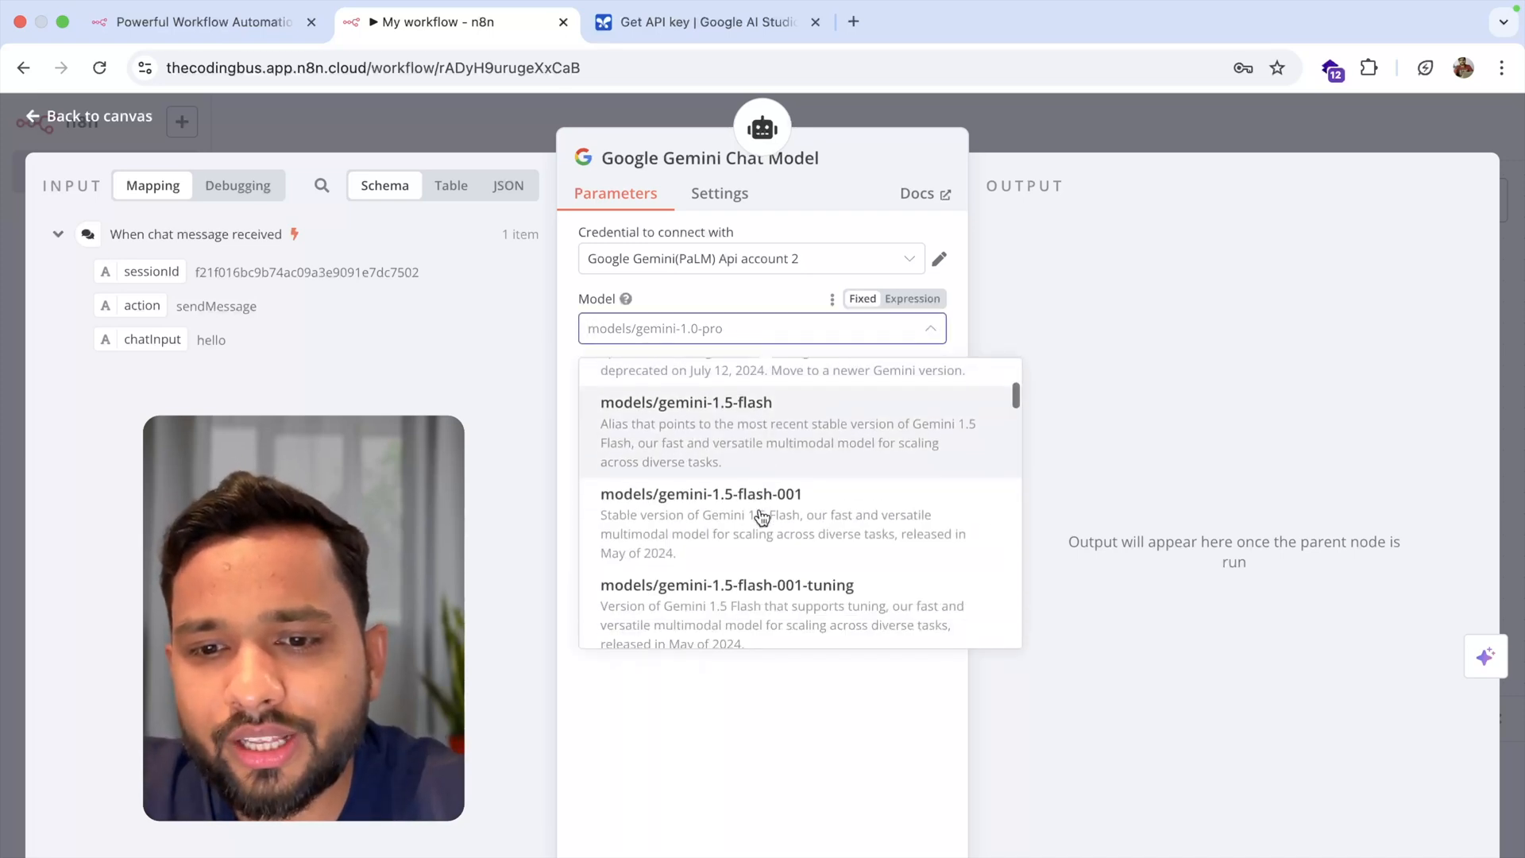
{"action": "left_click", "coordinate": [687, 402]}
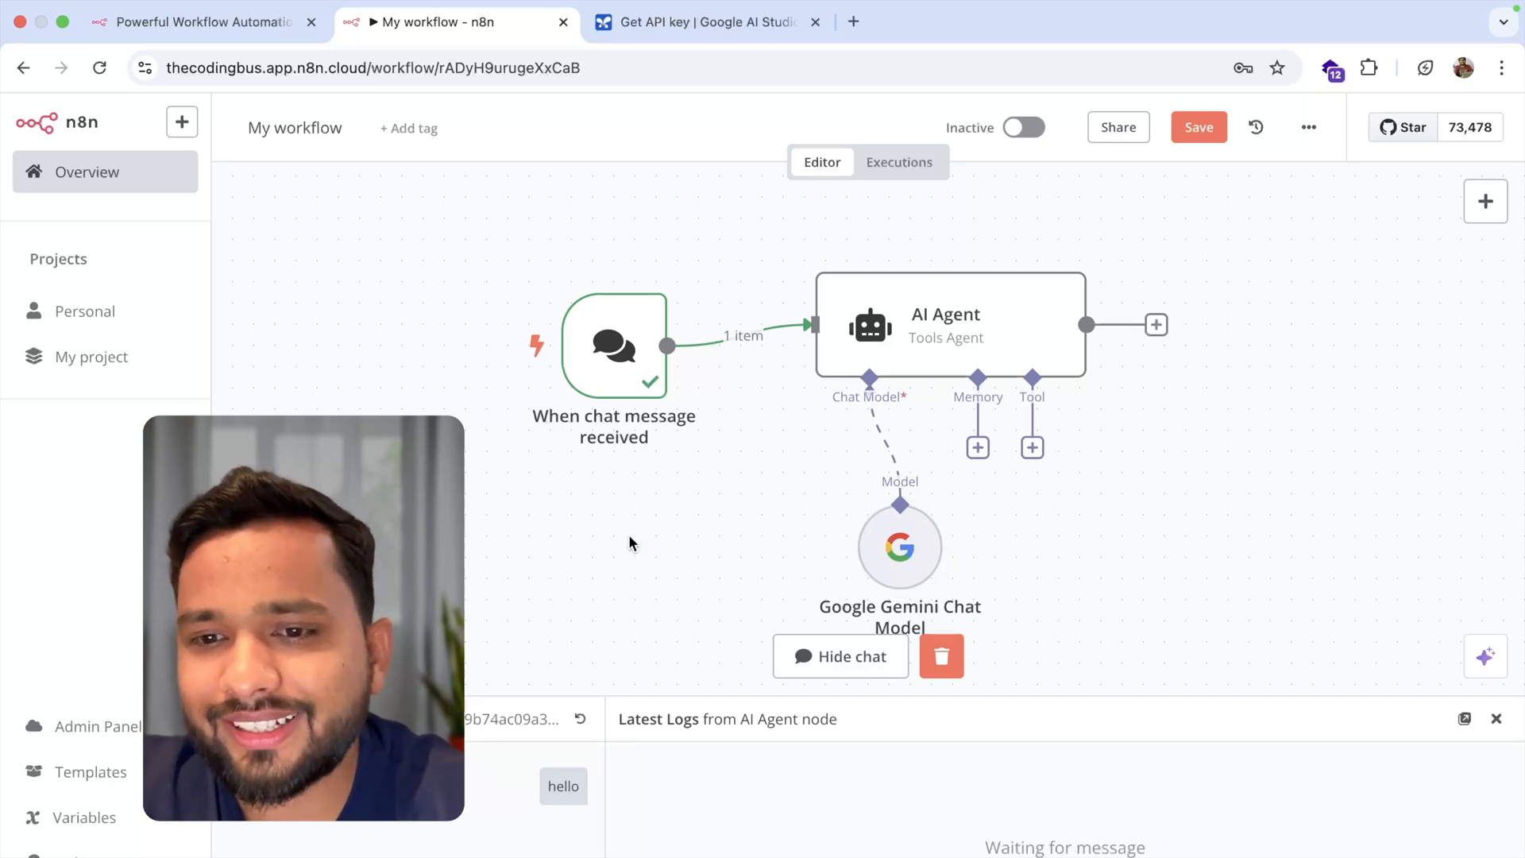
{"action": "mouse_move", "coordinate": [640, 426]}
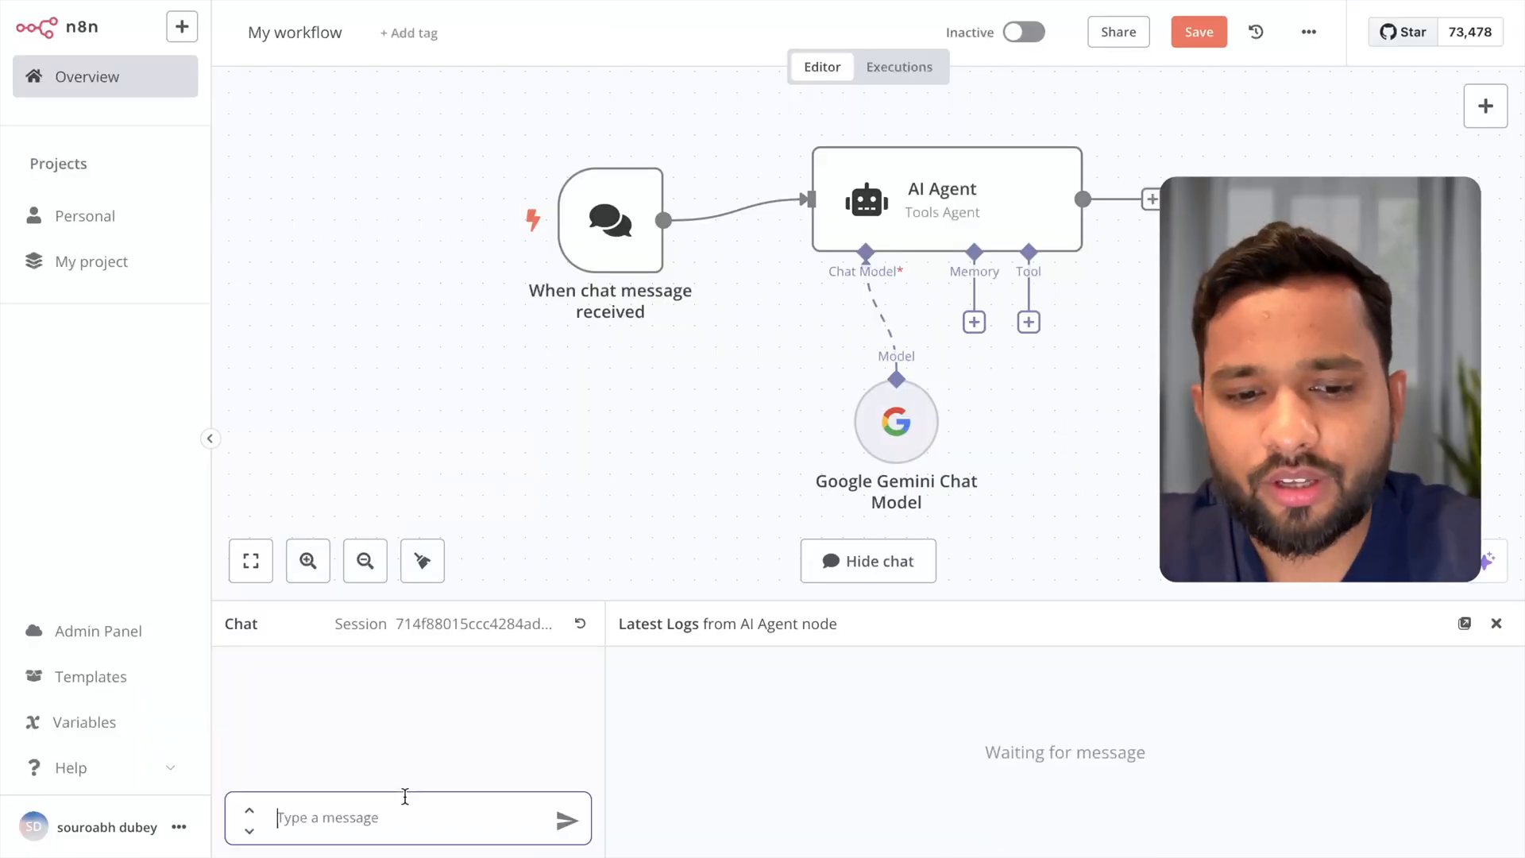
Greet the agent in chat, then tell it 'my name is TCB'.
{"action": "type", "text": "Hello How are you"}
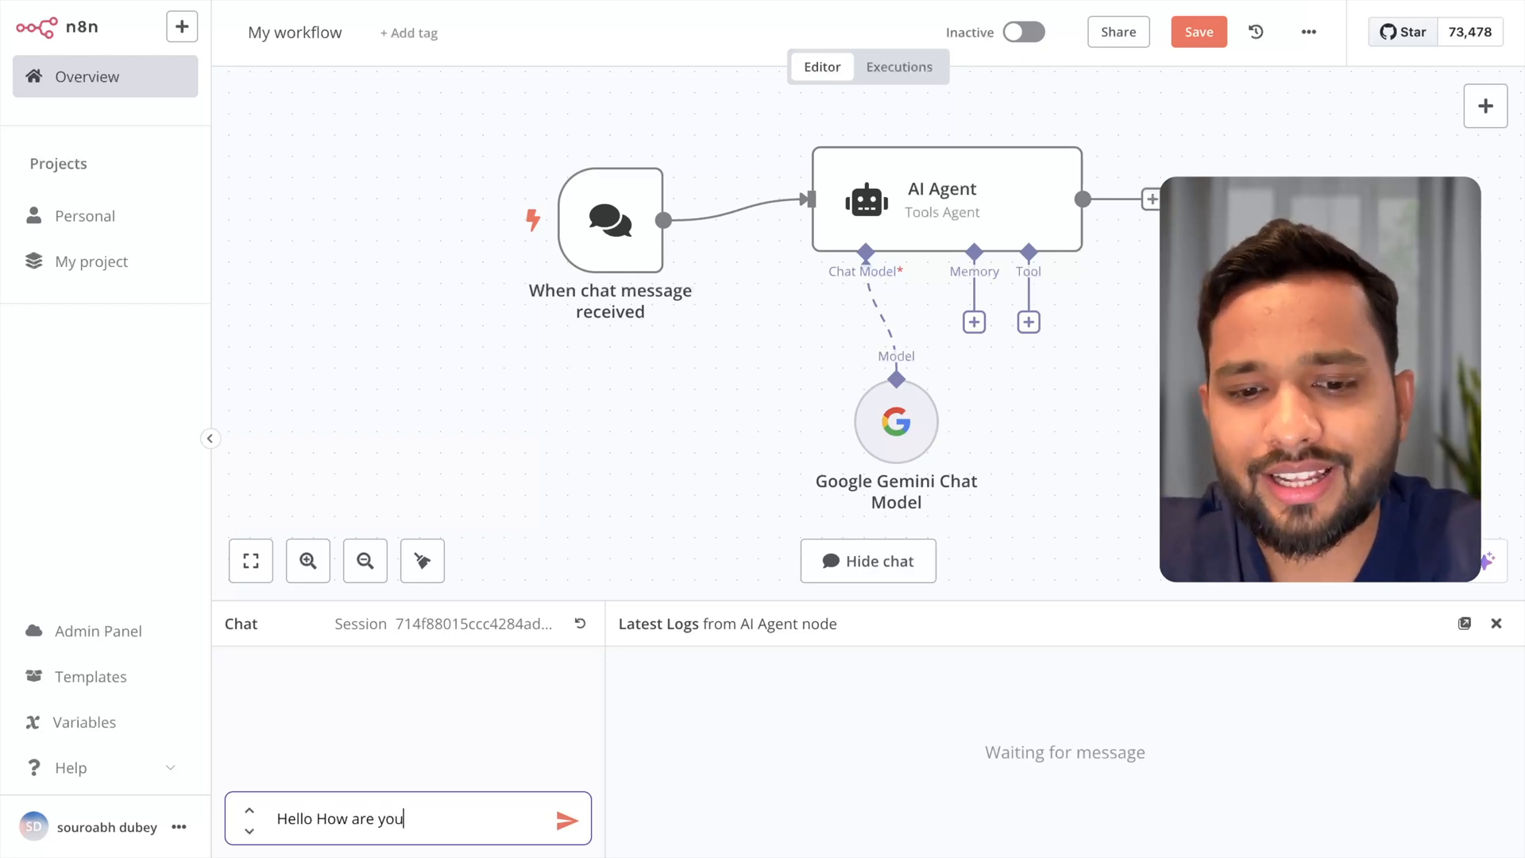
{"action": "left_click", "coordinate": [564, 841]}
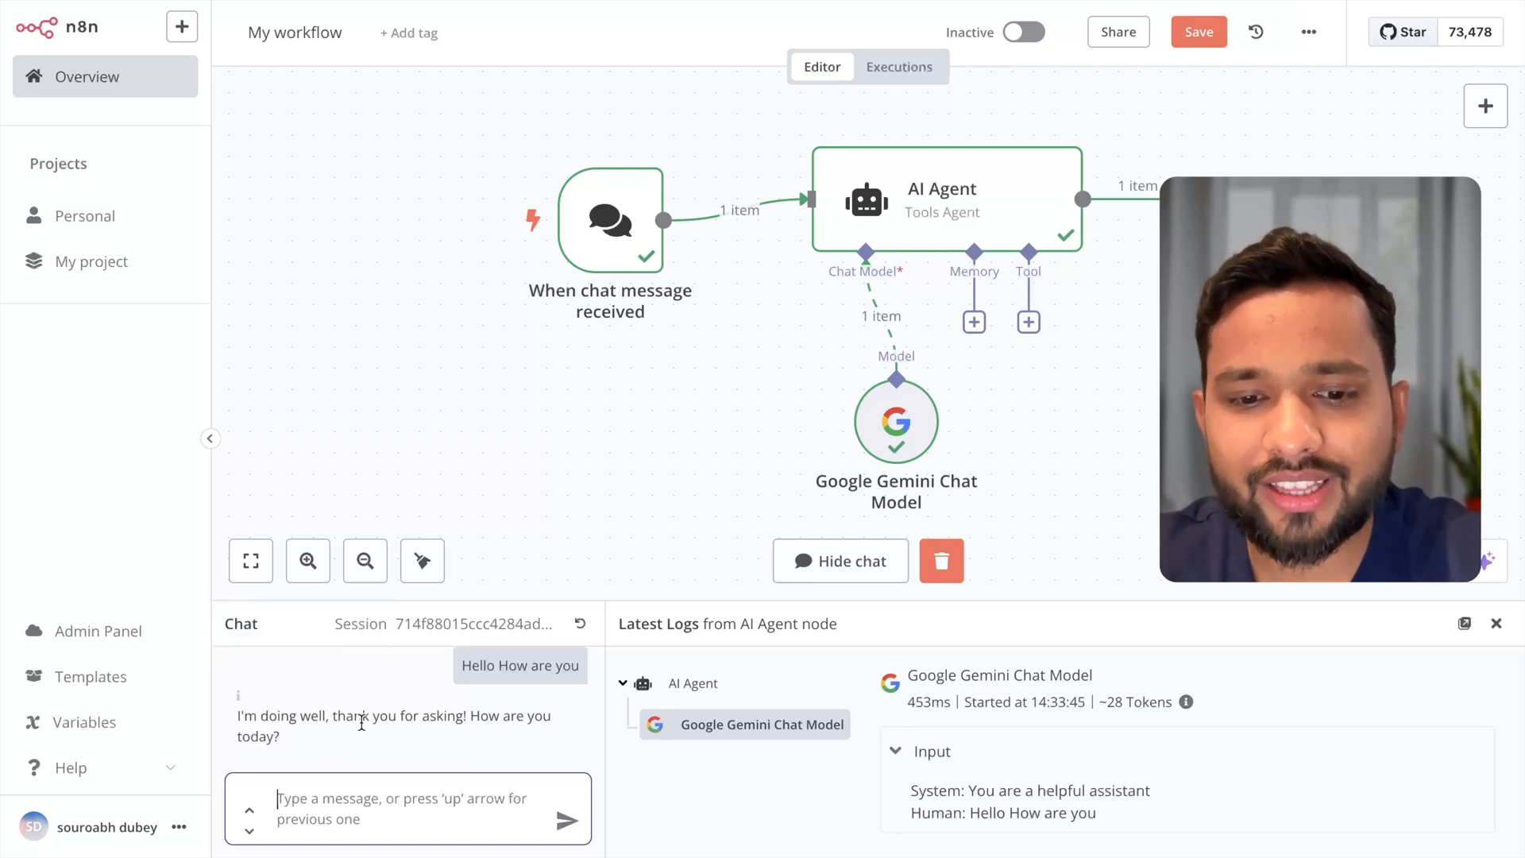
{"action": "mouse_move", "coordinate": [451, 717]}
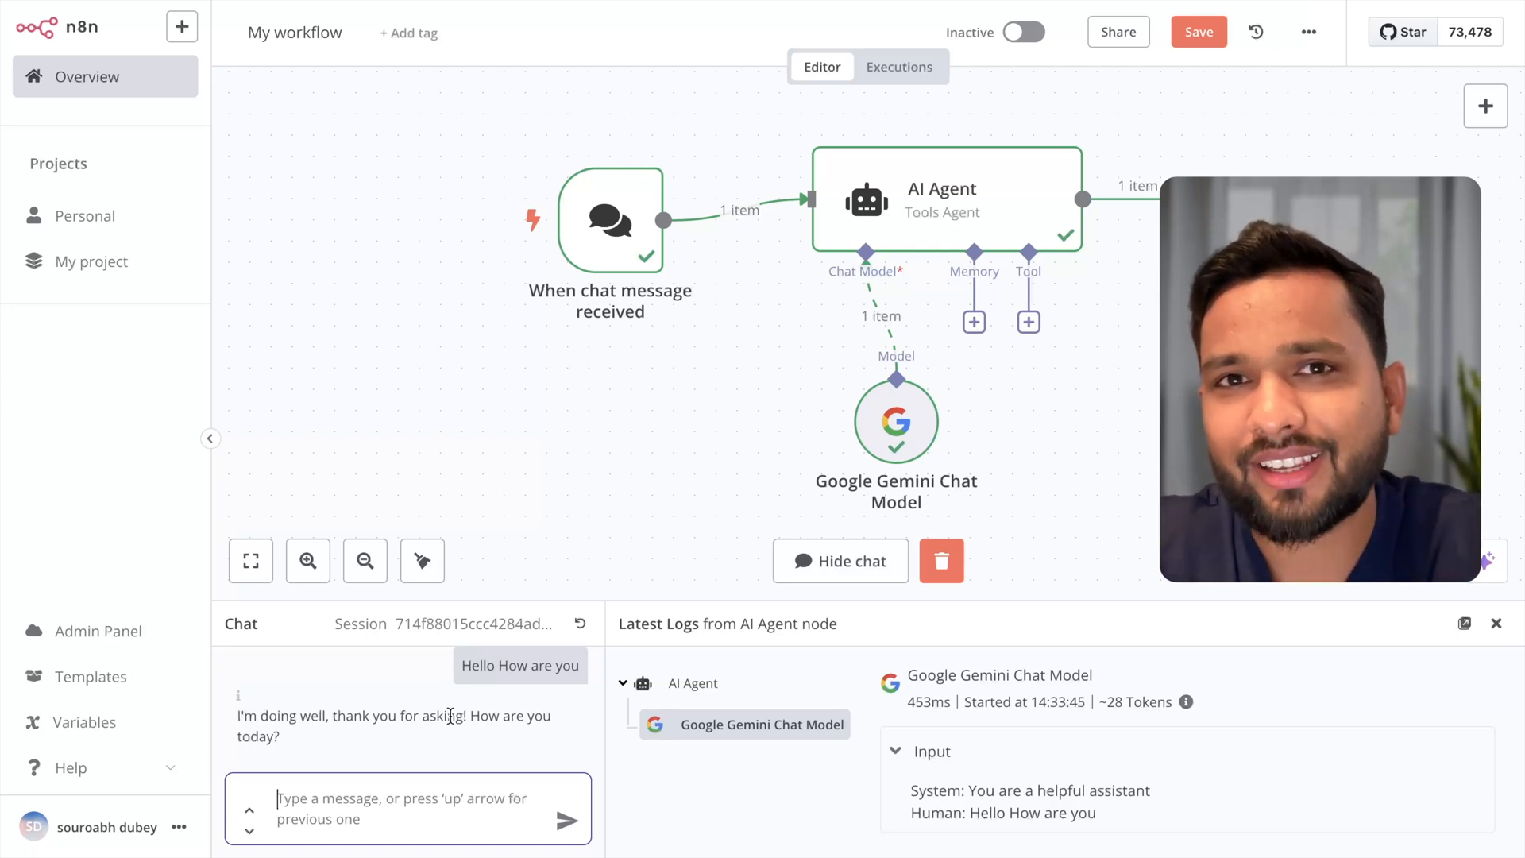
{"action": "mouse_move", "coordinate": [473, 750]}
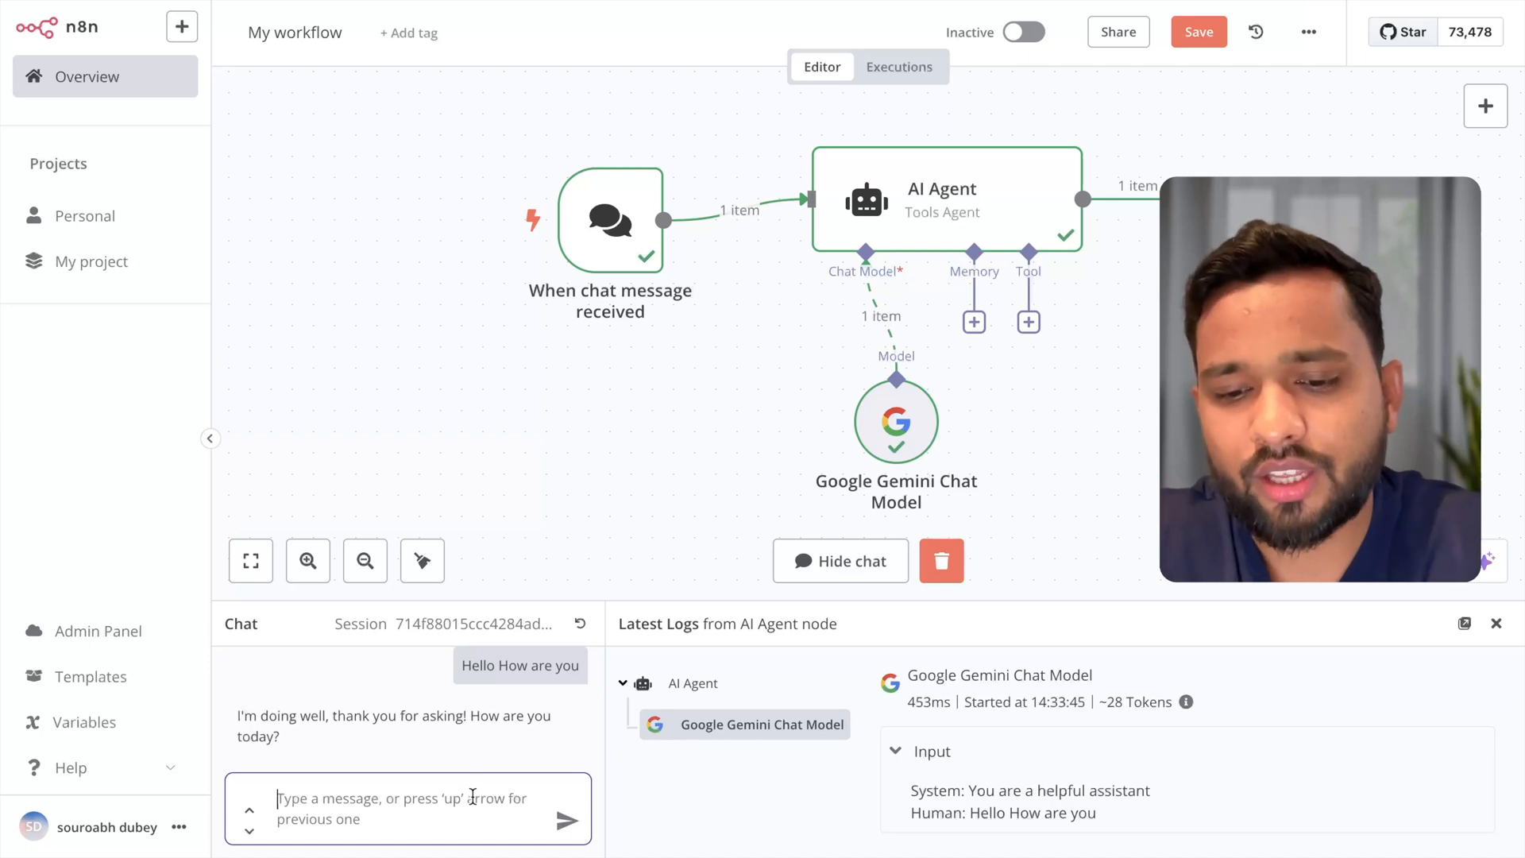
{"action": "type", "text": "my name is T"}
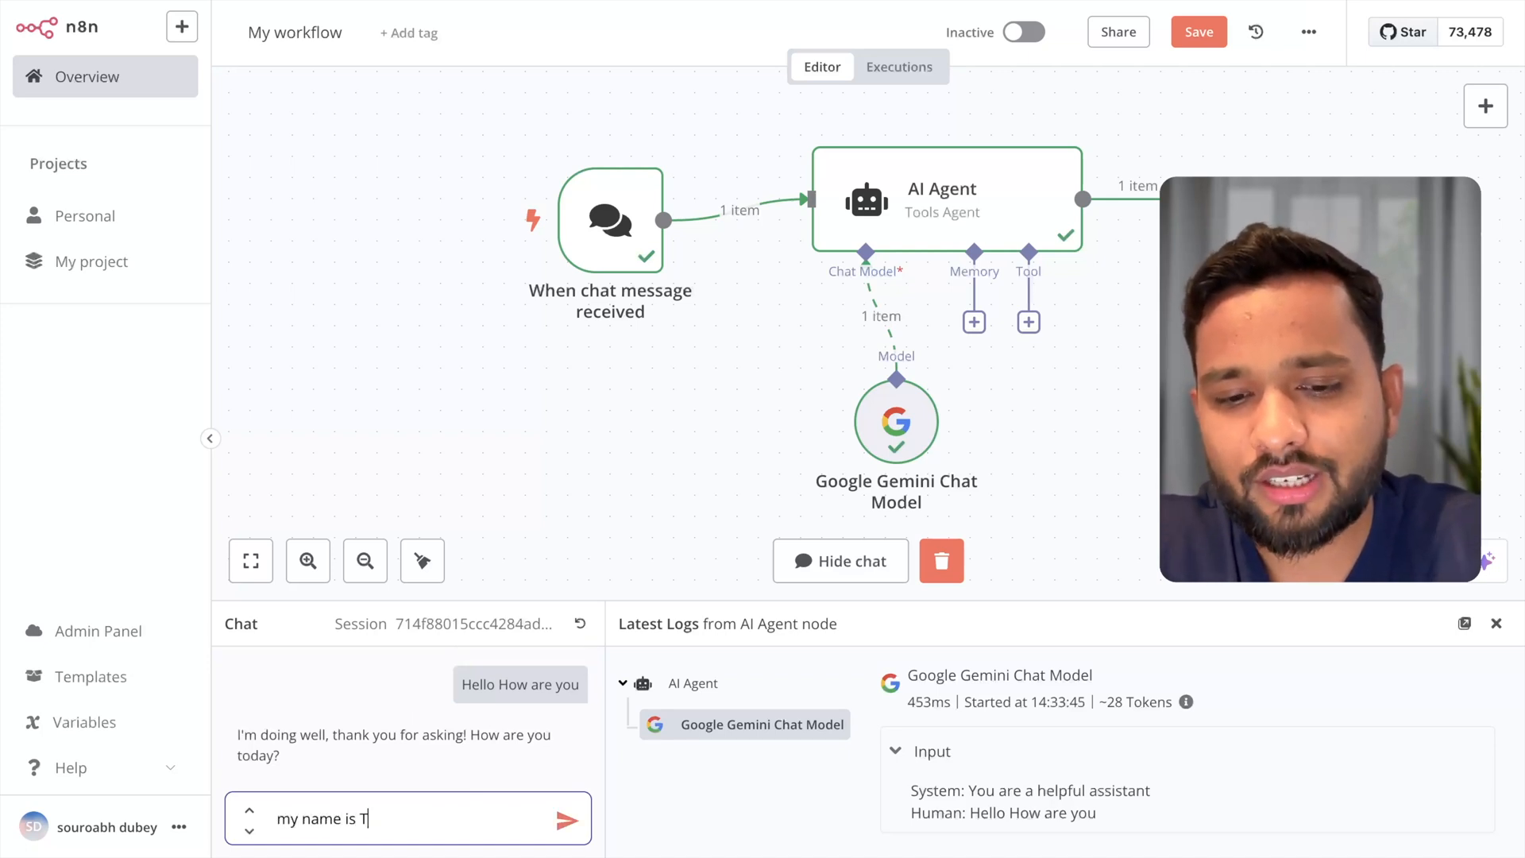
{"action": "left_click", "coordinate": [564, 820]}
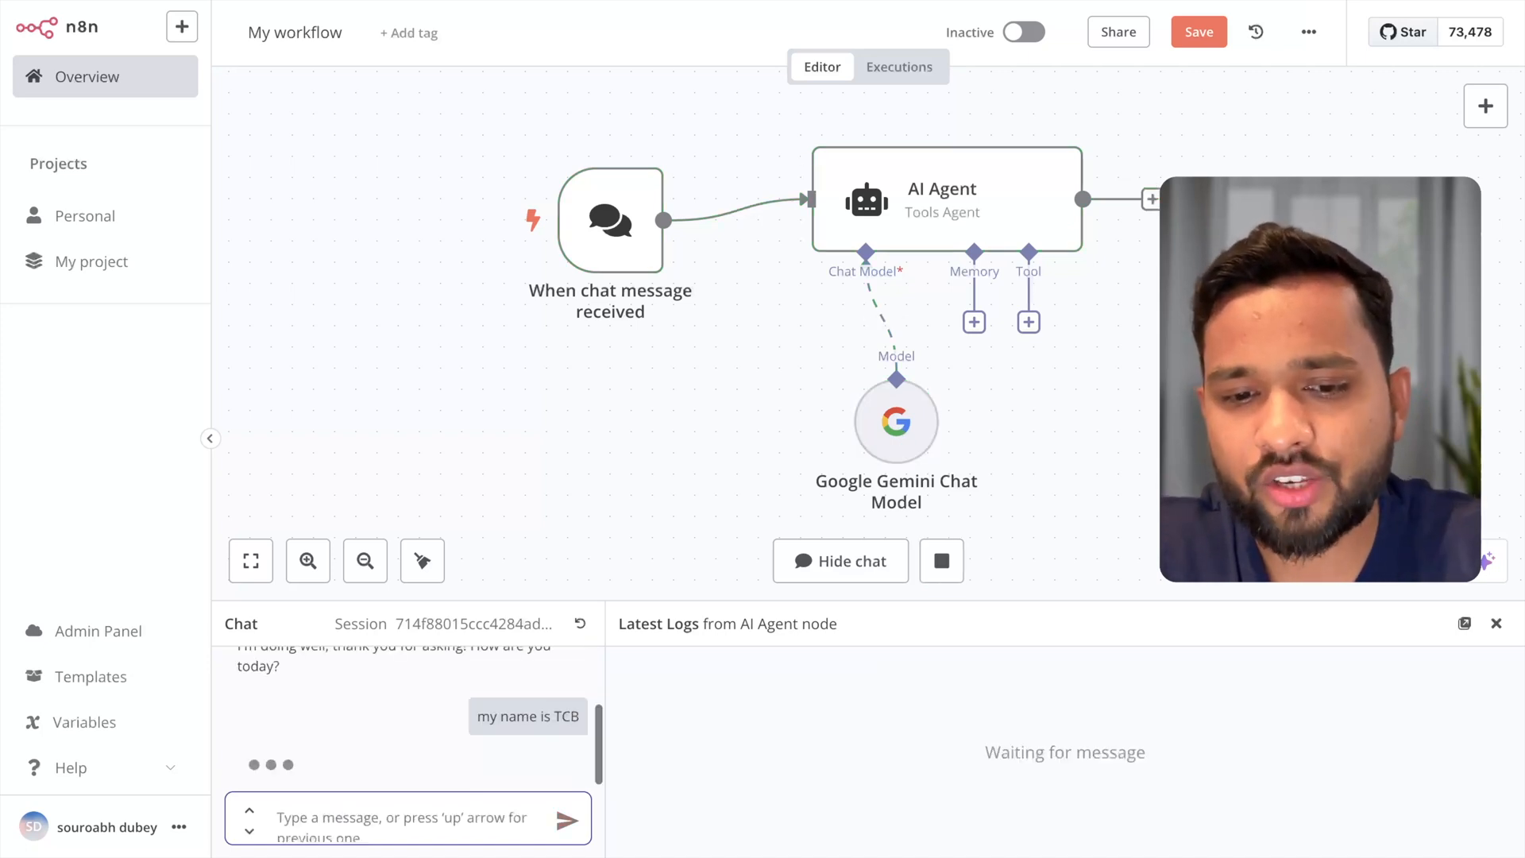
{"action": "left_click", "coordinate": [565, 817]}
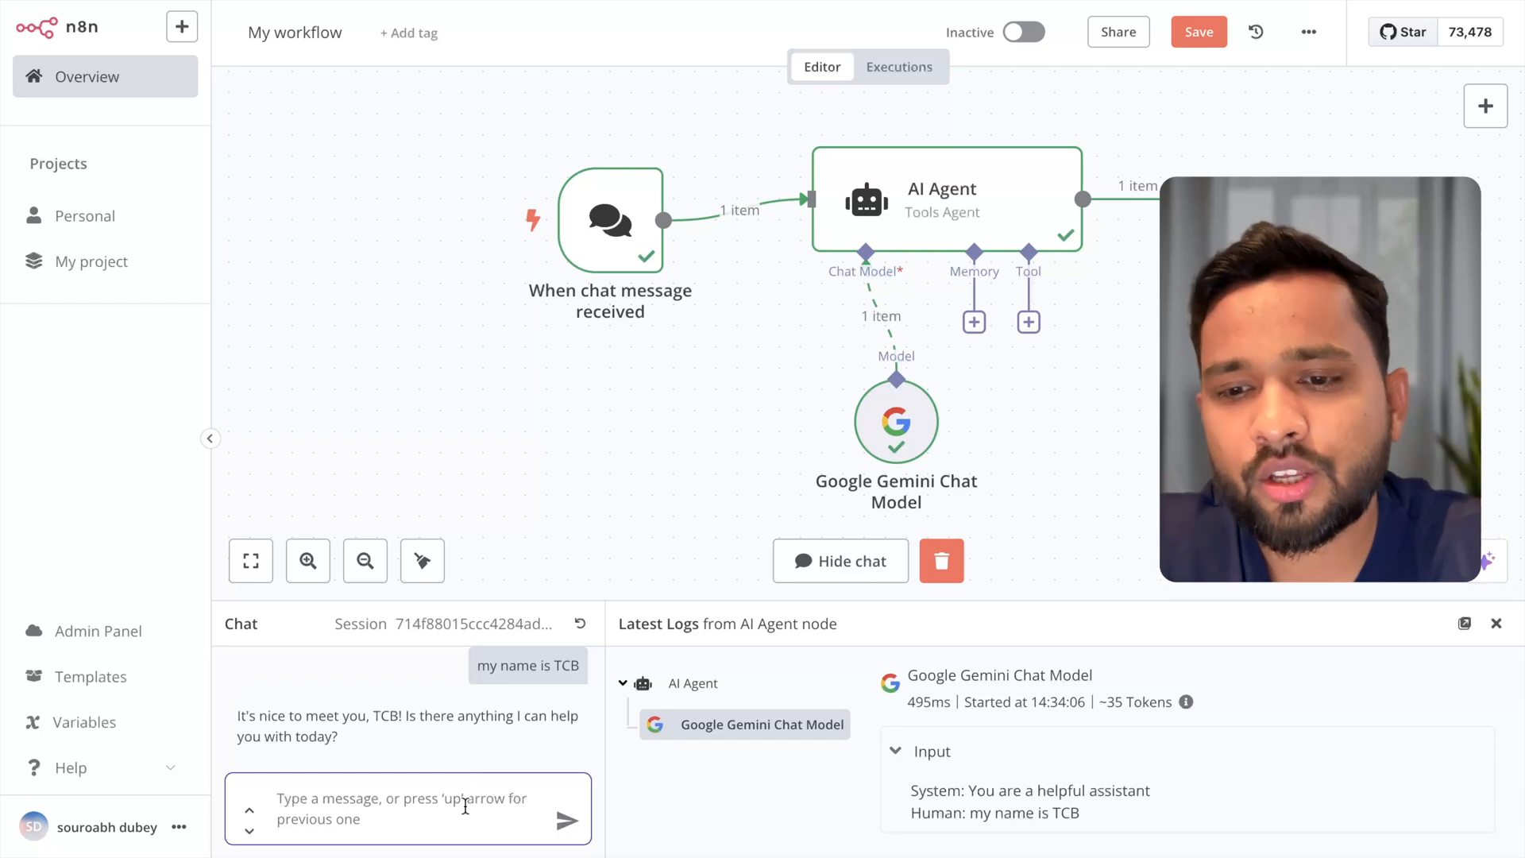
Ask the agent 'what is my name' and read that it cannot recall it.
{"action": "type", "text": "what is m"}
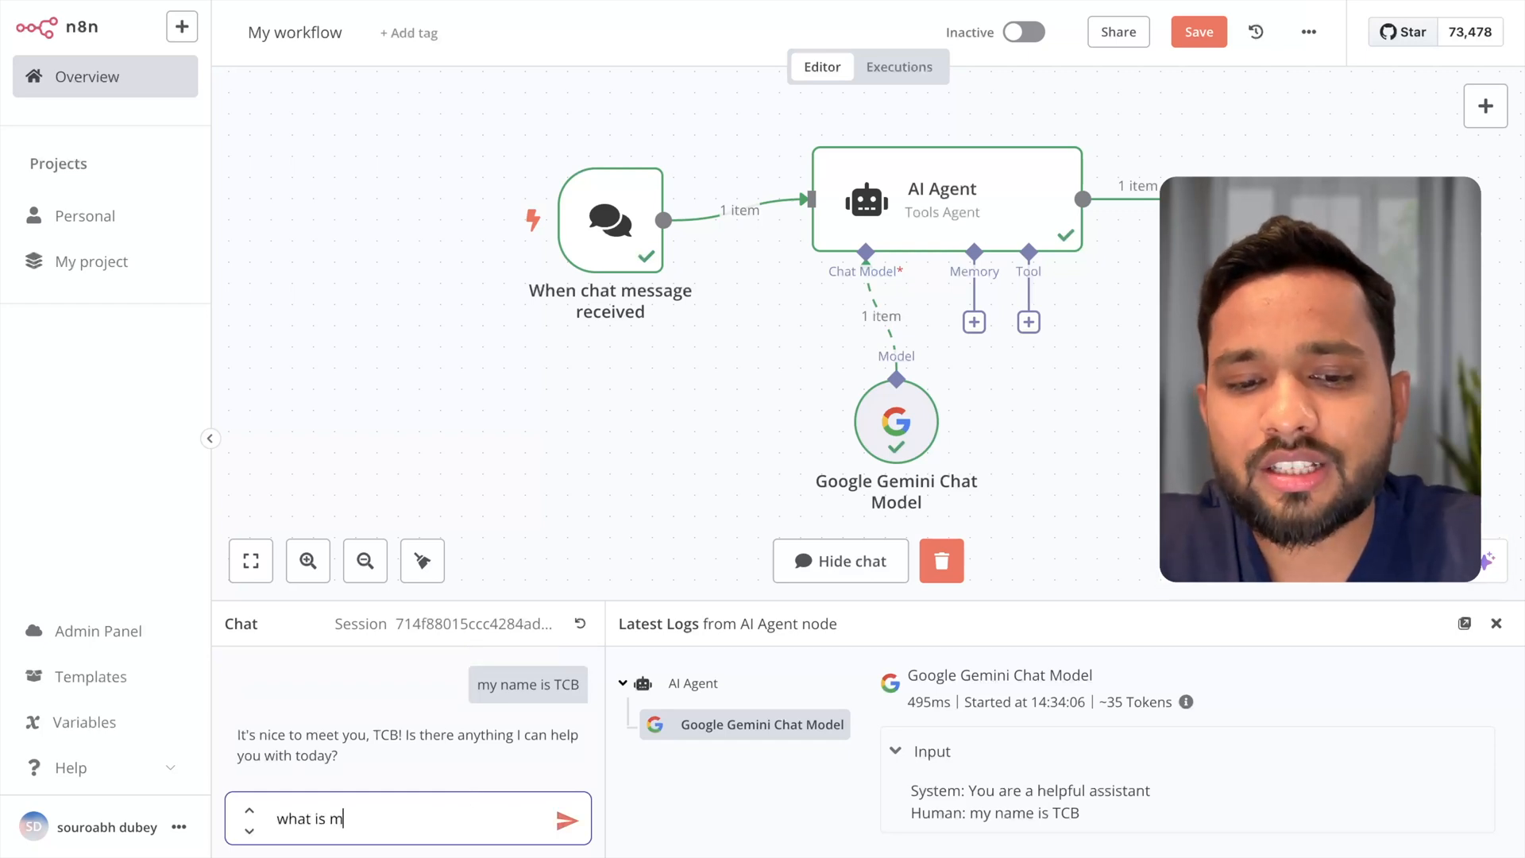
{"action": "left_click", "coordinate": [564, 820]}
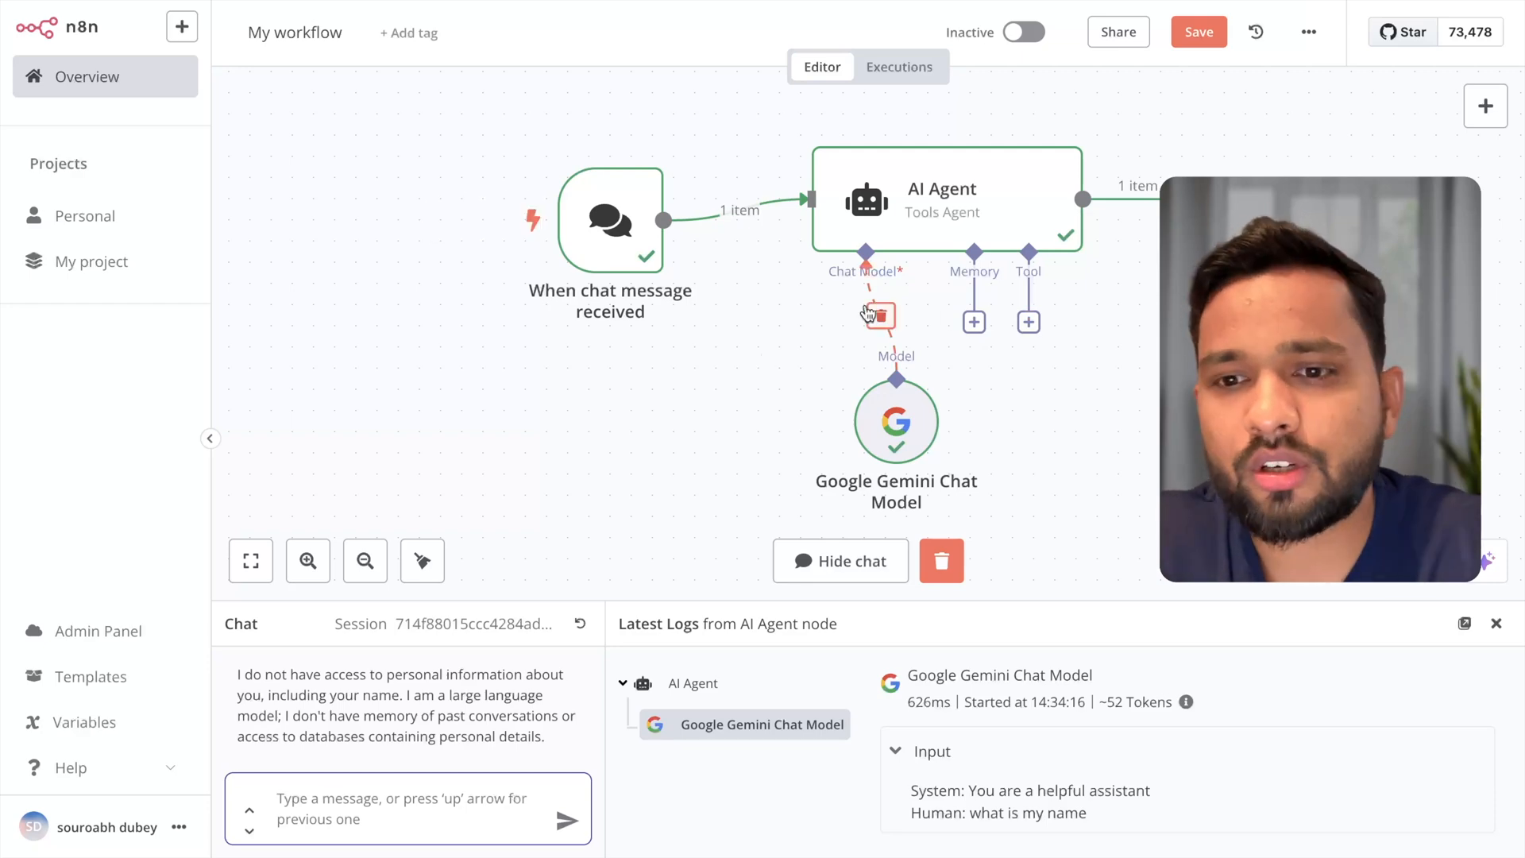
Attach a Simple Memory node to the AI Agent's memory input.
{"action": "left_click", "coordinate": [974, 321]}
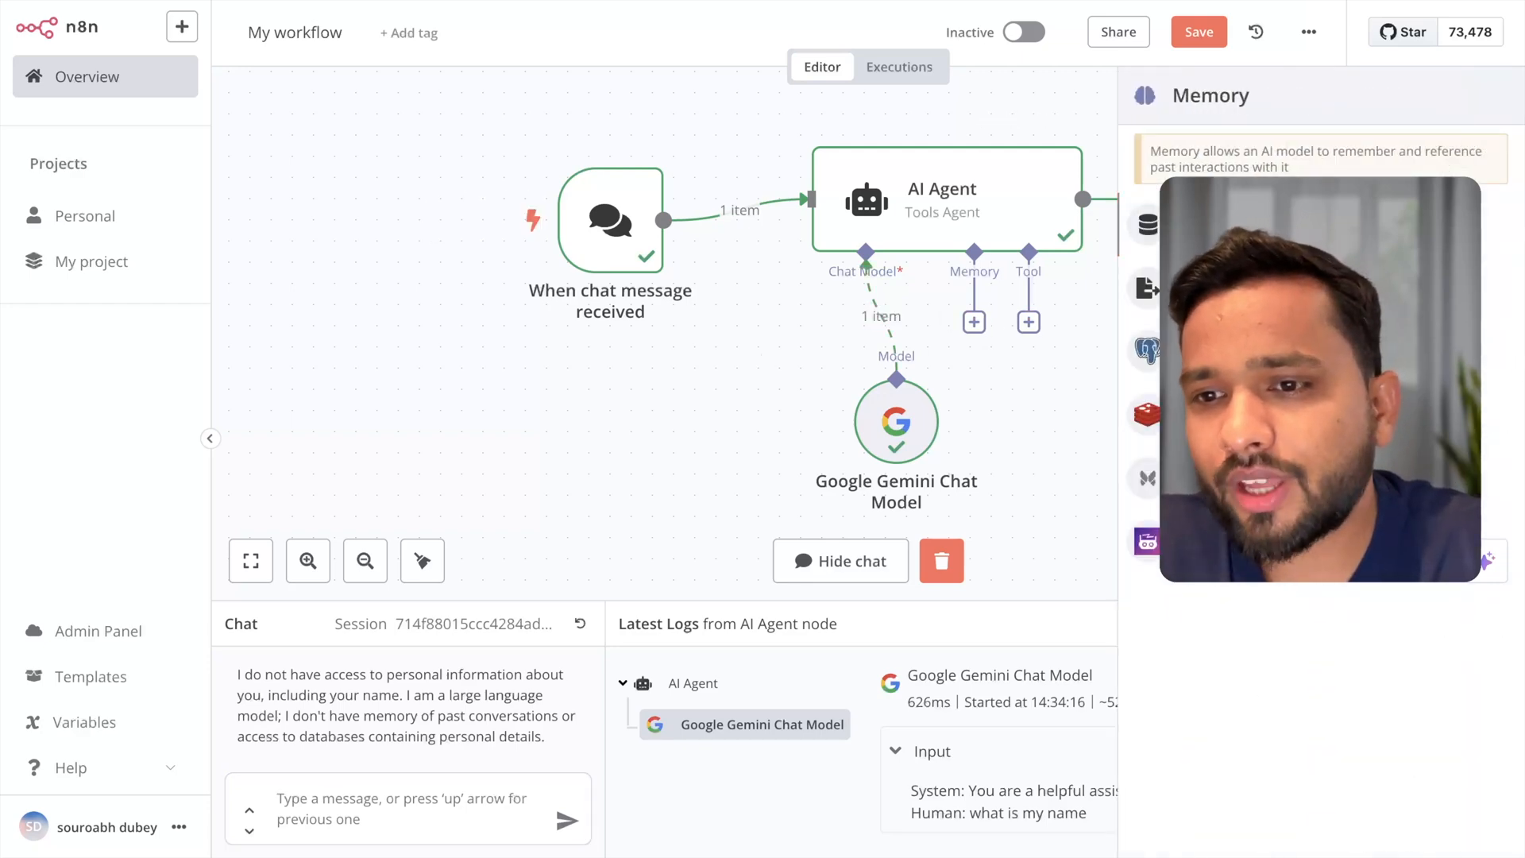
{"action": "left_click", "coordinate": [972, 321]}
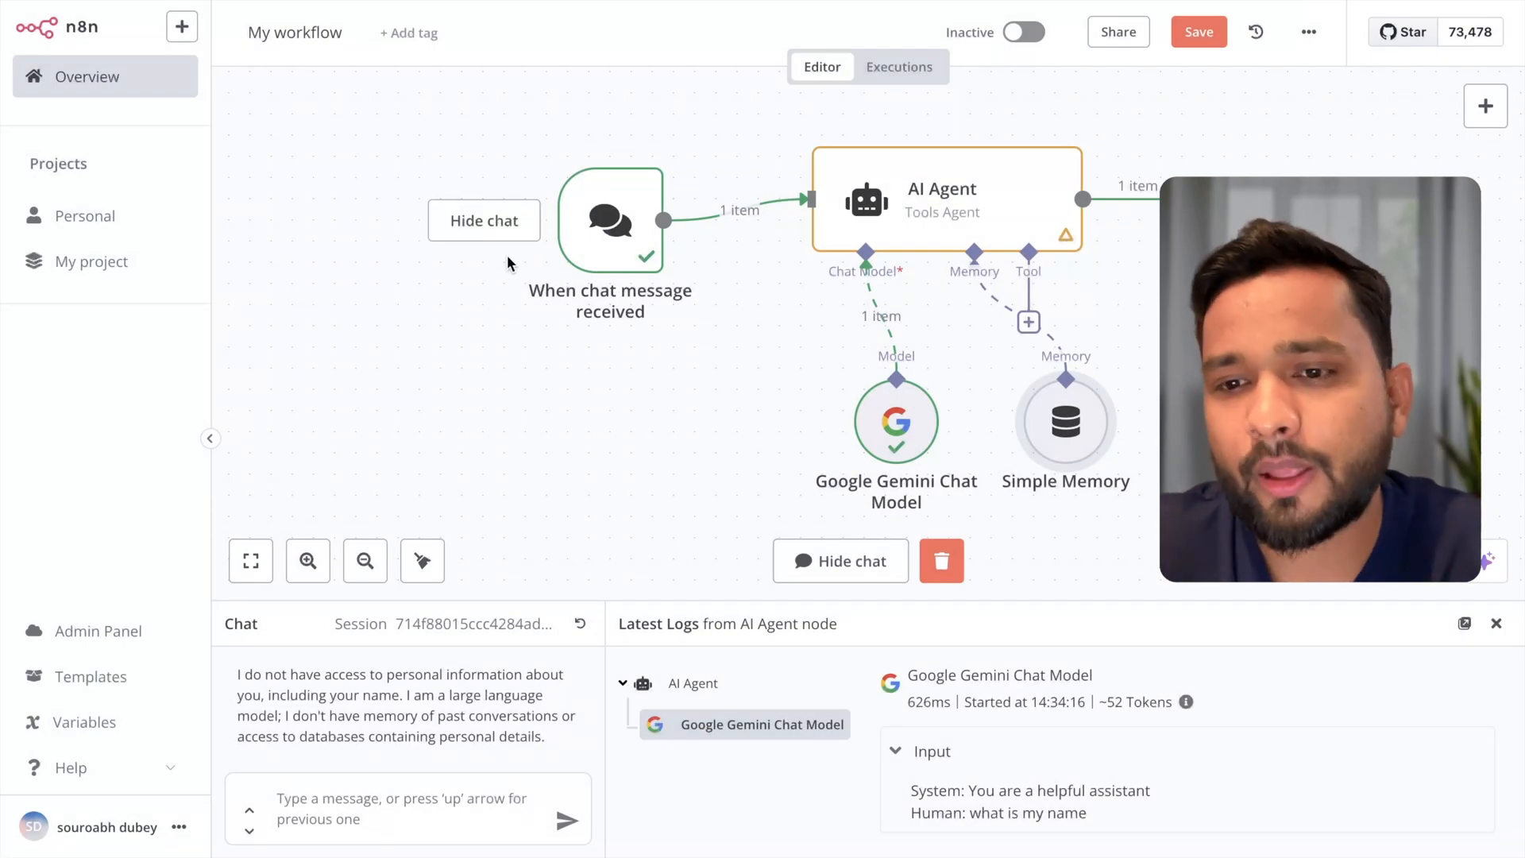
Send 'my name is tcb' then 'what is my name', confirming the agent now answers TCB.
{"action": "left_click", "coordinate": [400, 808]}
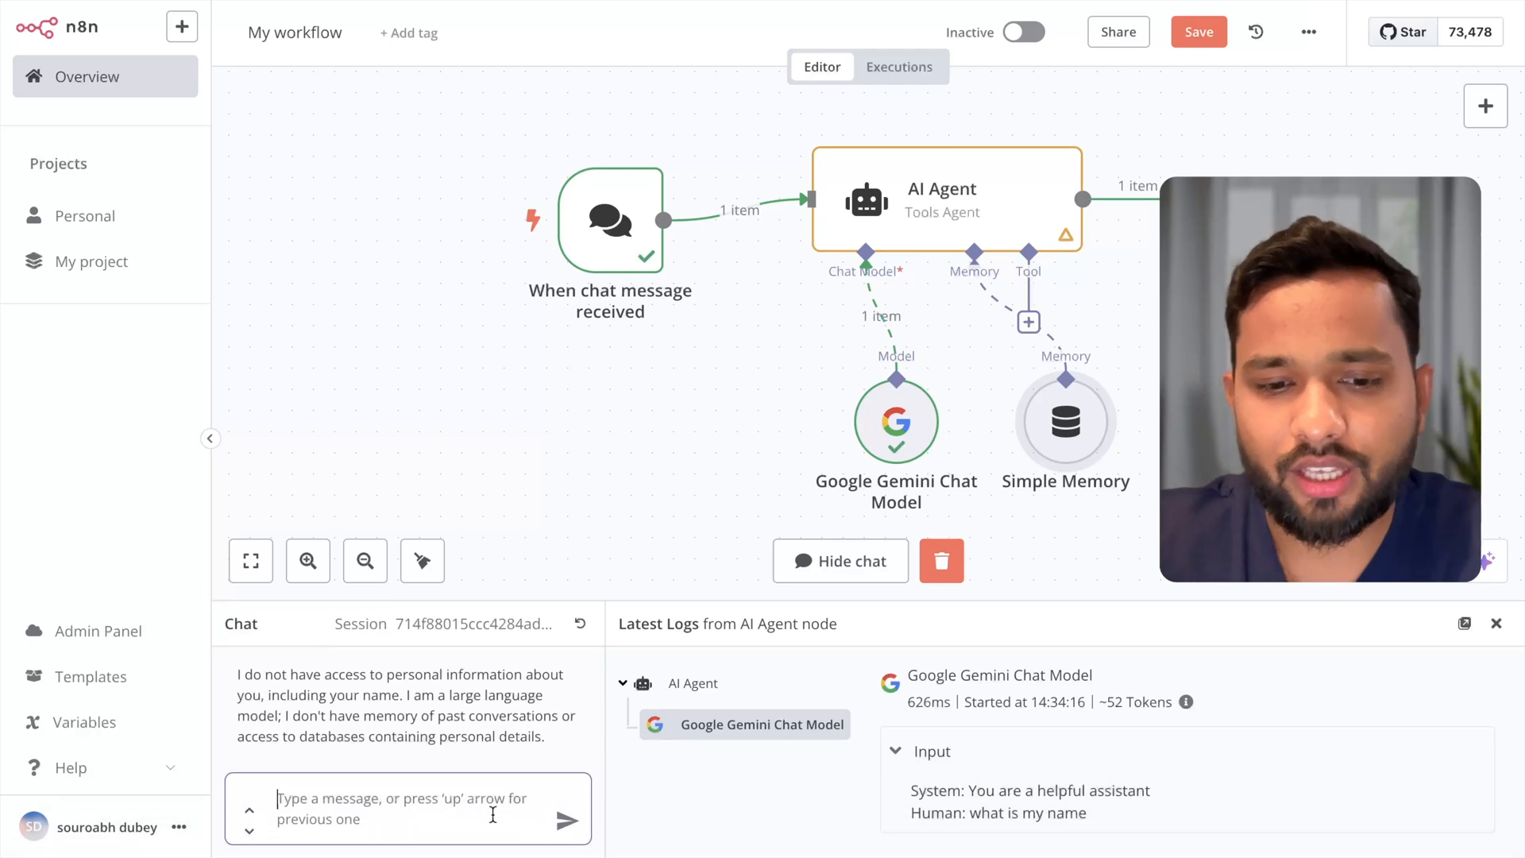
{"action": "type", "text": "my name is"}
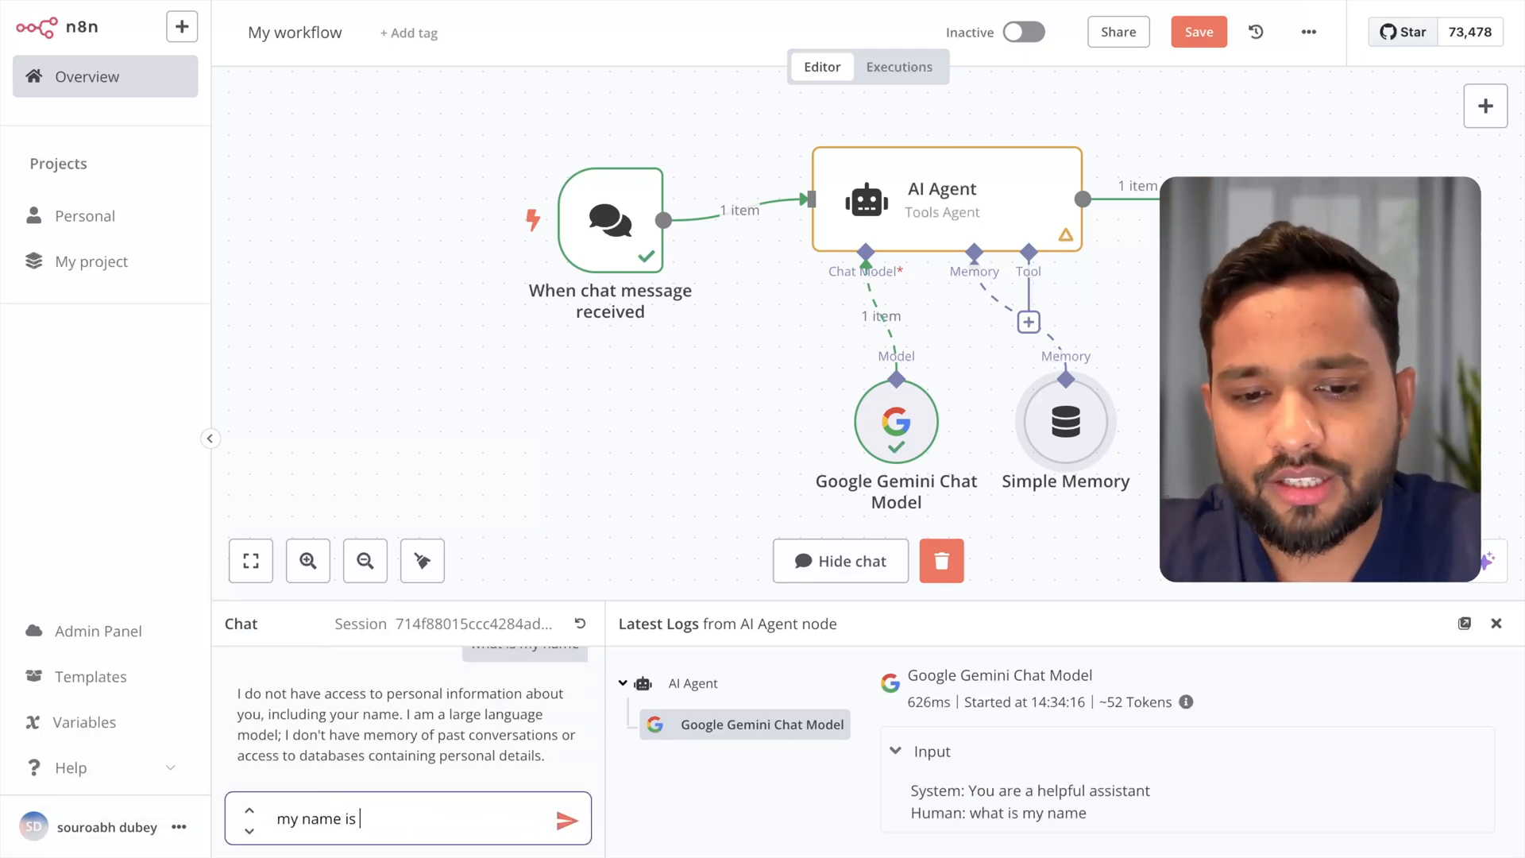
{"action": "left_click", "coordinate": [562, 820]}
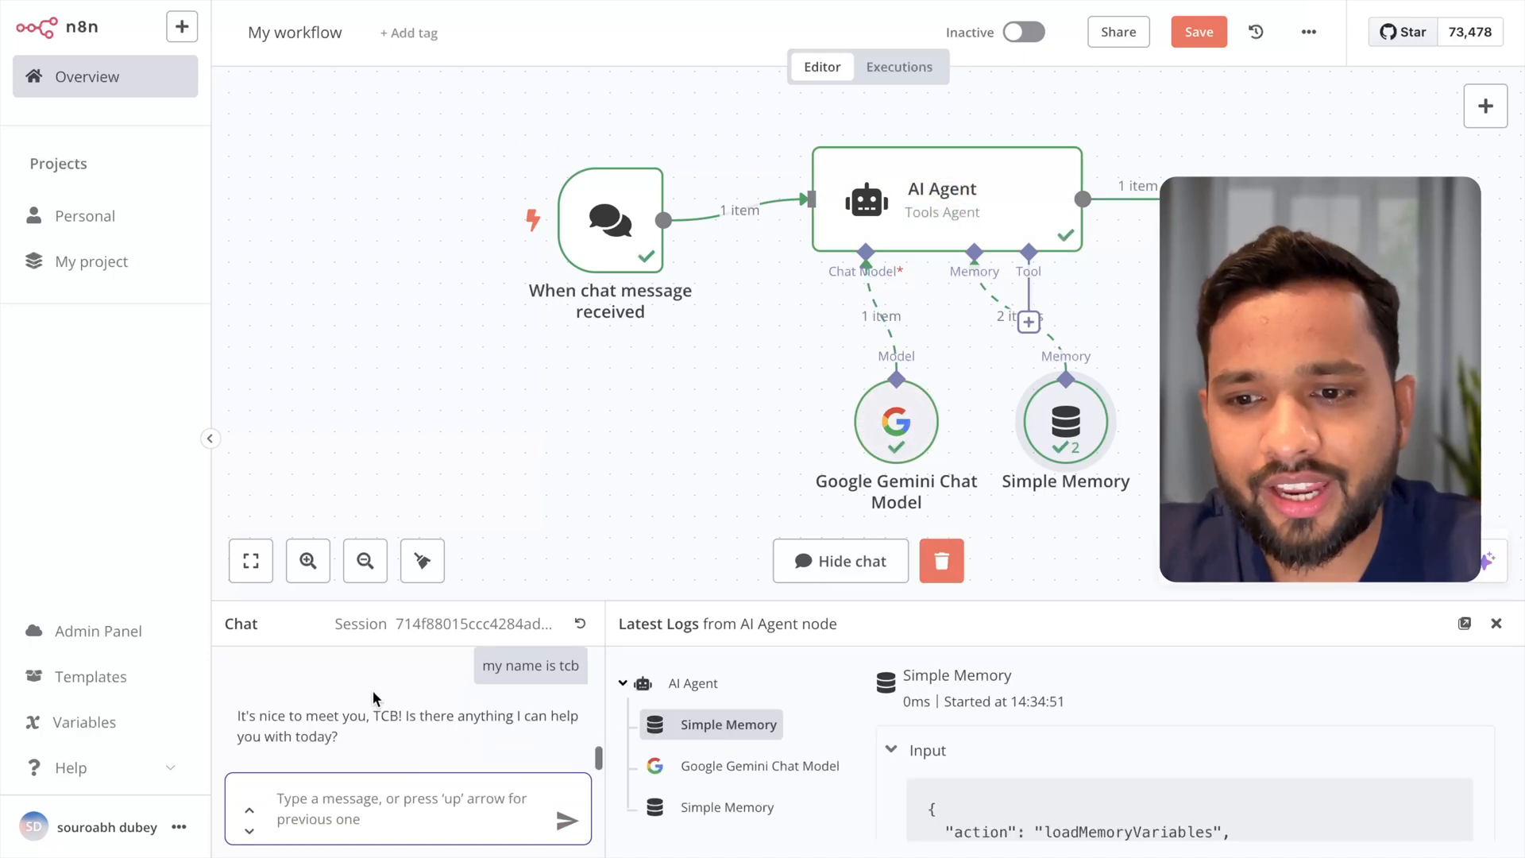
{"action": "mouse_move", "coordinate": [877, 715]}
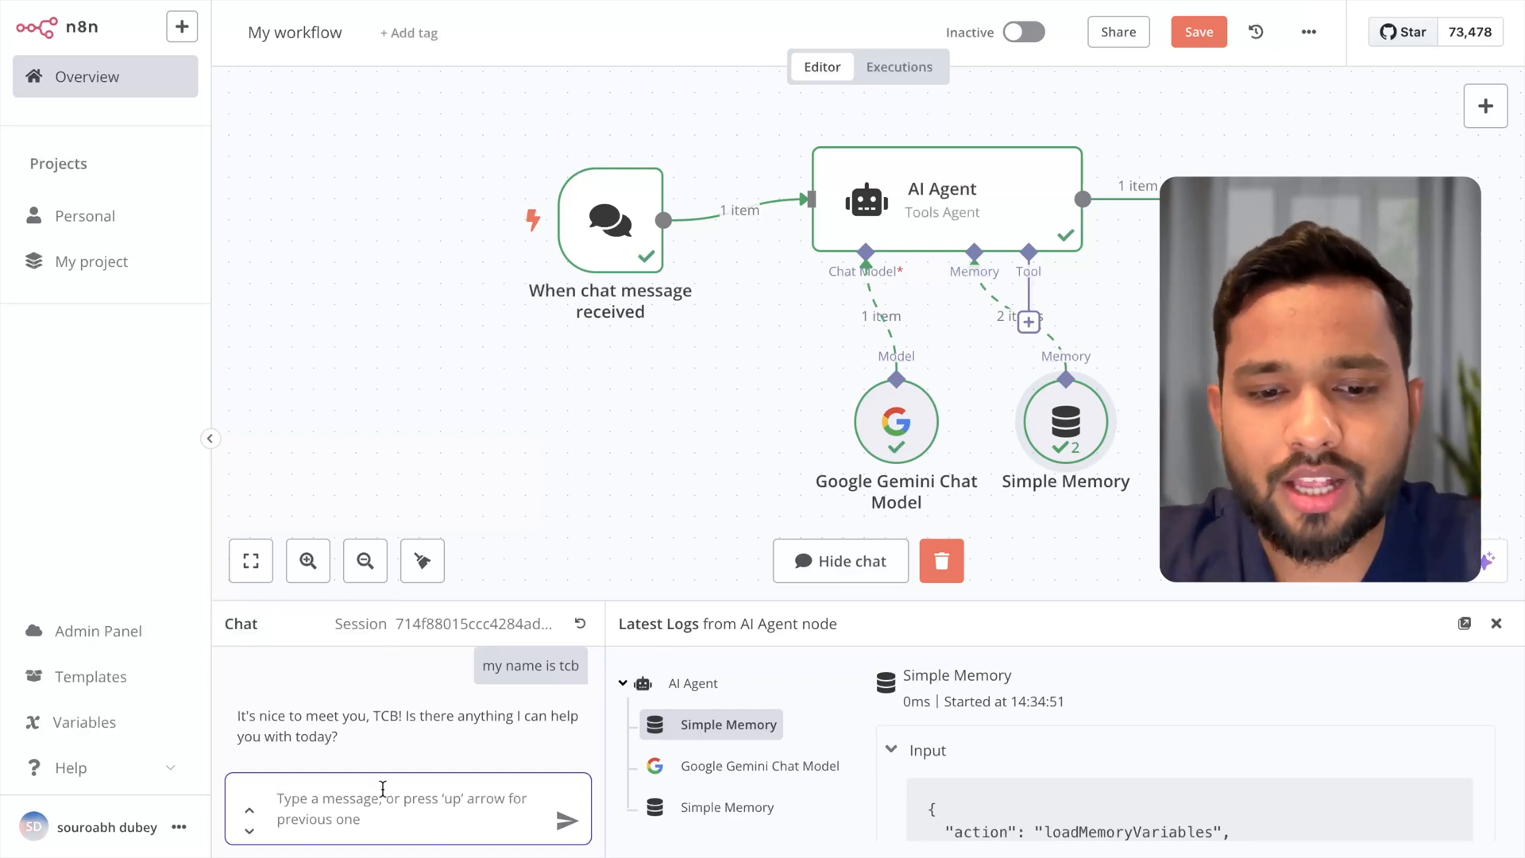
{"action": "type", "text": "what is my nam"}
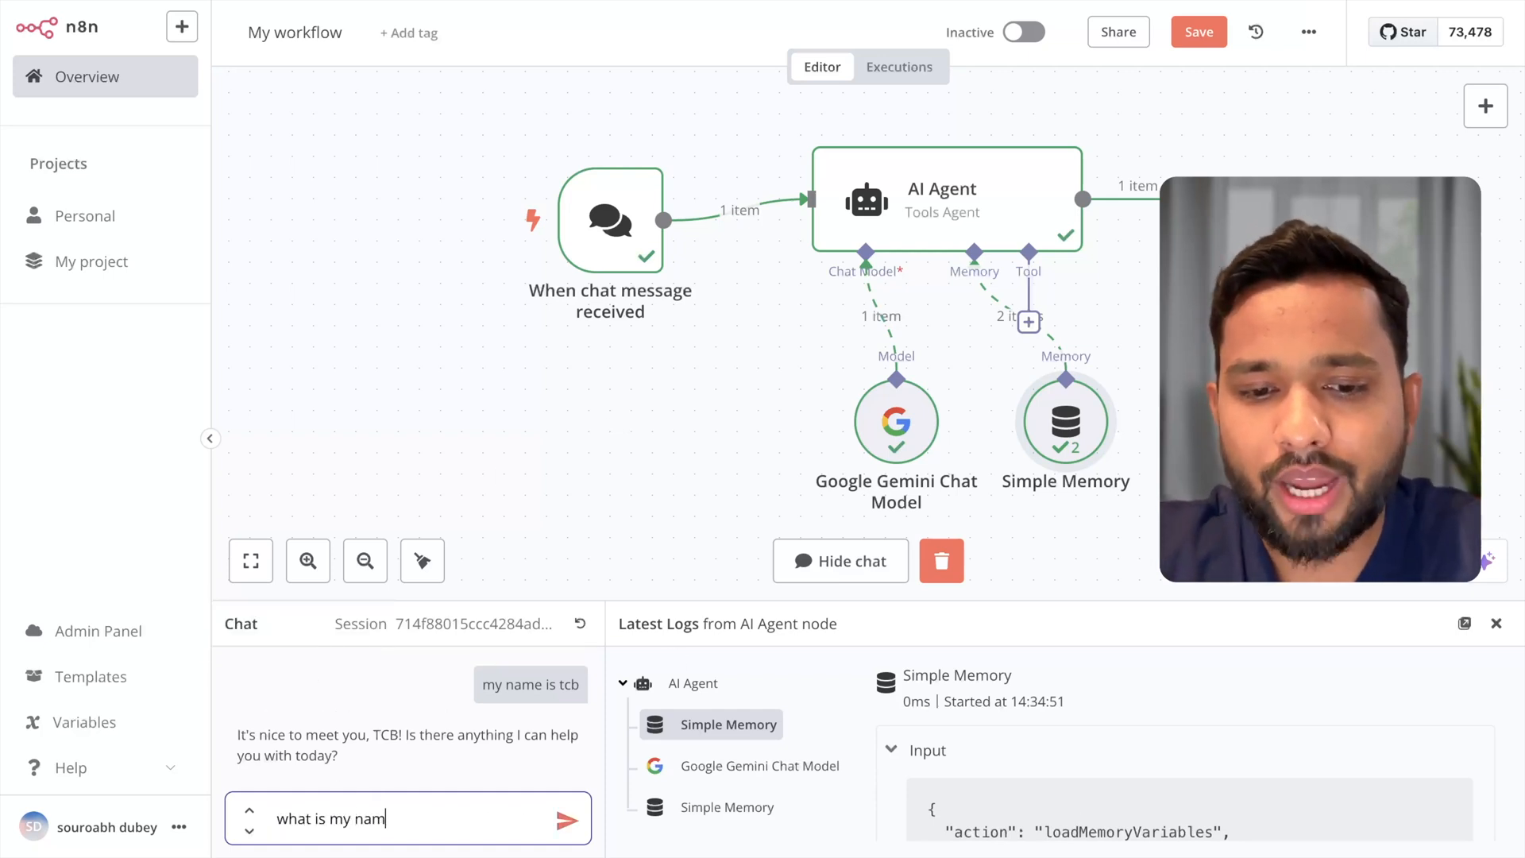
{"action": "left_click", "coordinate": [565, 818]}
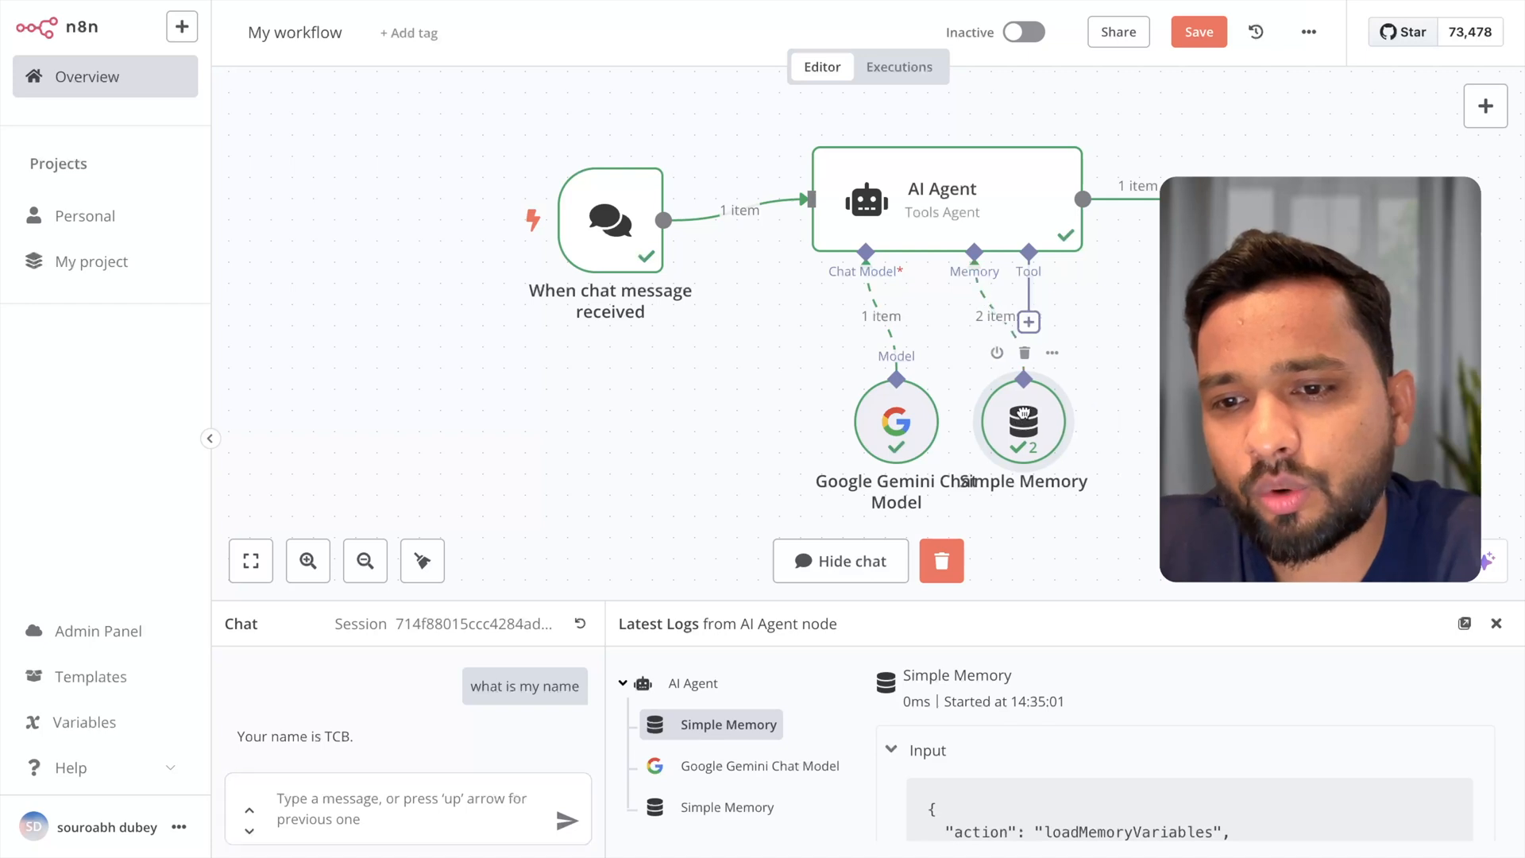
{"action": "left_click", "coordinate": [1028, 321]}
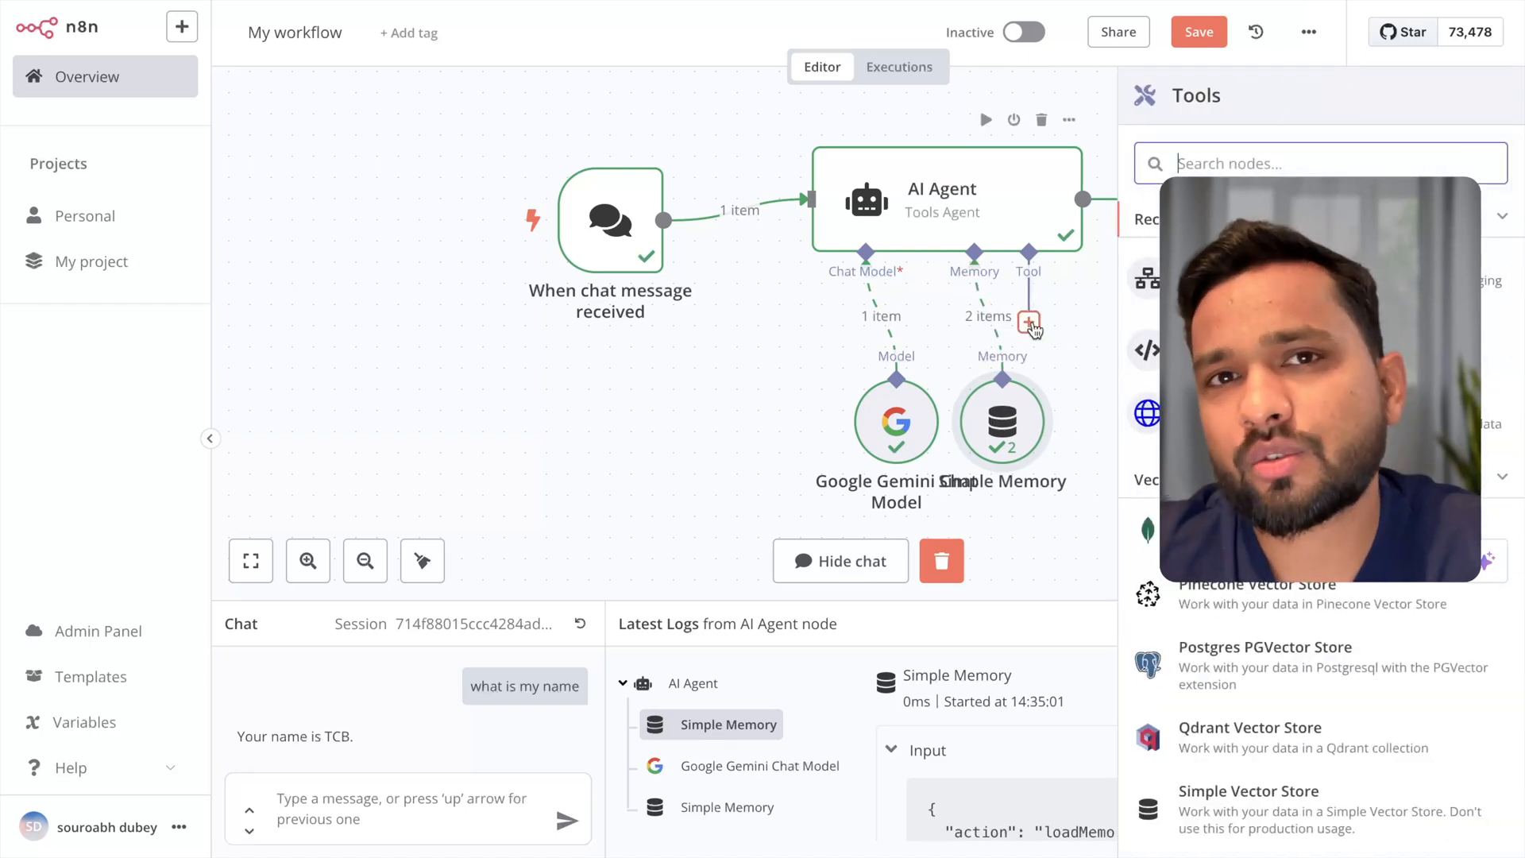
Add a Gmail tool to the agent and show its credential choices.
{"action": "type", "text": "g"}
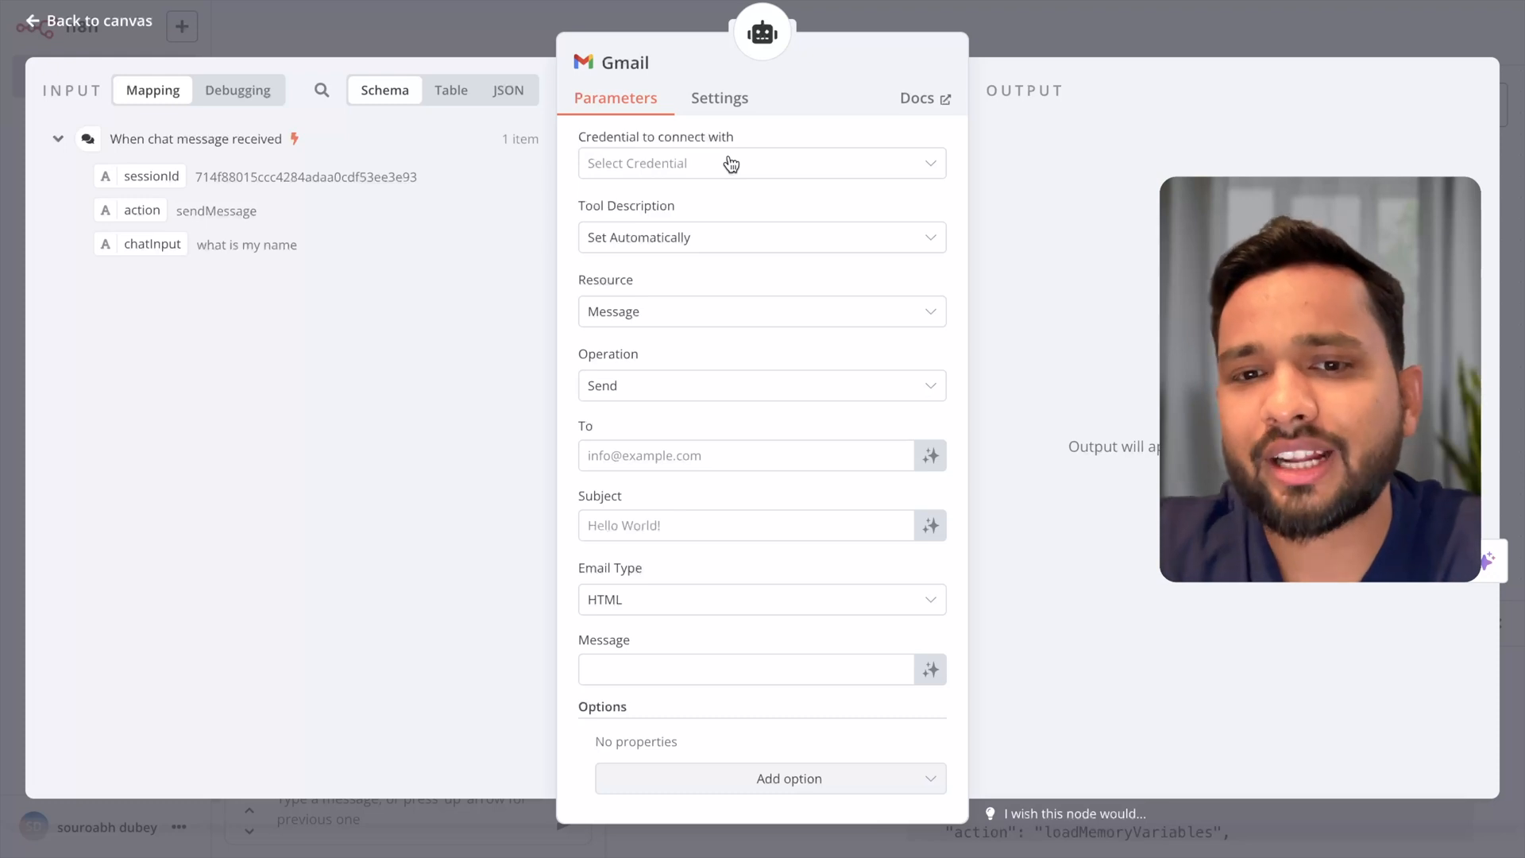
{"action": "left_click", "coordinate": [761, 162]}
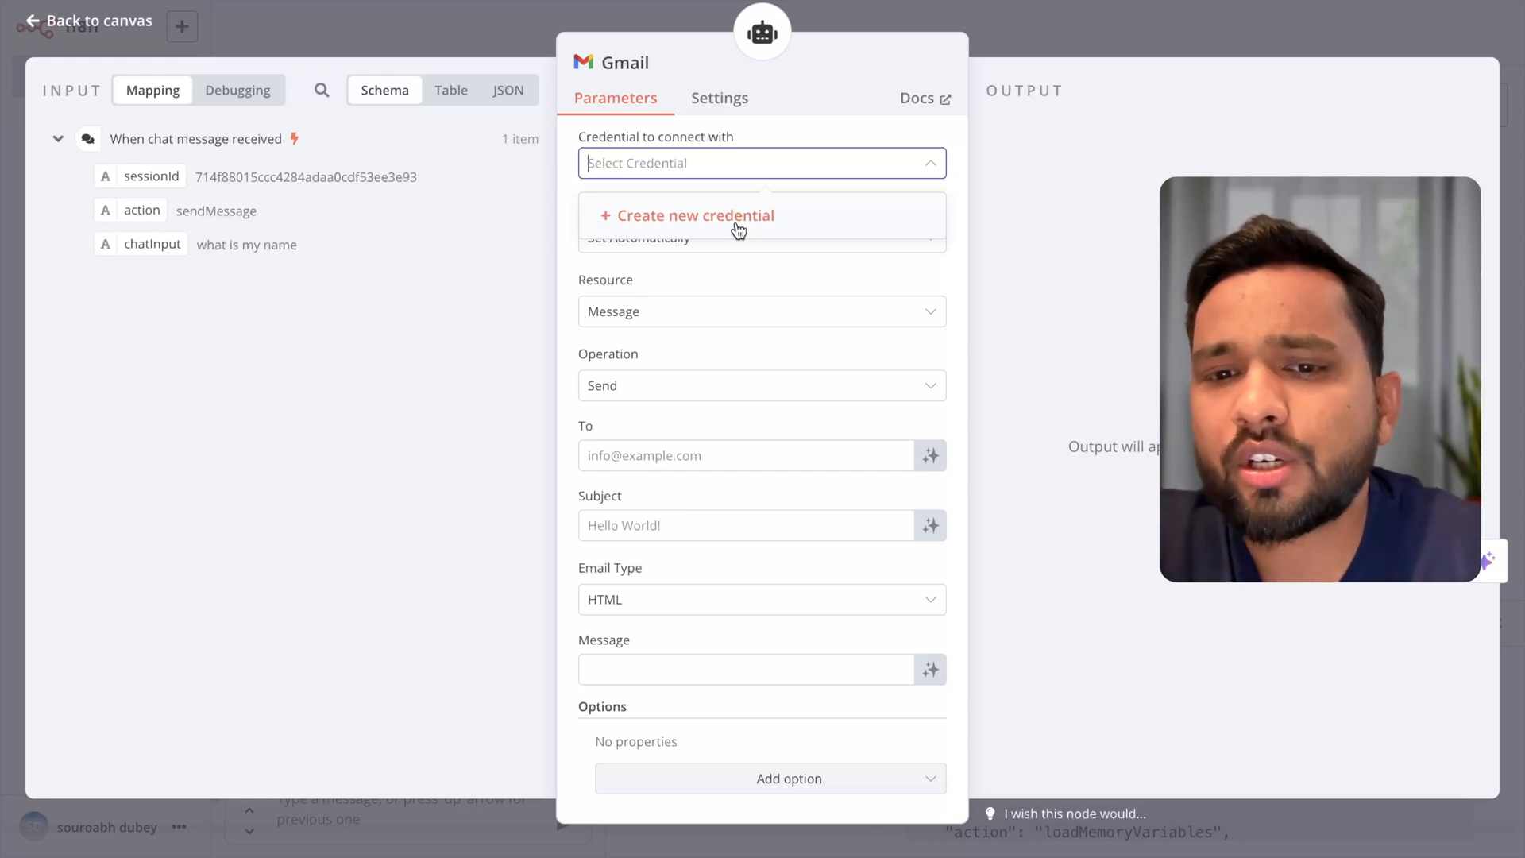
Create a Gmail credential by signing in with Google and granting access, then browse operations.
{"action": "left_click", "coordinate": [693, 216]}
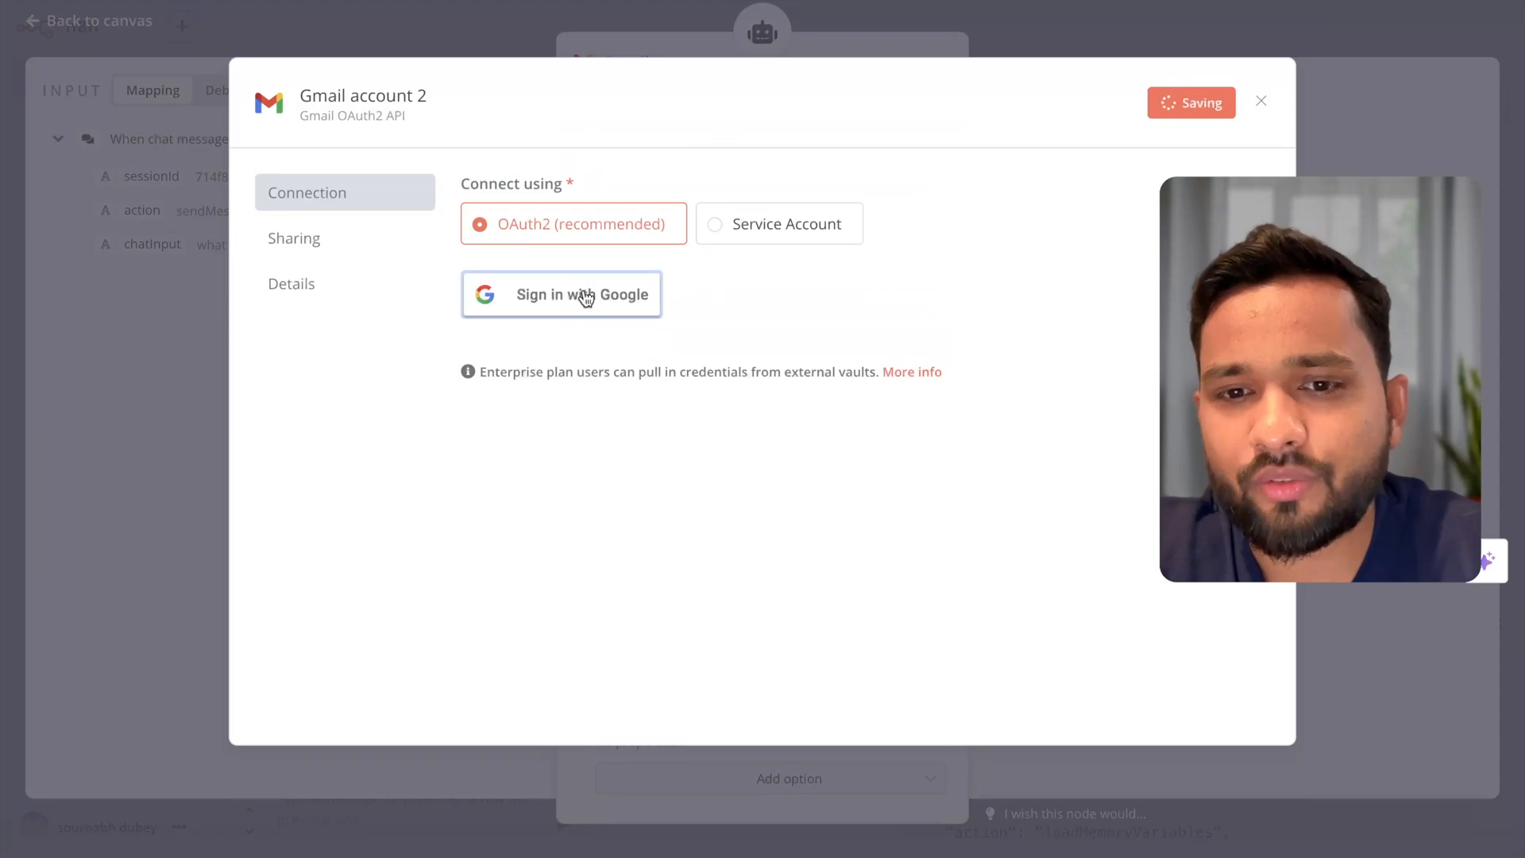
{"action": "left_click", "coordinate": [563, 294]}
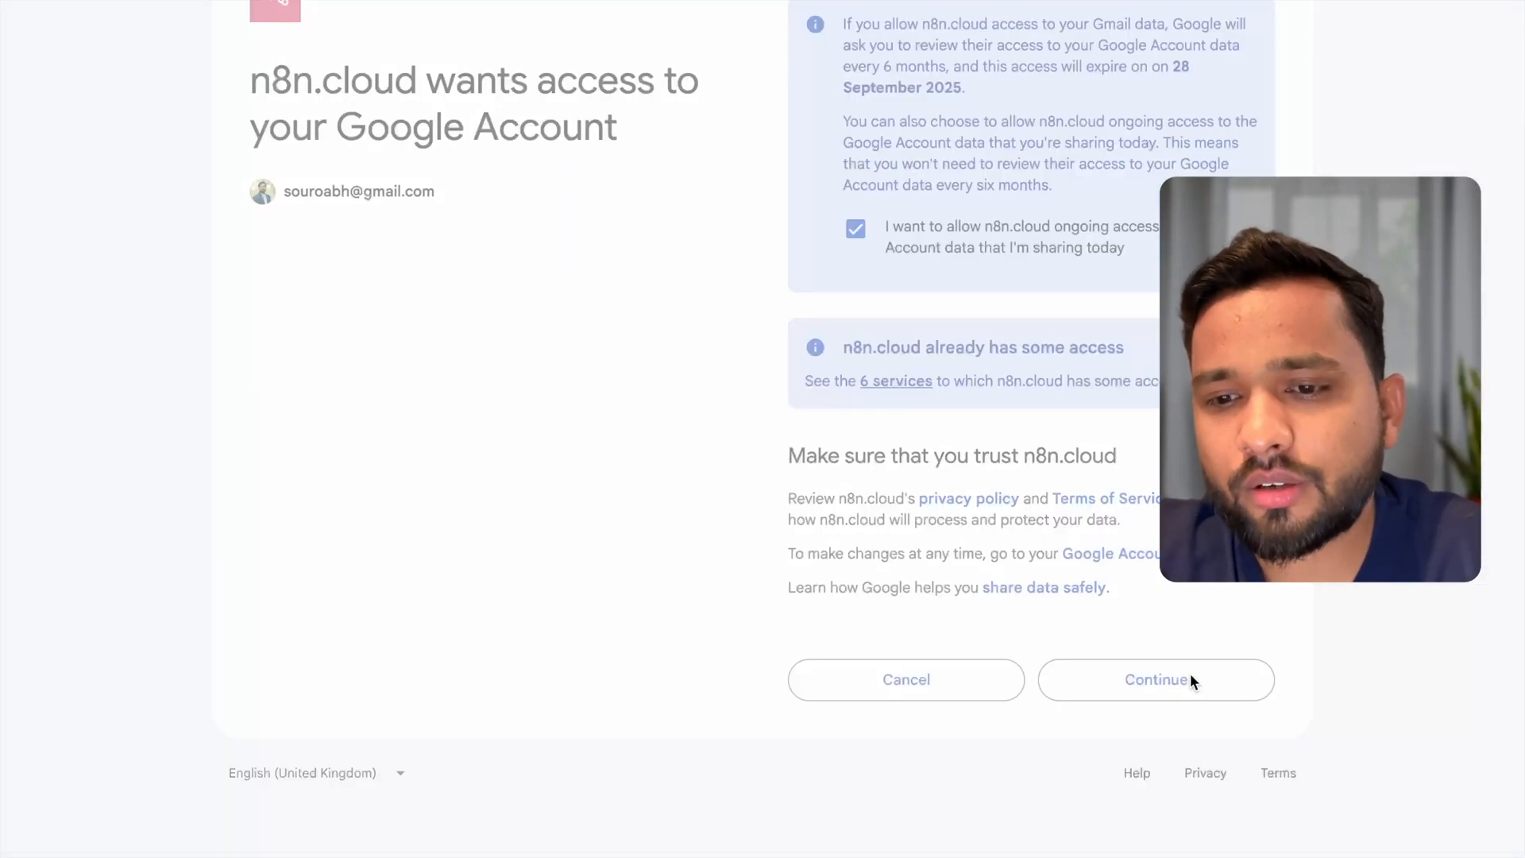
{"action": "left_click", "coordinate": [1157, 680]}
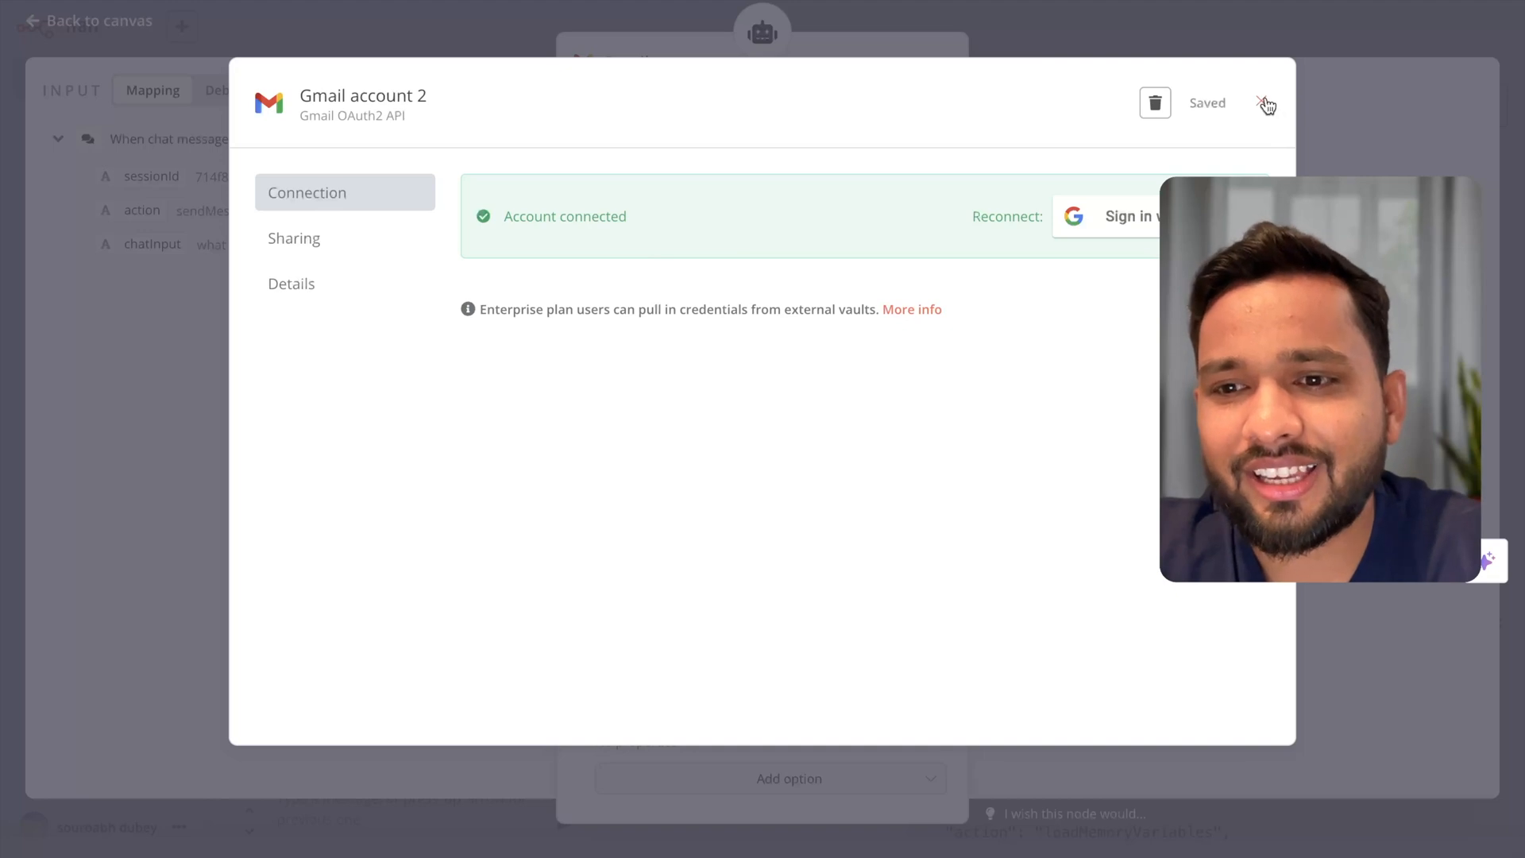
{"action": "left_click", "coordinate": [1267, 104]}
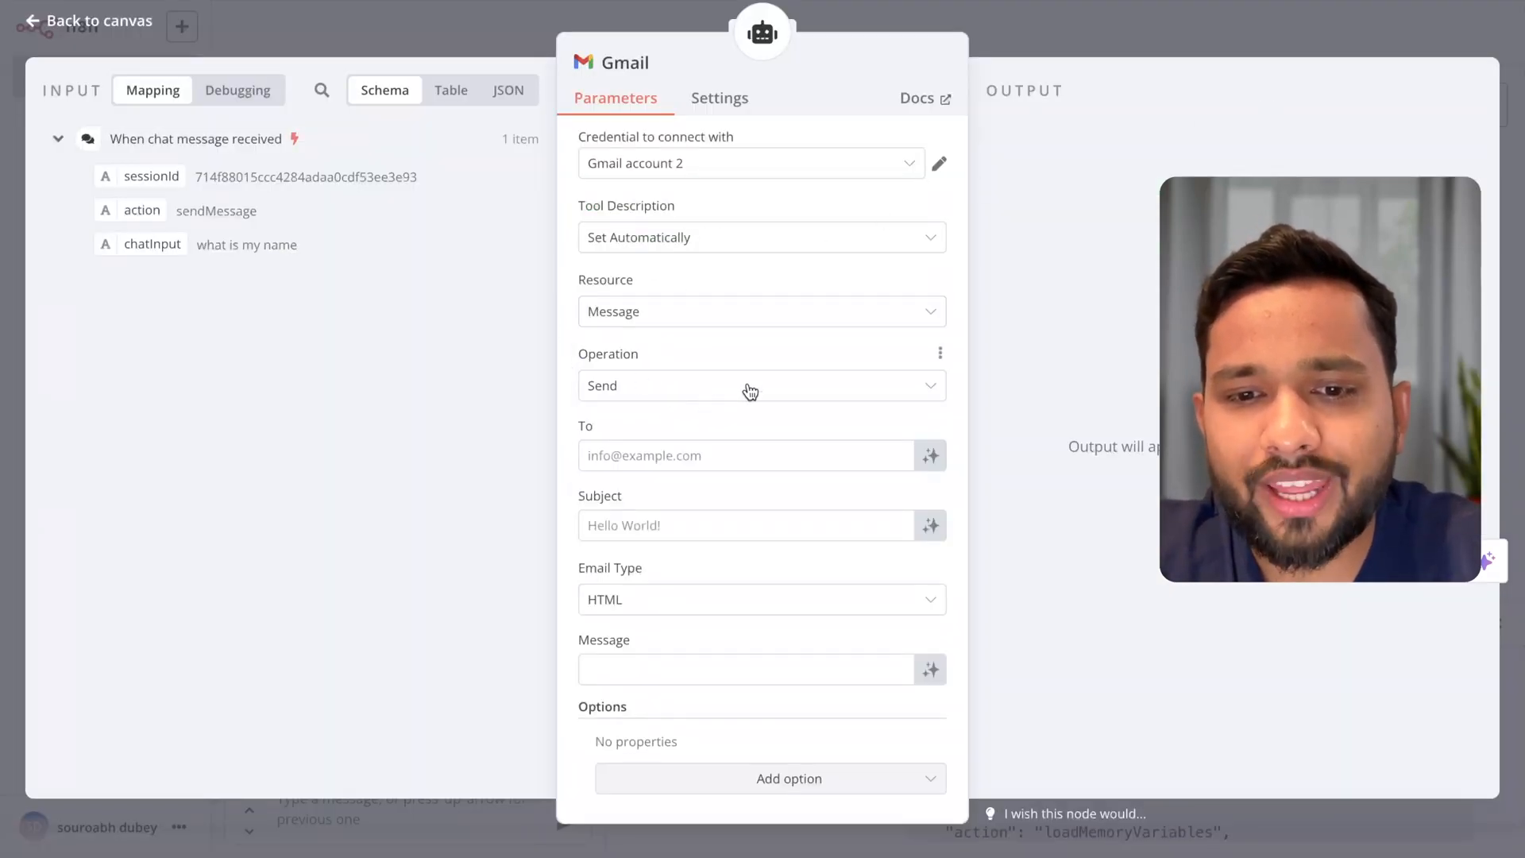
{"action": "left_click", "coordinate": [762, 384]}
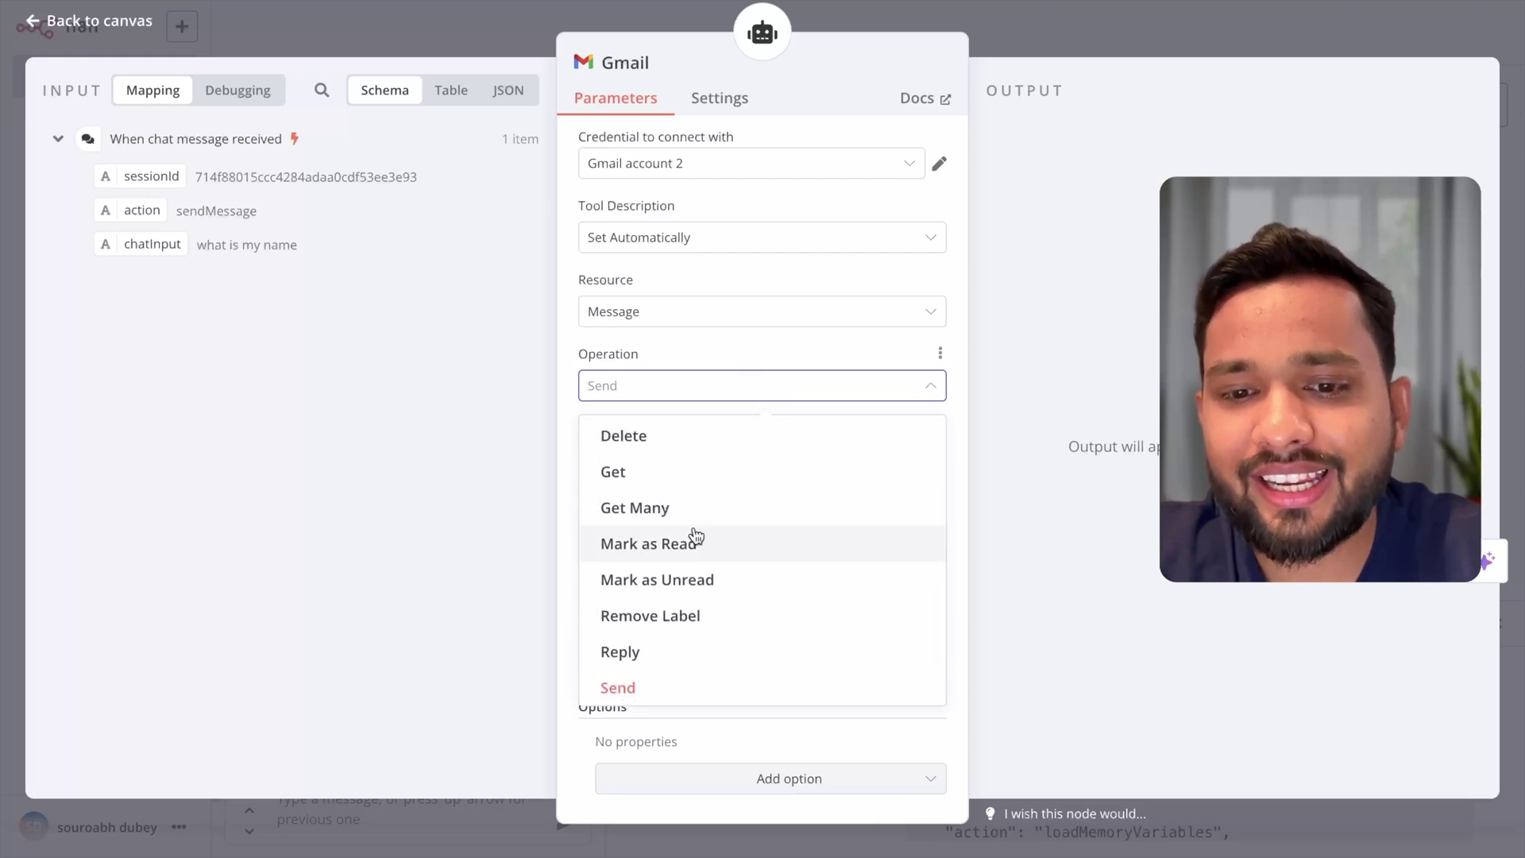